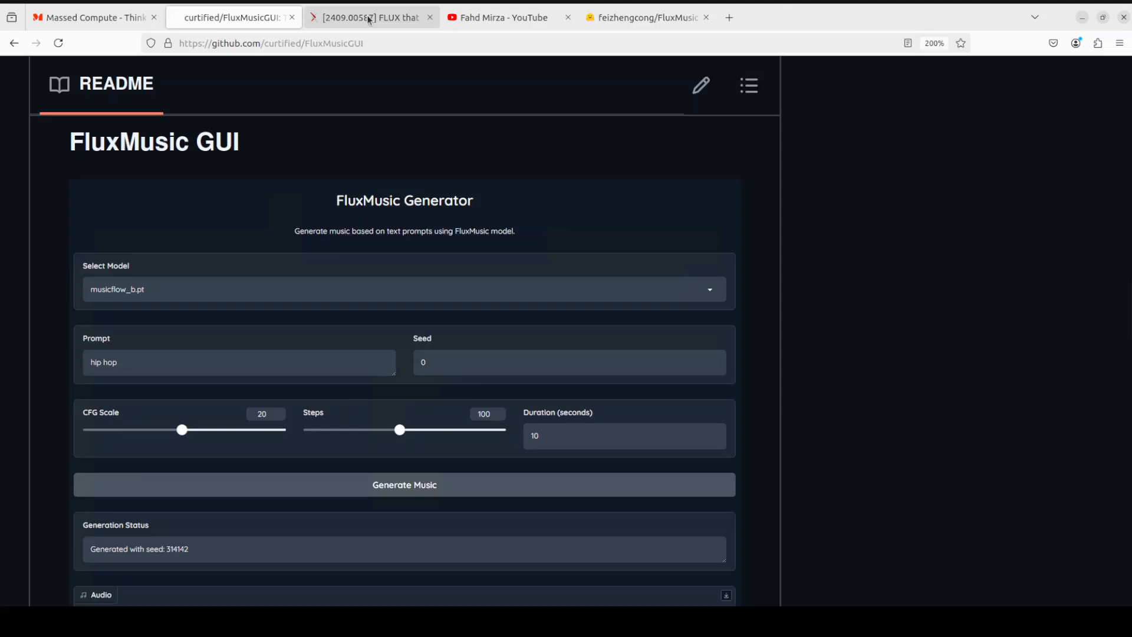
- Review the 'FLUX that Plays Music' arXiv abstract, then the YouTube search results for 'flux that plays'
{"action": "left_click", "coordinate": [368, 16]}
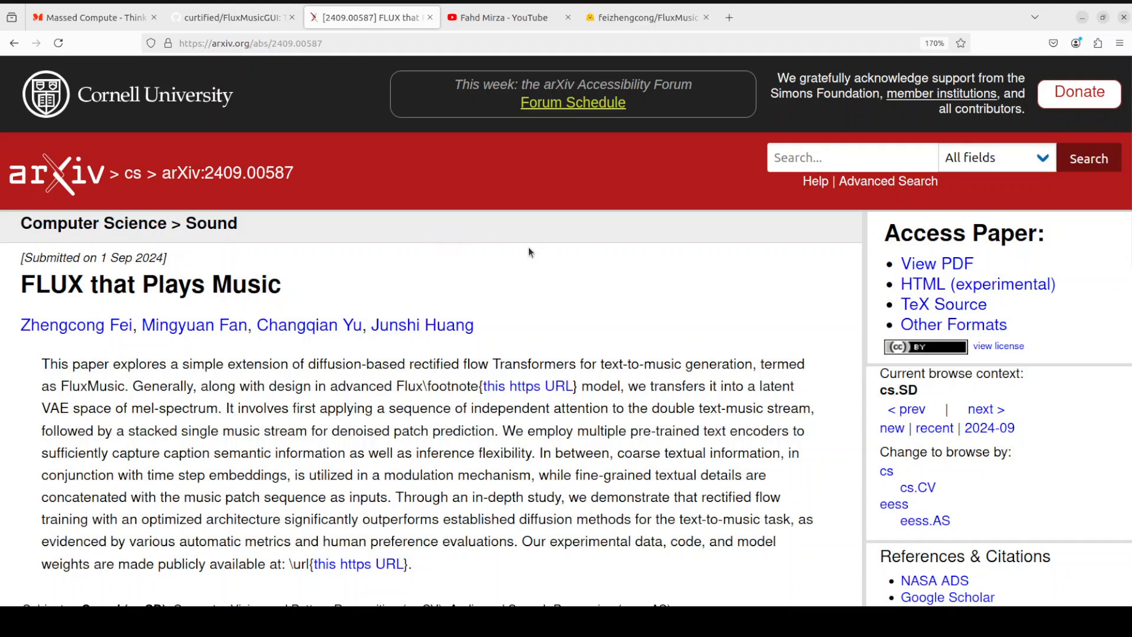
{"action": "mouse_move", "coordinate": [534, 246]}
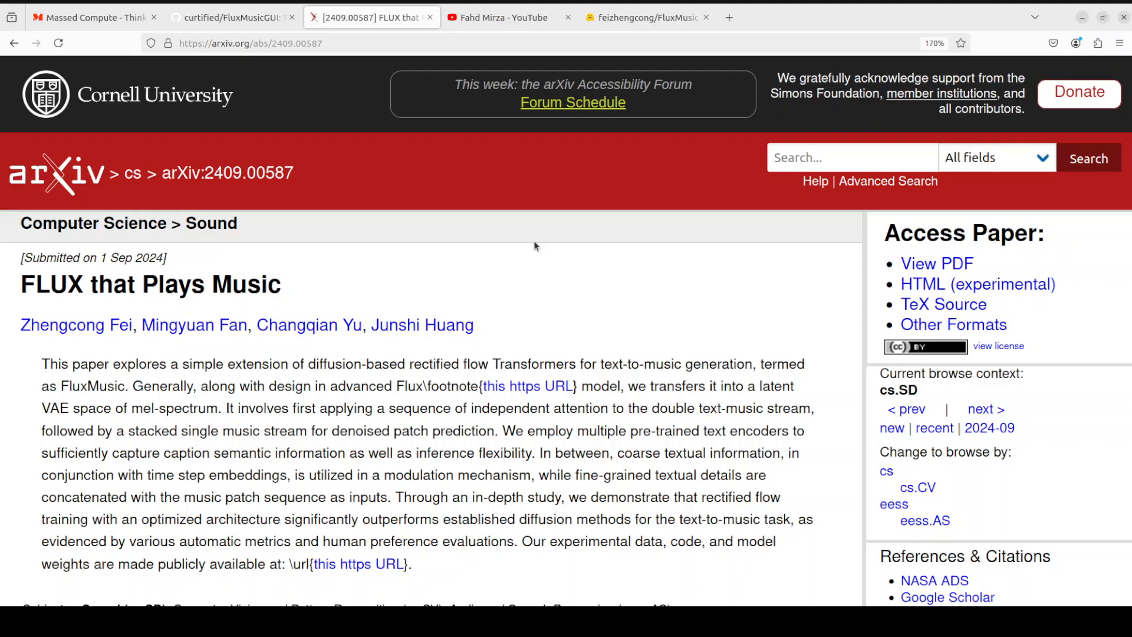
{"action": "mouse_move", "coordinate": [516, 241]}
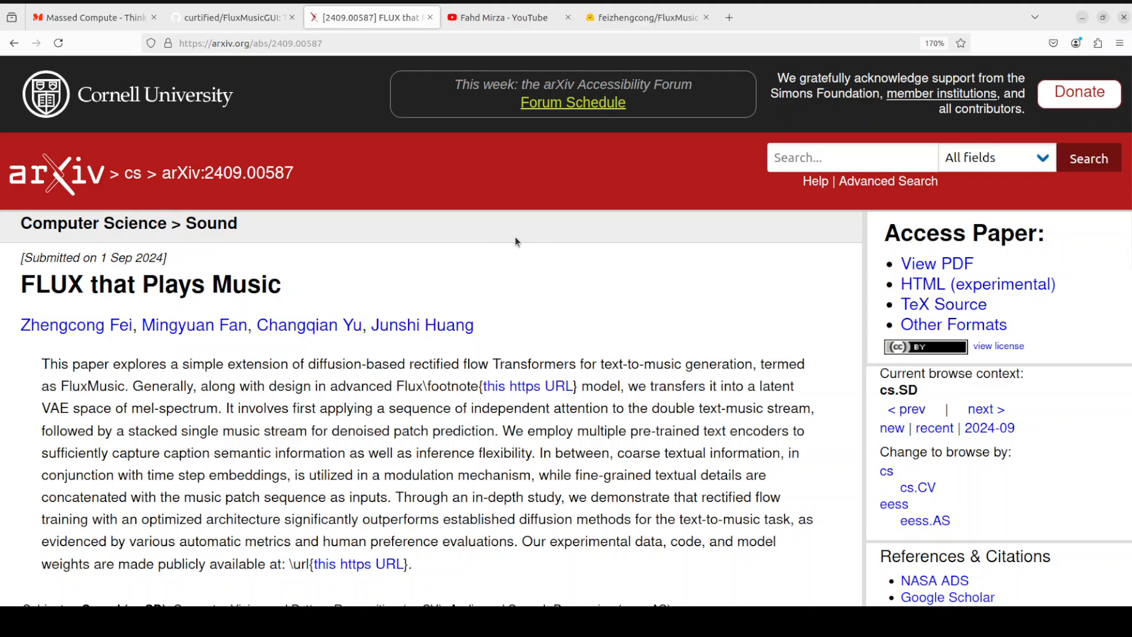
{"action": "mouse_move", "coordinate": [491, 74]}
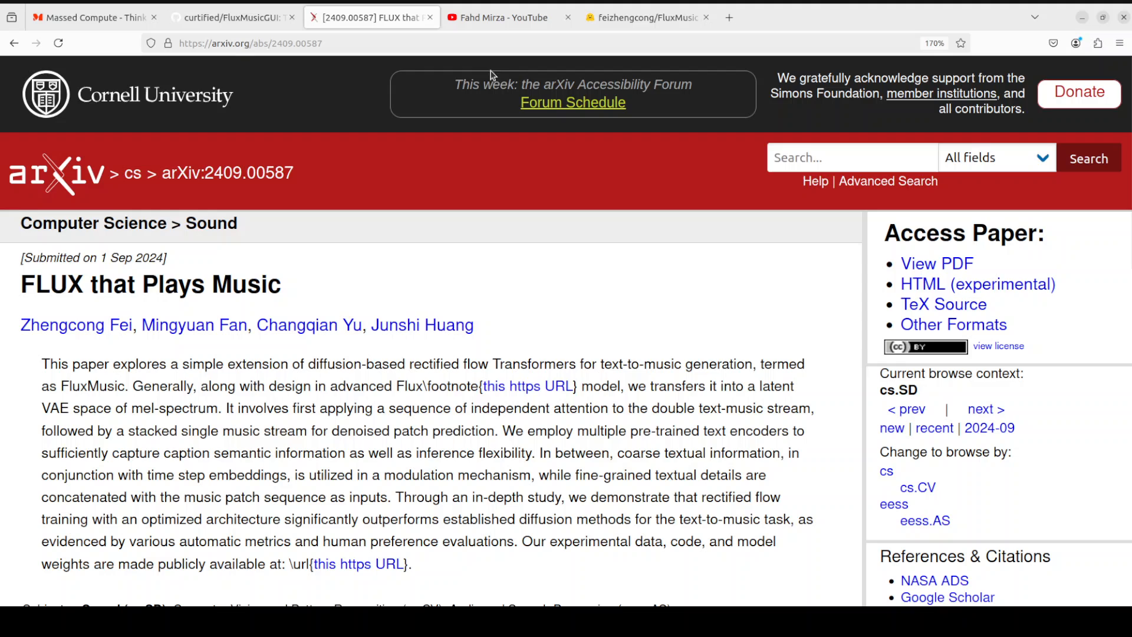
{"action": "left_click", "coordinate": [505, 17]}
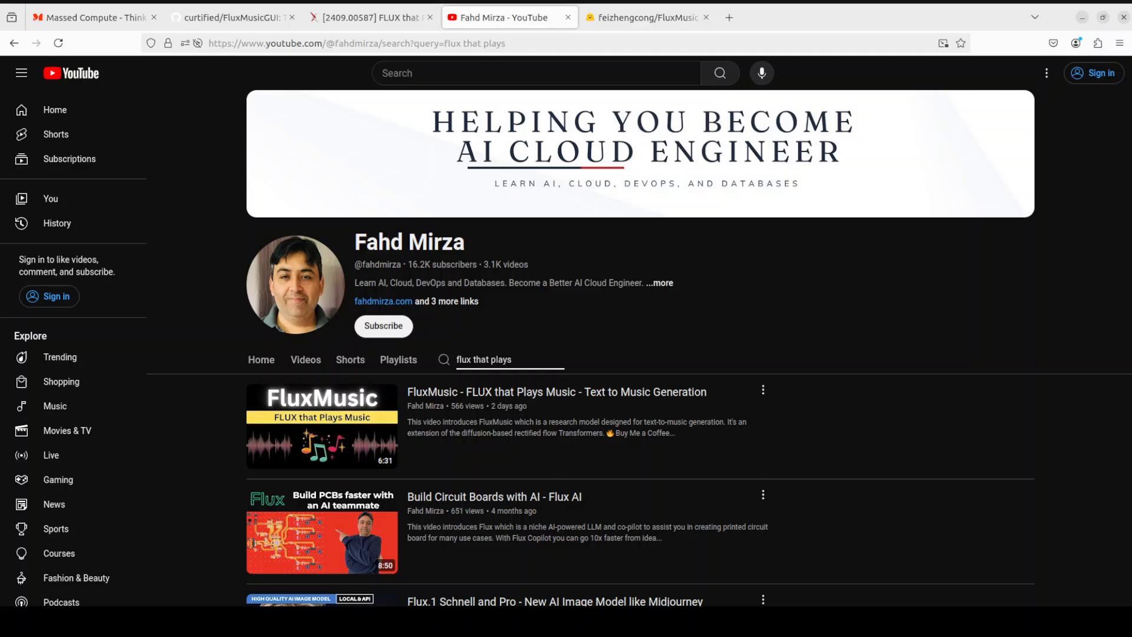
{"action": "left_click", "coordinate": [510, 359]}
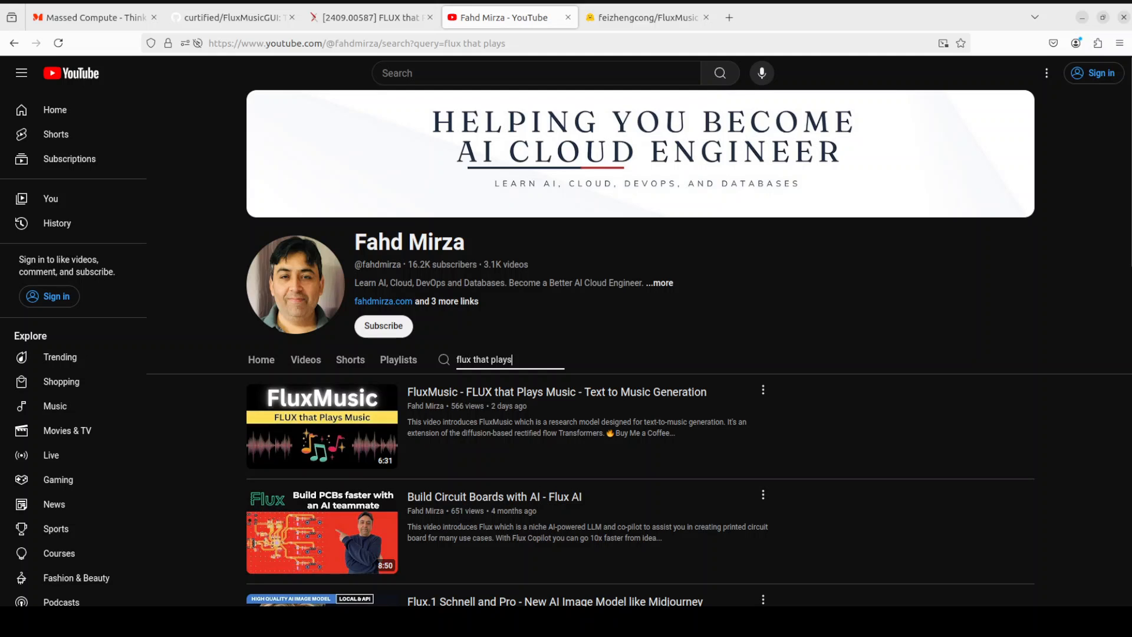
- View the FluxMusic GUI GitHub README, then bring up the Massed Compute homepage
{"action": "left_click", "coordinate": [233, 16]}
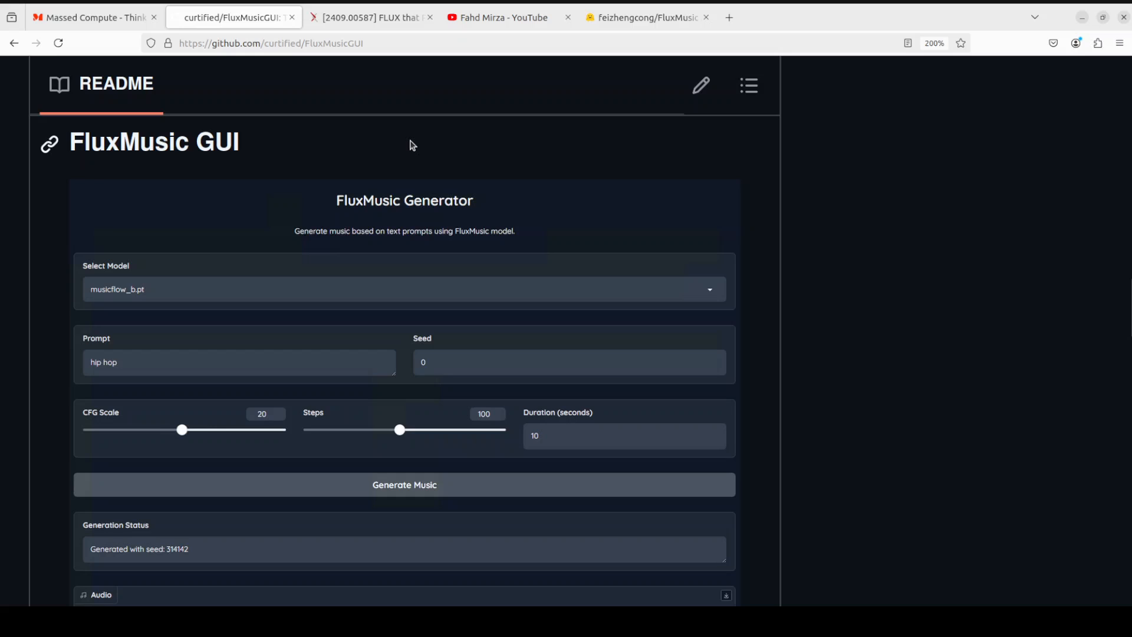
{"action": "mouse_move", "coordinate": [804, 186]}
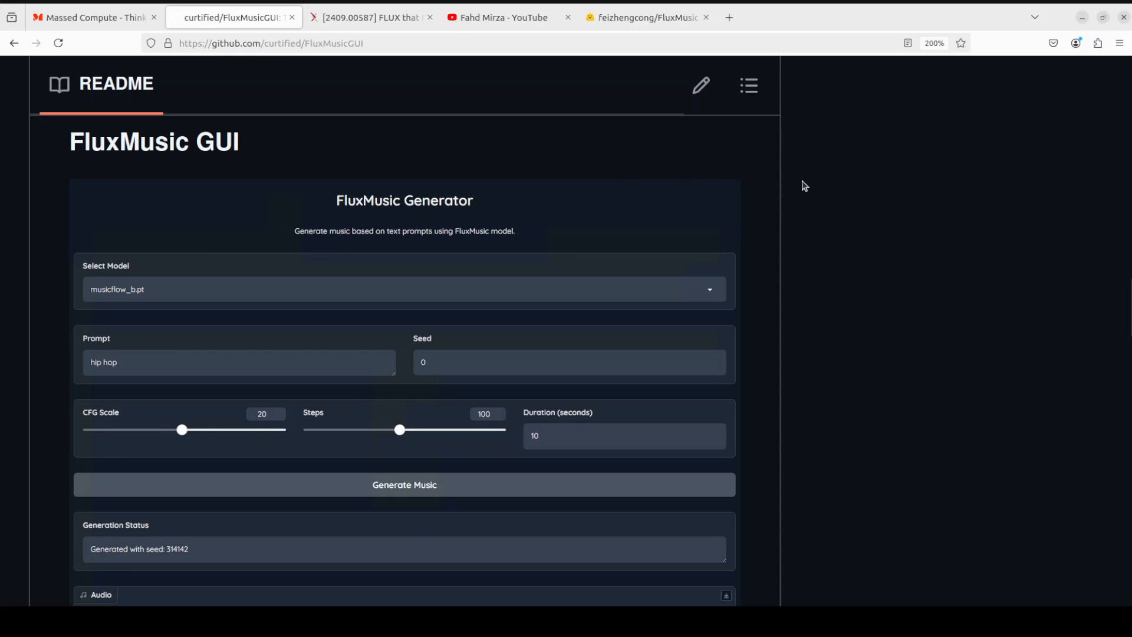
{"action": "mouse_move", "coordinate": [344, 167]}
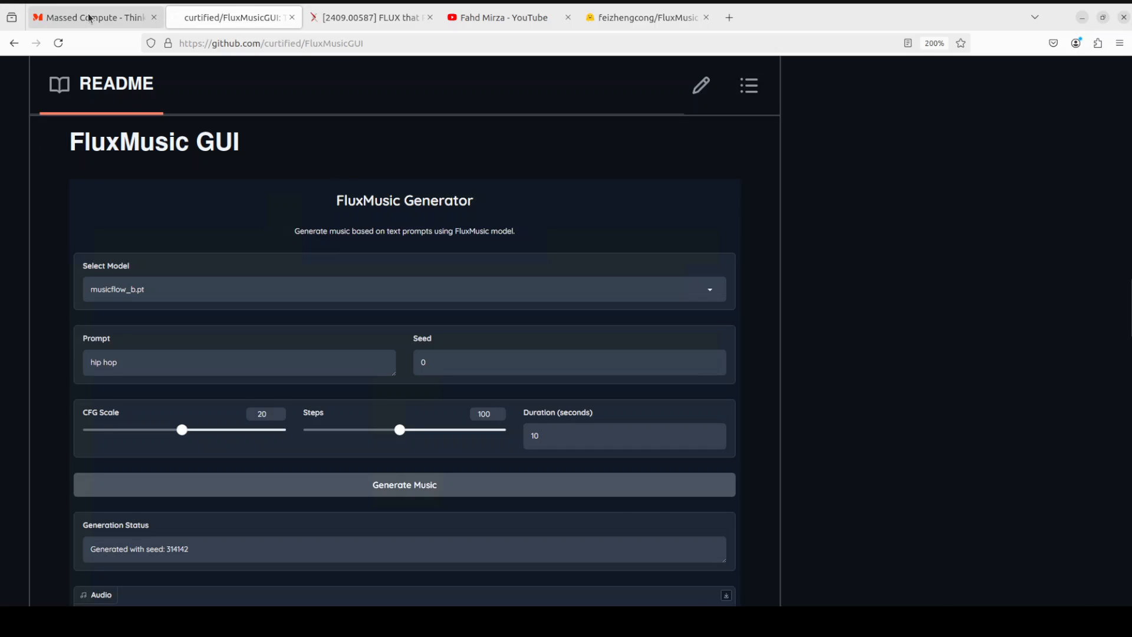
{"action": "left_click", "coordinate": [94, 16]}
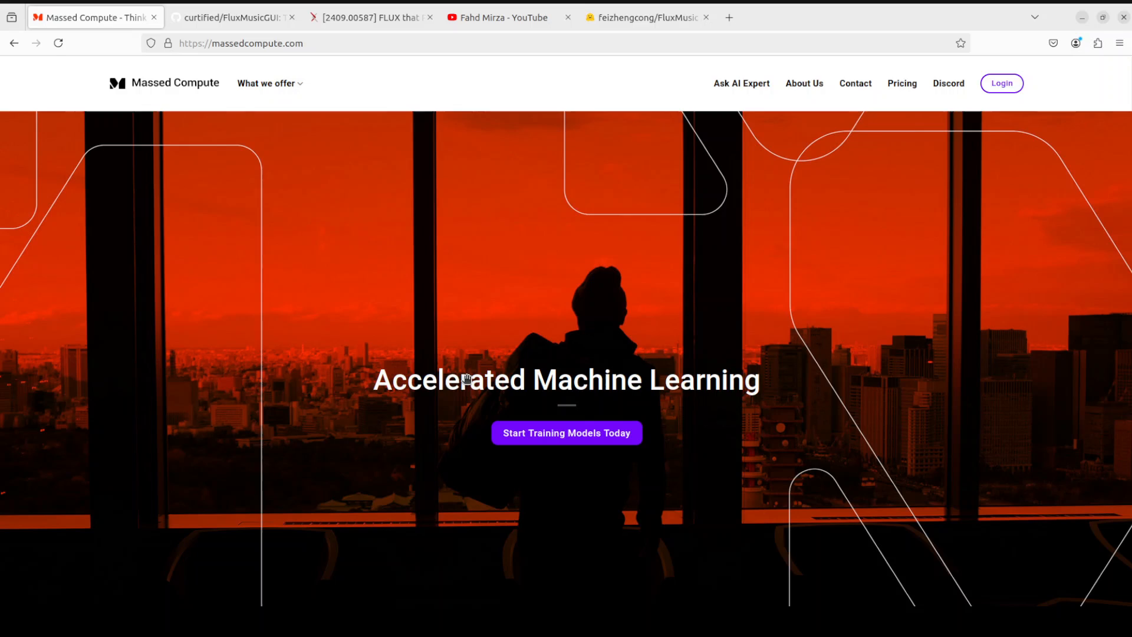
{"action": "mouse_move", "coordinate": [467, 379]}
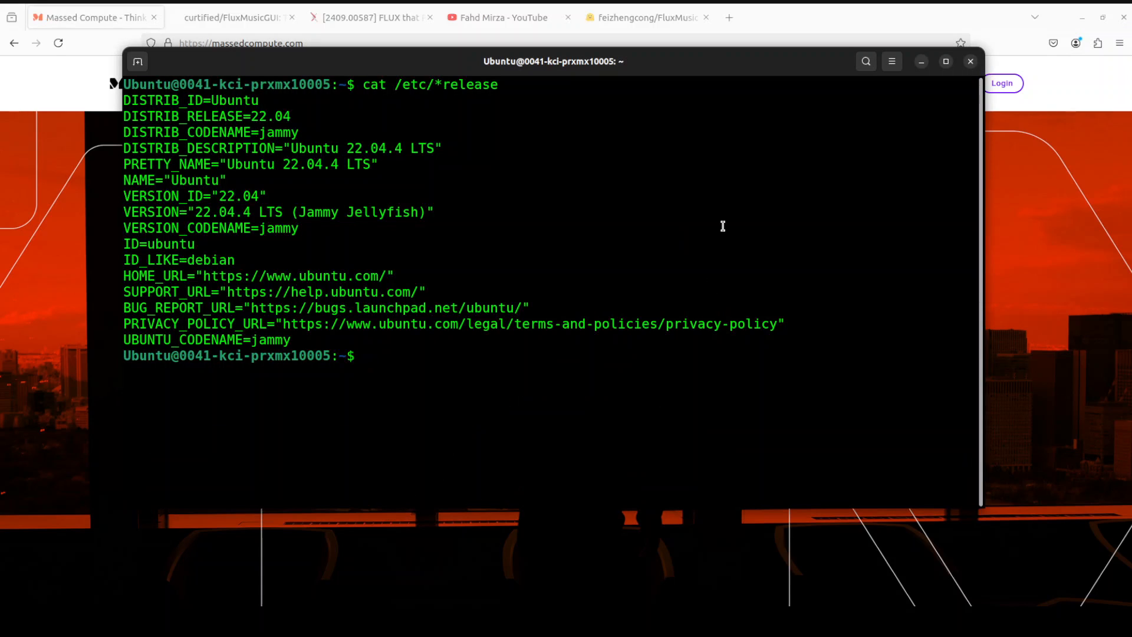
- Run nvidia-smi to check the remote machine's GPU status
{"action": "type", "text": "nvidia-smi"}
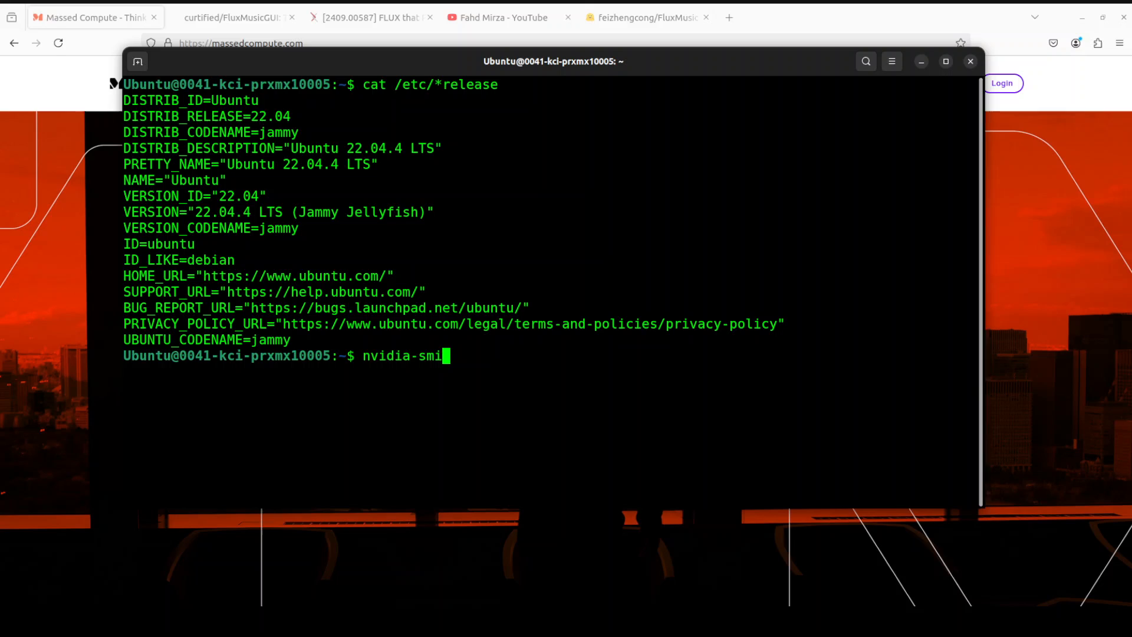
{"action": "key", "text": "Return"}
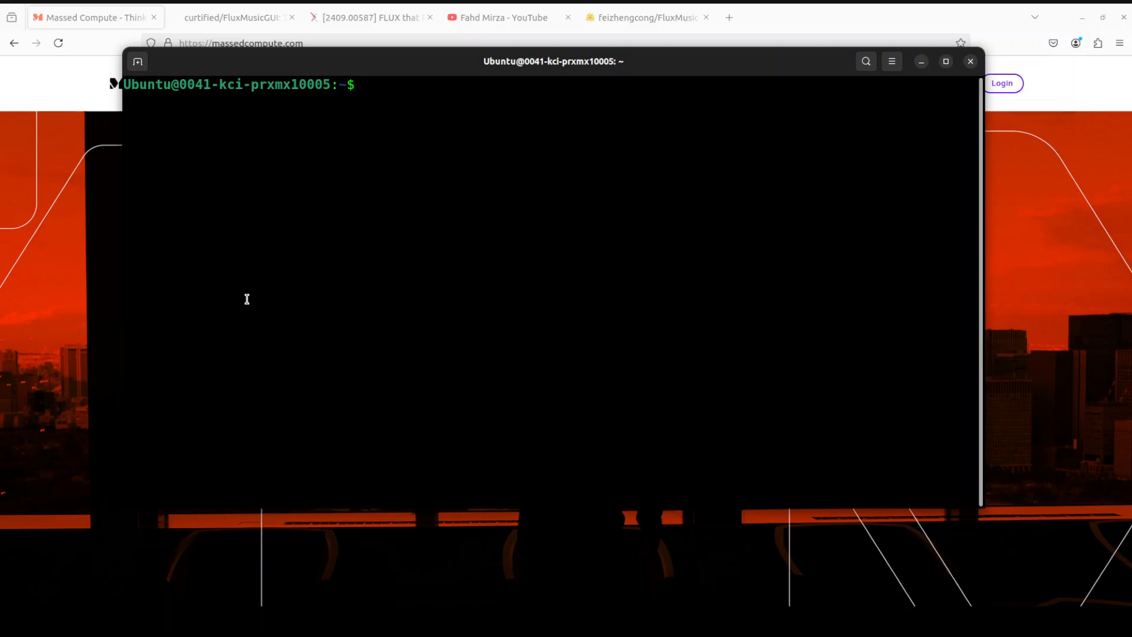
- Create and activate conda env 'fm' (Python 3.10), then install torch, torchaudio, transformers, diffusers, accelerate
{"action": "type", "text": "conda create -n fm python=3.10 -y && conda activate fm"}
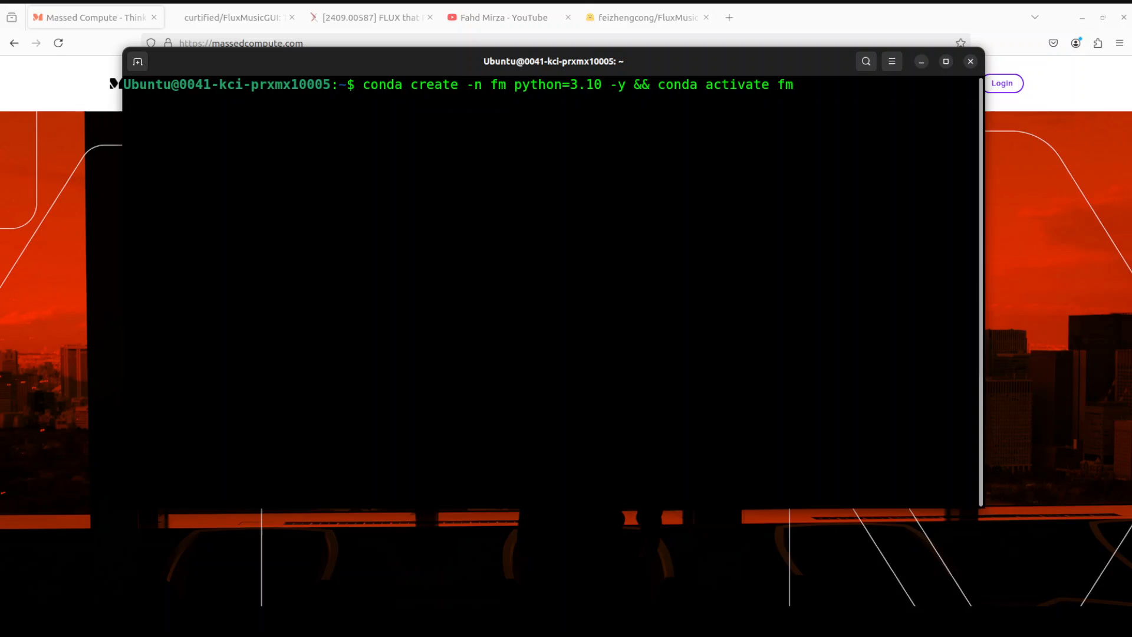
{"action": "key", "text": "Return"}
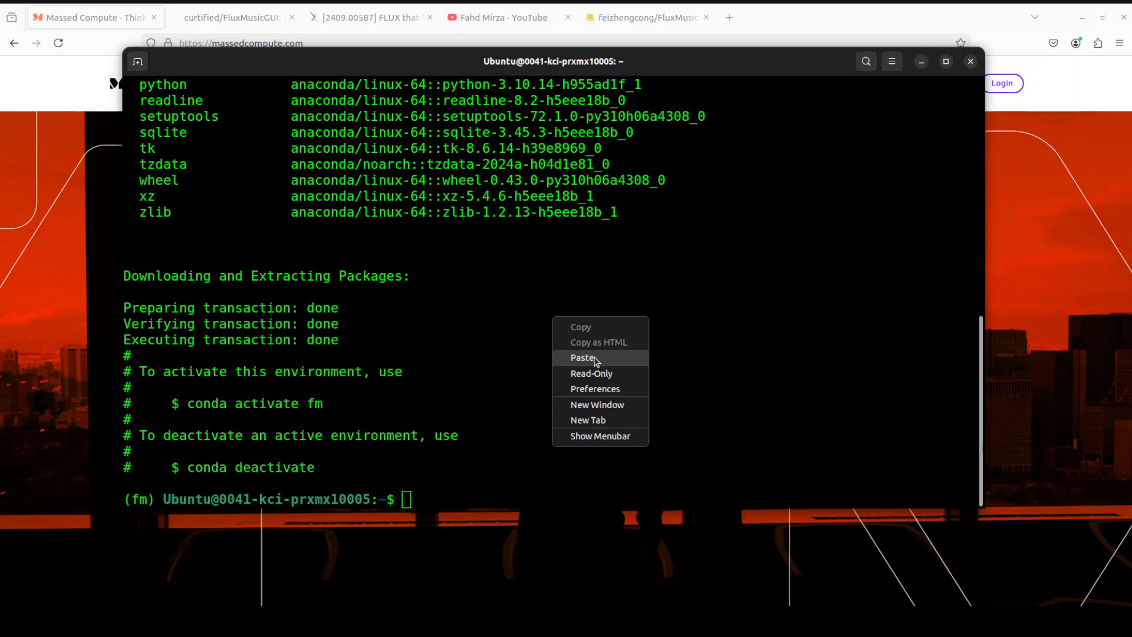
{"action": "left_click", "coordinate": [583, 357]}
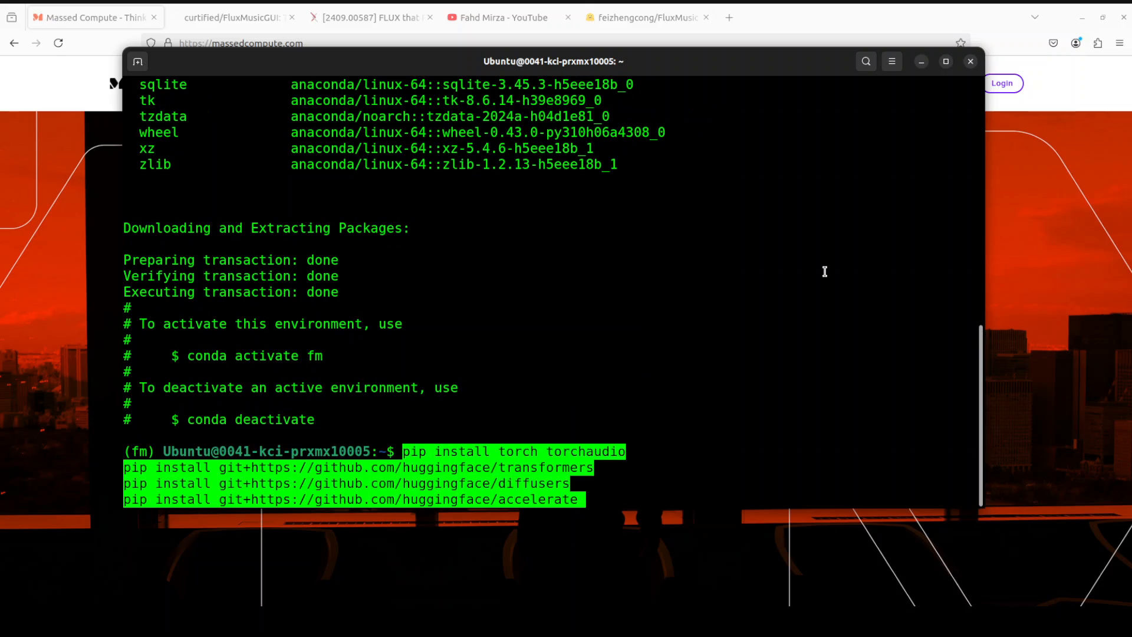
{"action": "key", "text": "Return"}
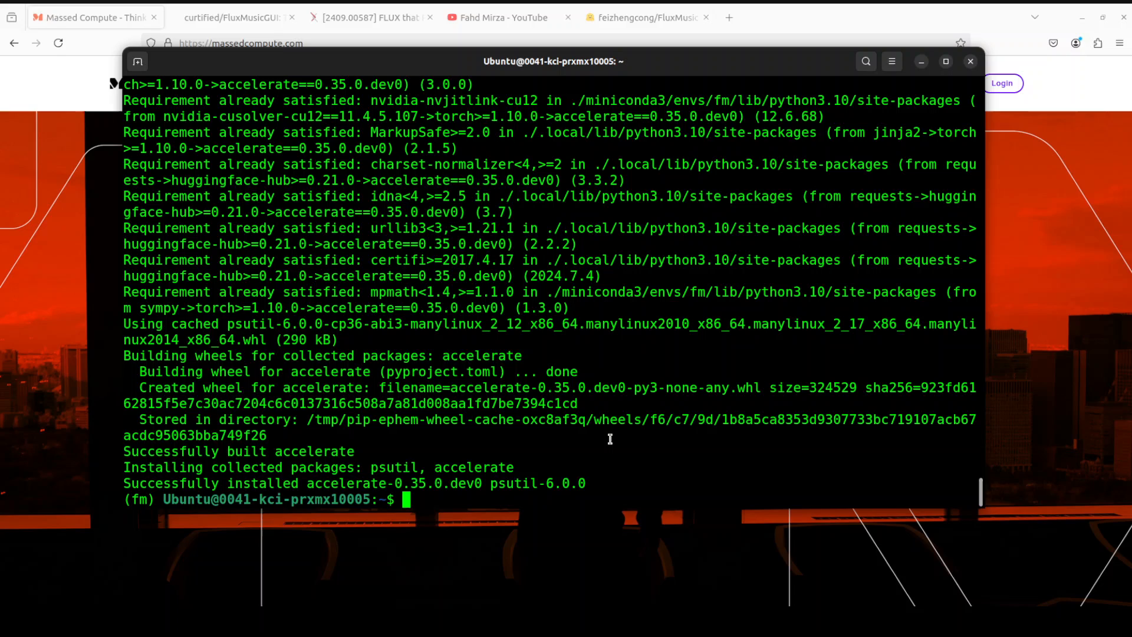
{"action": "mouse_move", "coordinate": [634, 331]}
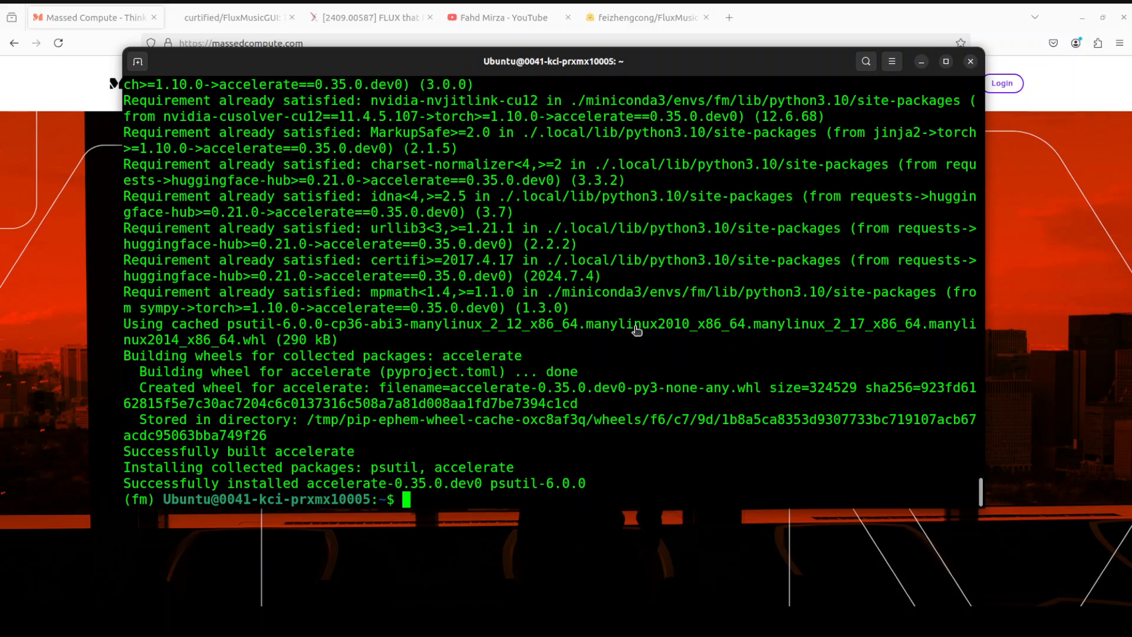
- Clone the FluxMusicGUI repository, enter it, and install its requirements.txt
{"action": "type", "text": "git clone https://github.com/curtified/FluxMusicGUI.git && cd FluxMusicGUI"}
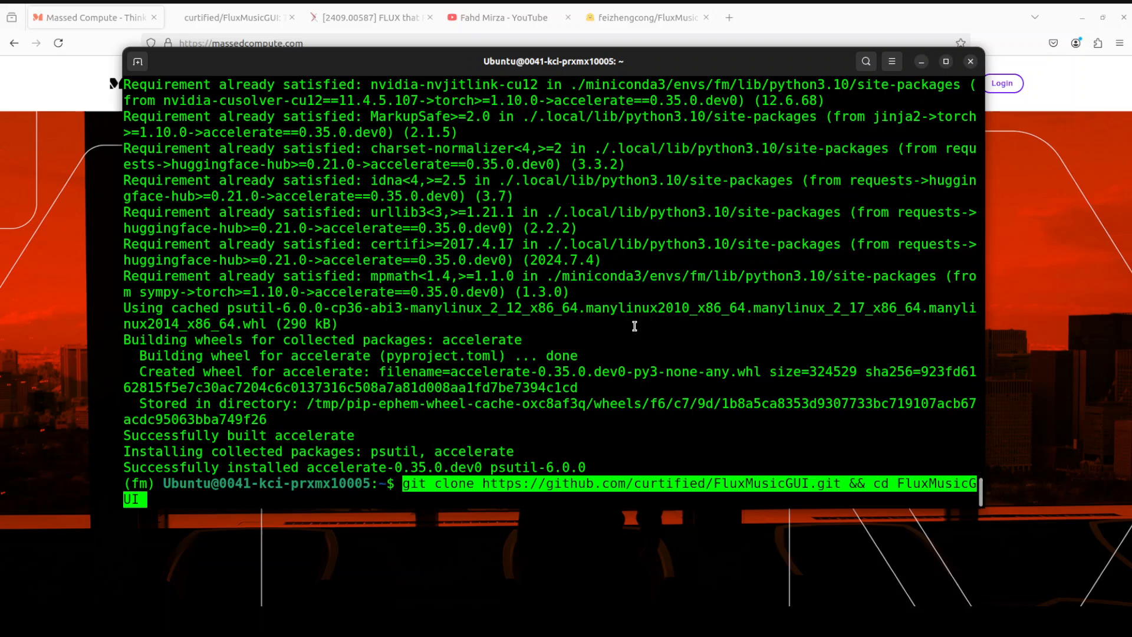
{"action": "key", "text": "Return"}
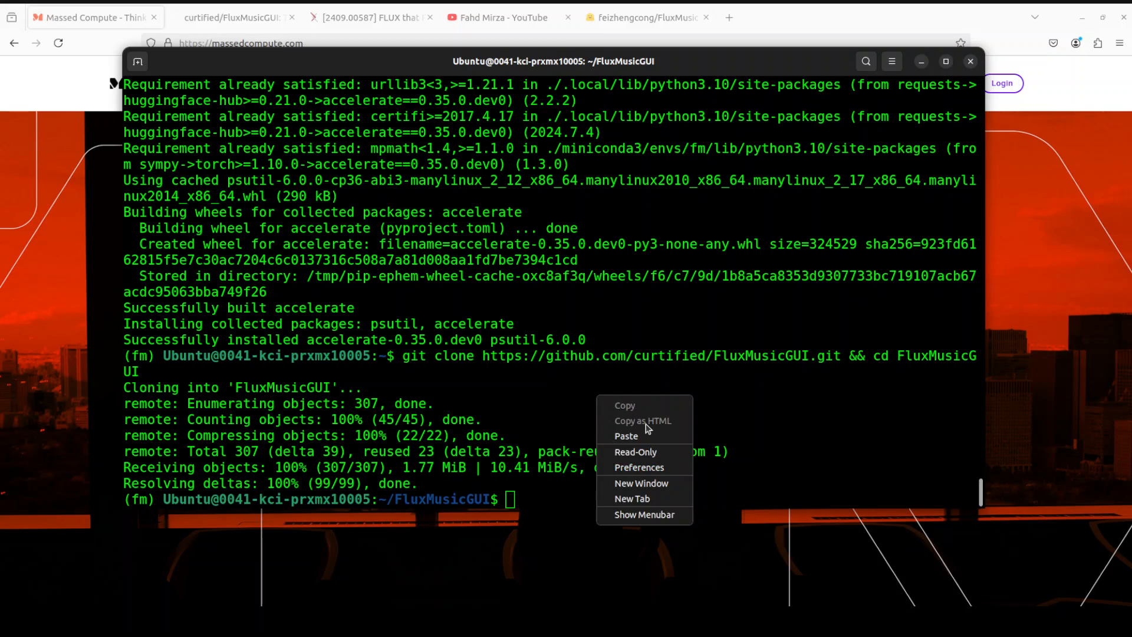
{"action": "left_click", "coordinate": [626, 435]}
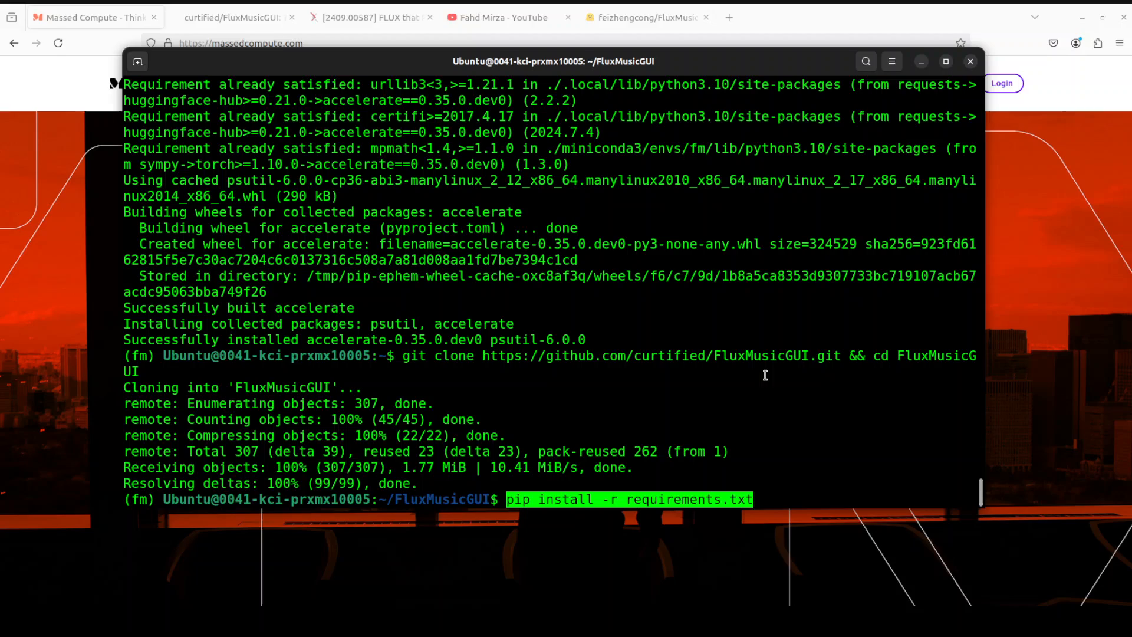
{"action": "key", "text": "Return"}
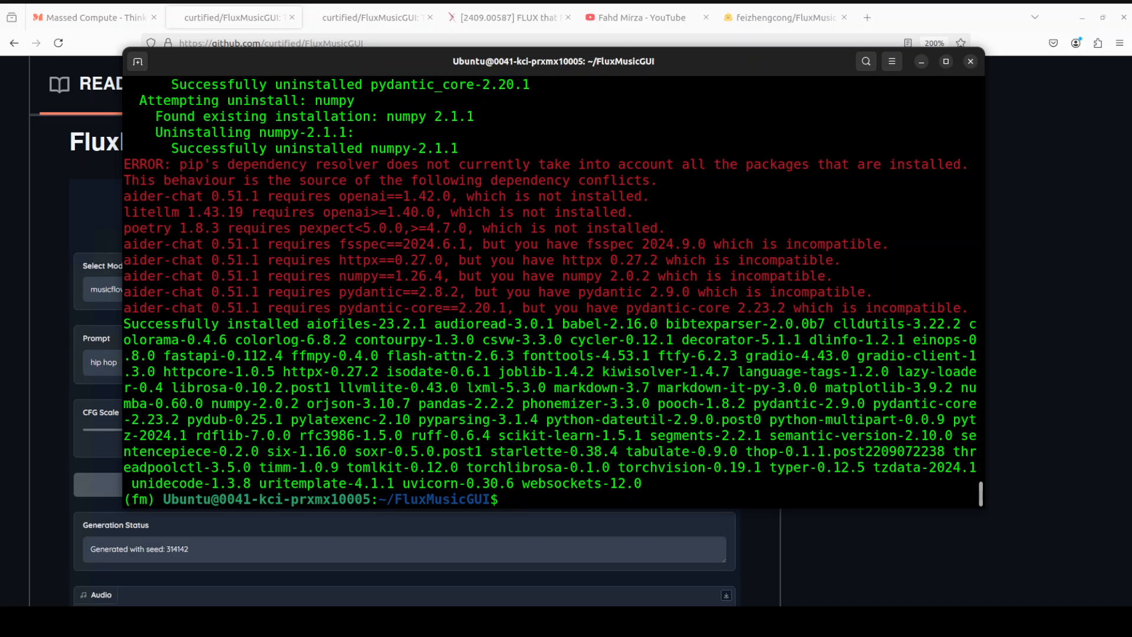
- Clear the screen and change into the models/ folder
{"action": "type", "text": "cle"}
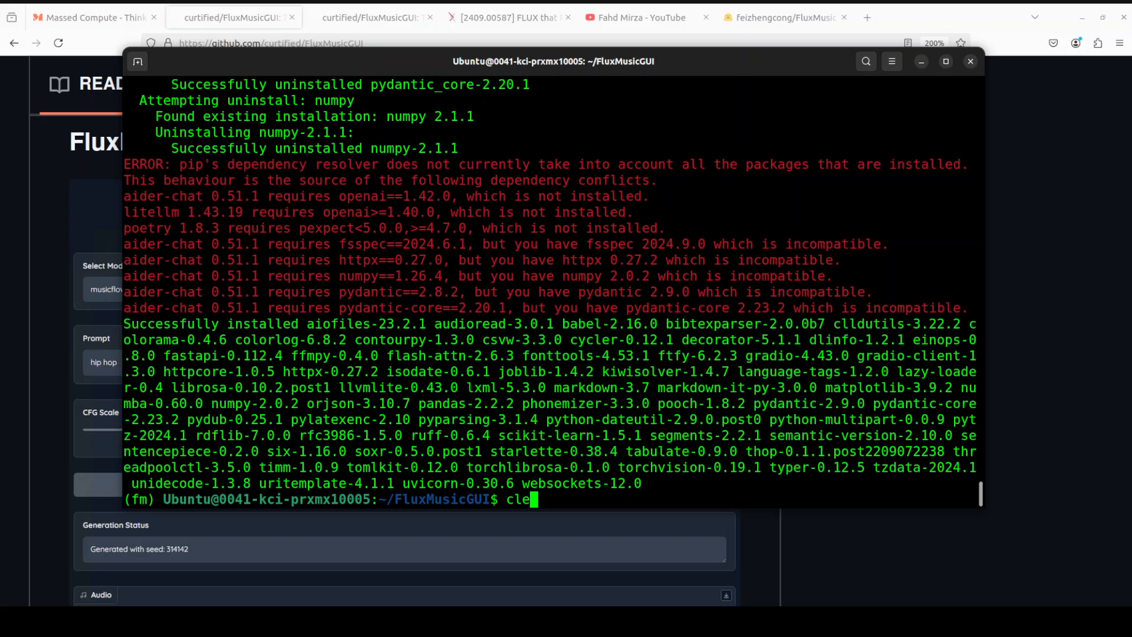
{"action": "type", "text": "cd mo"}
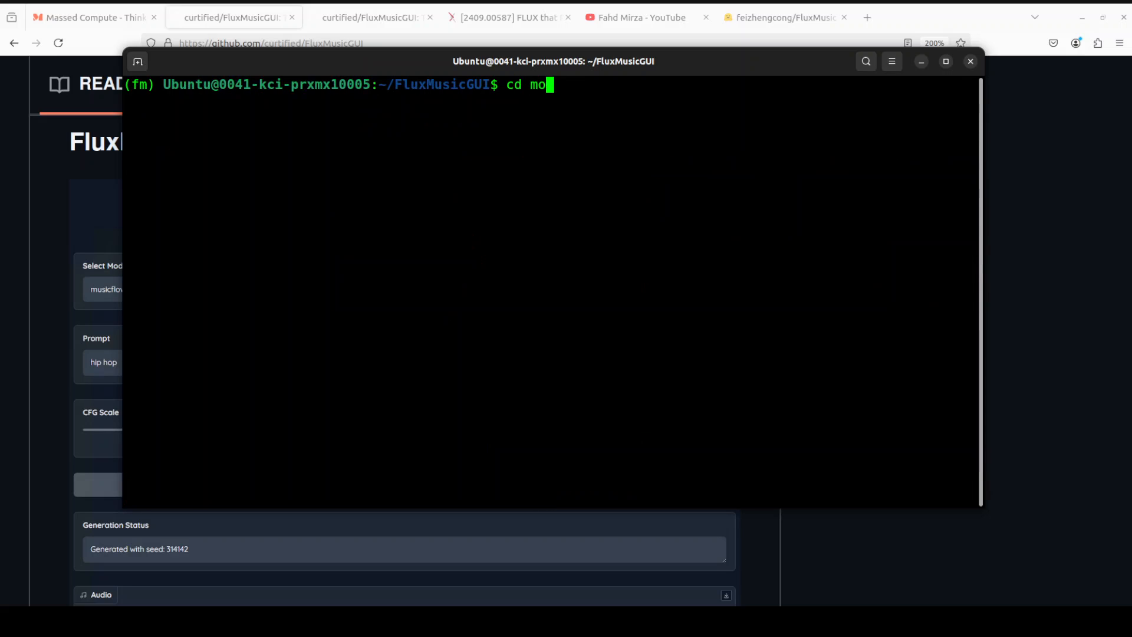
{"action": "type", "text": "dels/"}
{"action": "type", "text": "cl"}
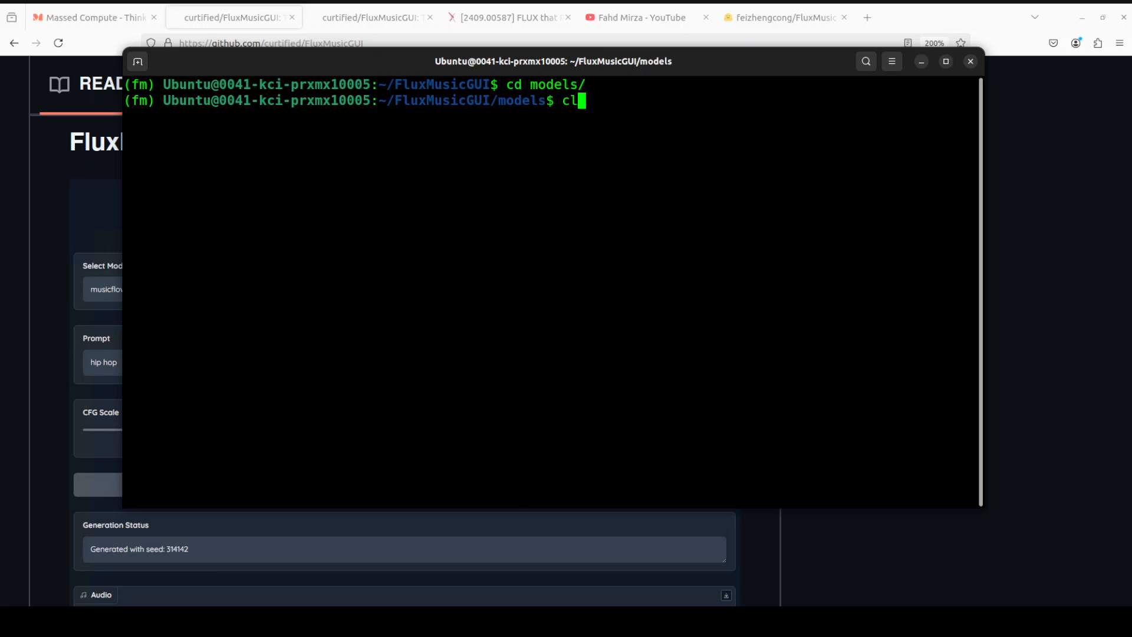
{"action": "key", "text": "Return"}
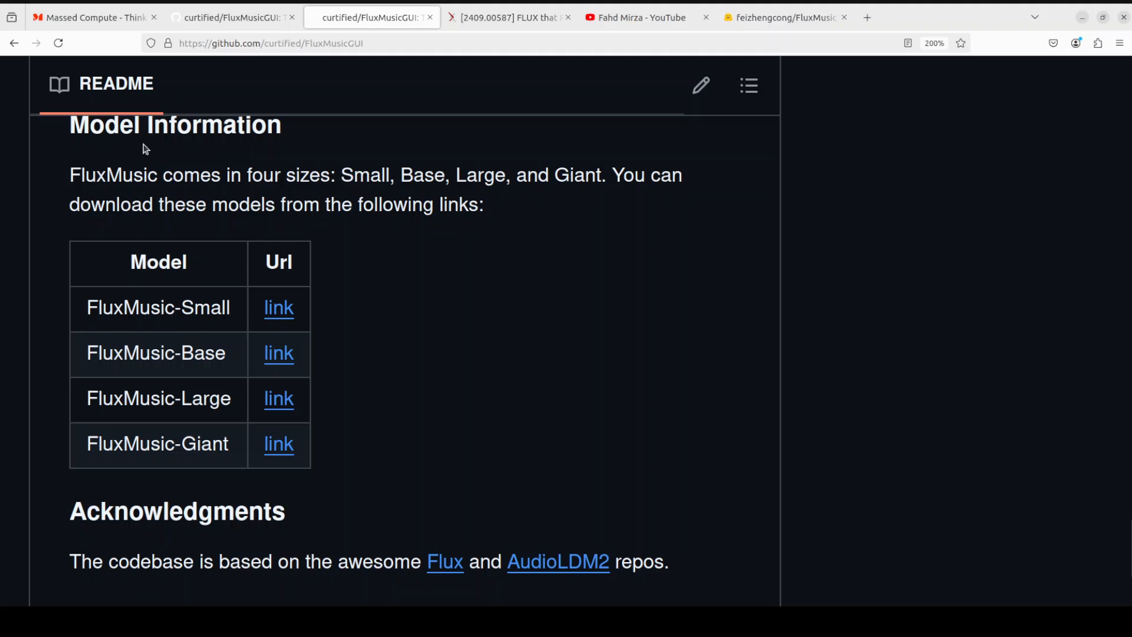
{"action": "mouse_move", "coordinate": [373, 402]}
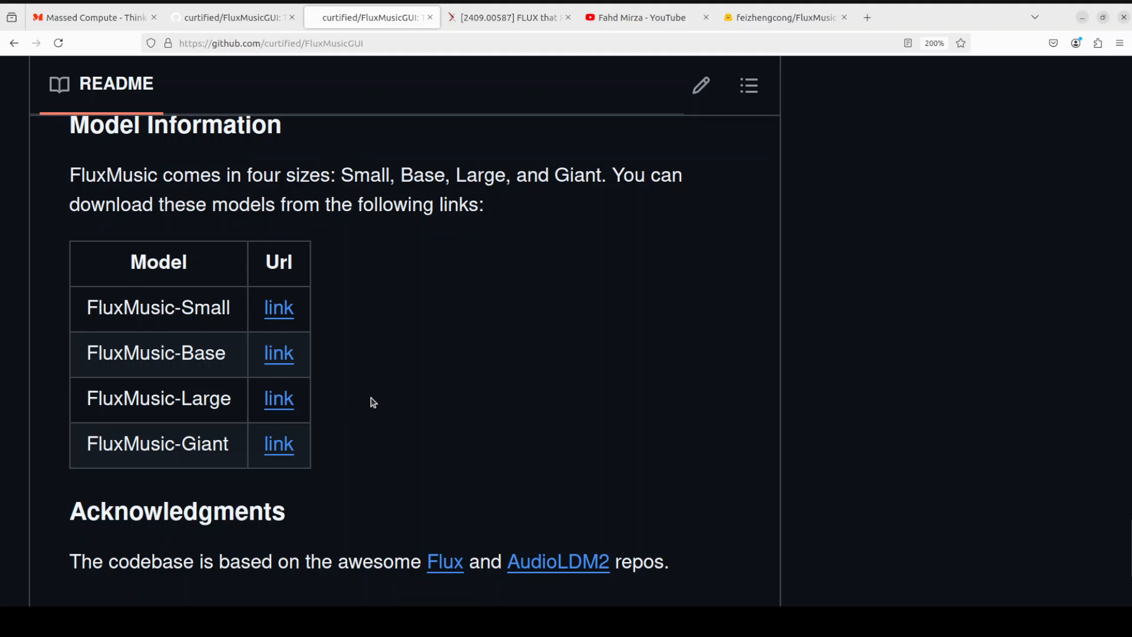
{"action": "mouse_move", "coordinate": [290, 338]}
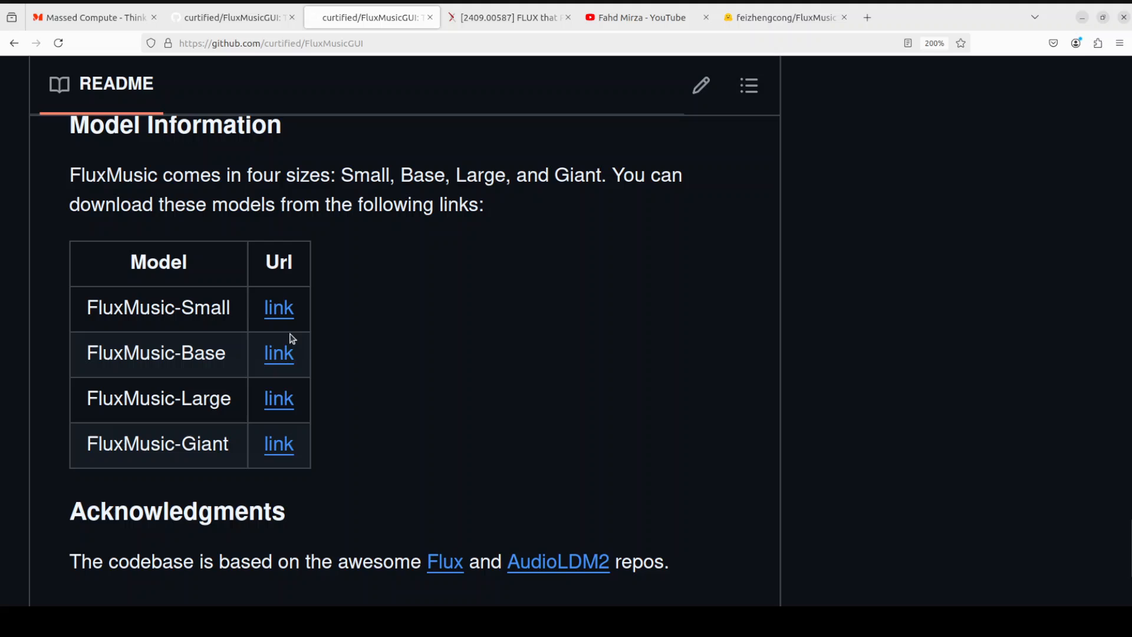
{"action": "mouse_move", "coordinate": [335, 466]}
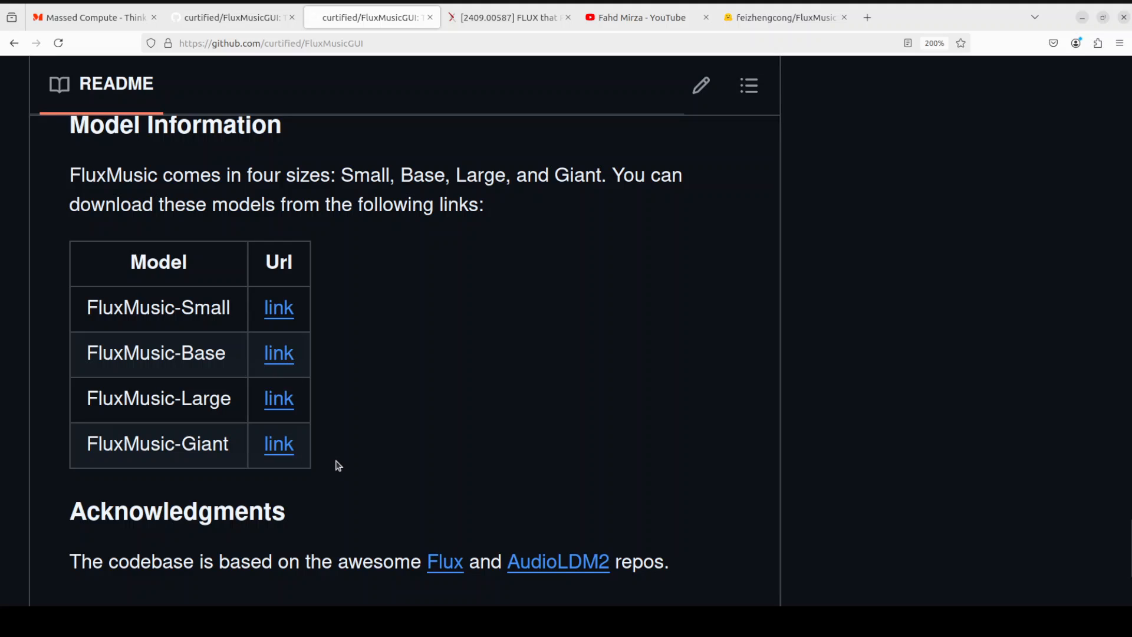
{"action": "mouse_move", "coordinate": [354, 369]}
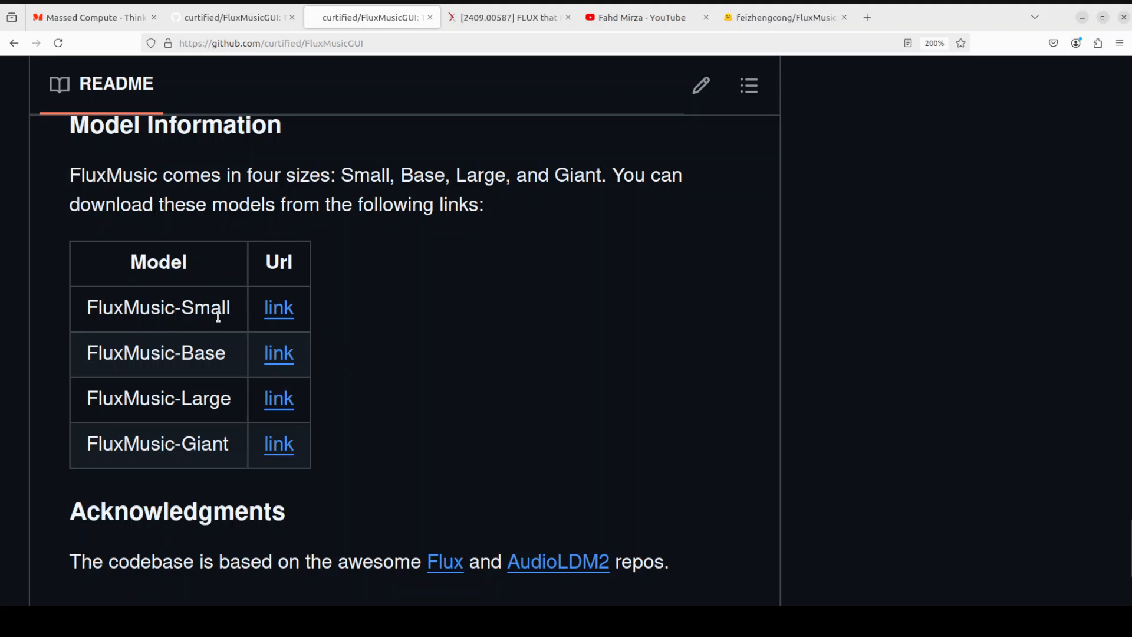
{"action": "mouse_move", "coordinate": [222, 398]}
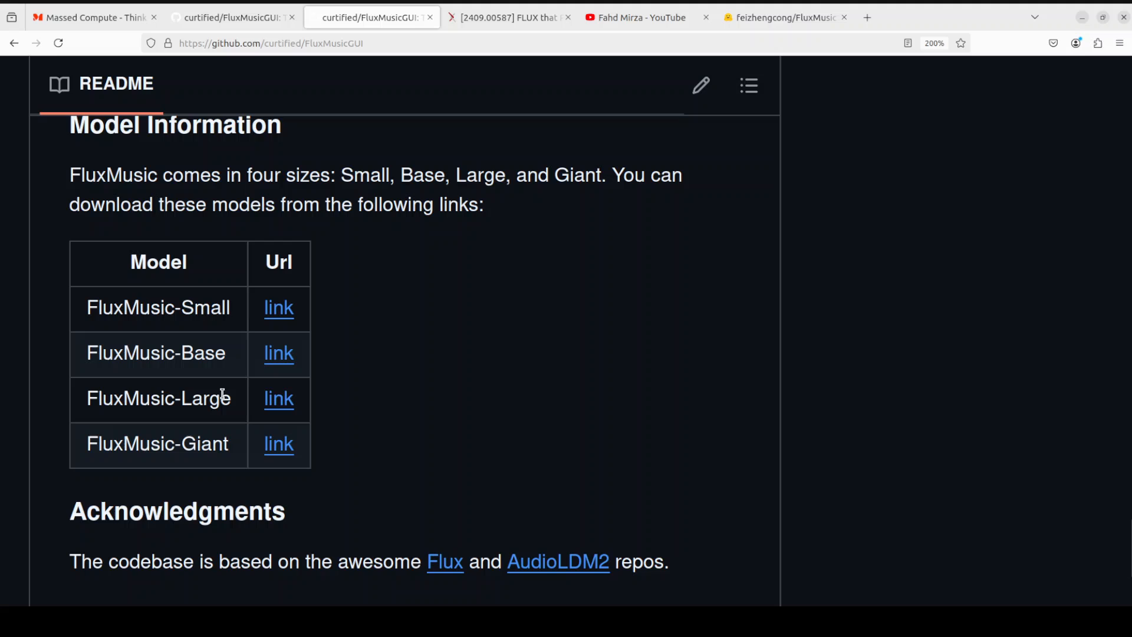
{"action": "mouse_move", "coordinate": [277, 397]}
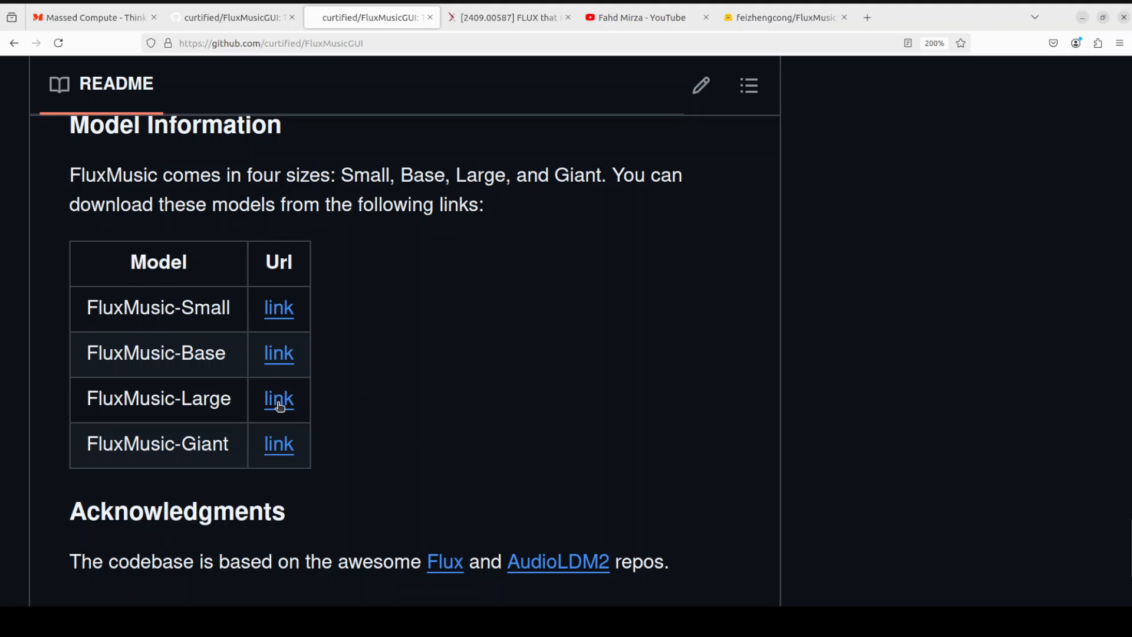
{"action": "mouse_move", "coordinate": [278, 399]}
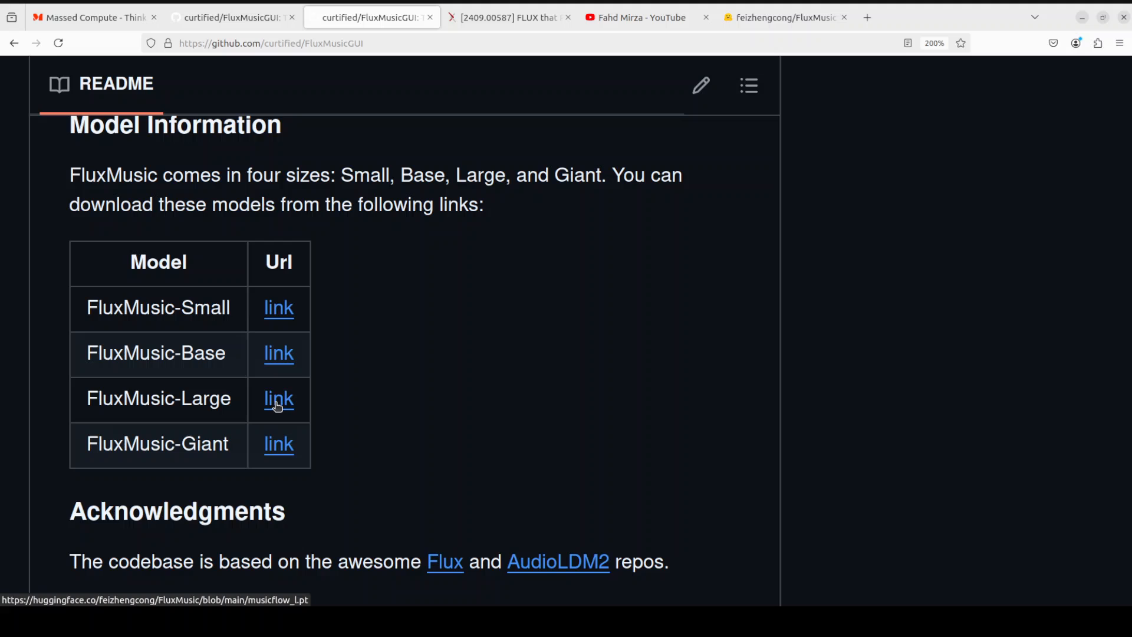
- Open the musicflow_l.pt file page in the FluxMusic Hugging Face repo and copy its download link
{"action": "left_click", "coordinate": [783, 16]}
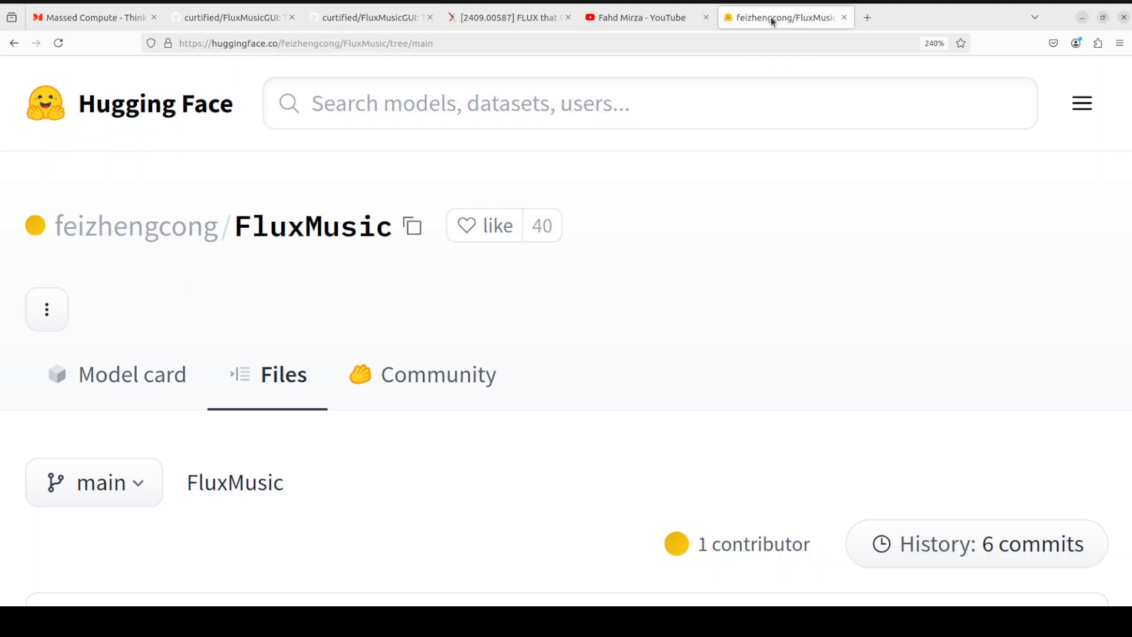
{"action": "scroll", "scroll_direction": "down", "scroll_amount": 3}
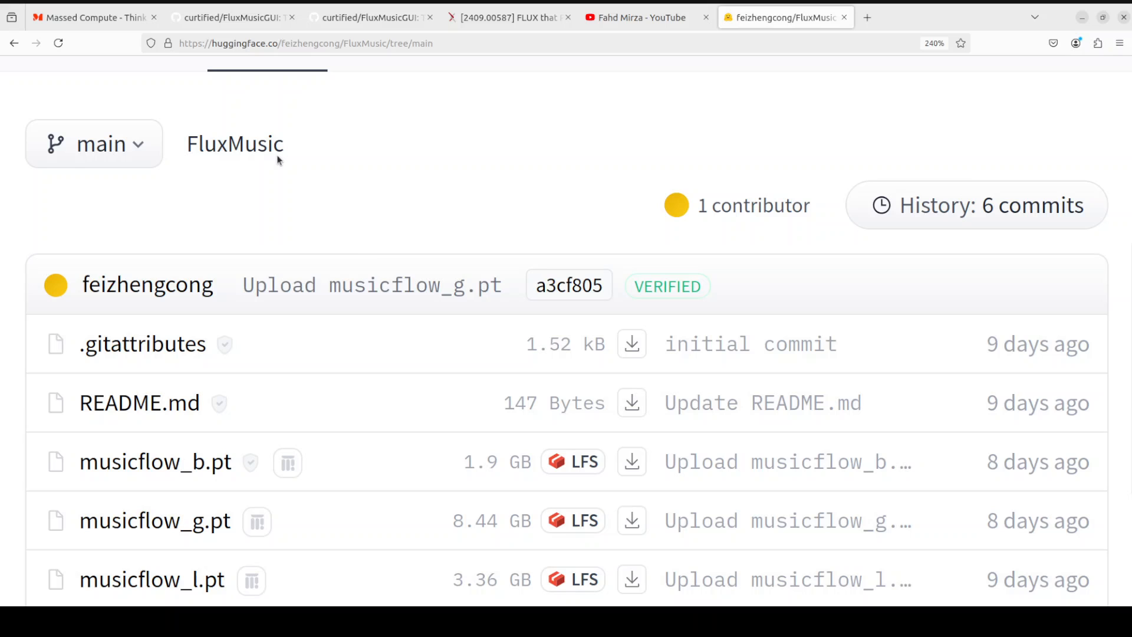
{"action": "scroll", "scroll_direction": "up", "scroll_amount": 3}
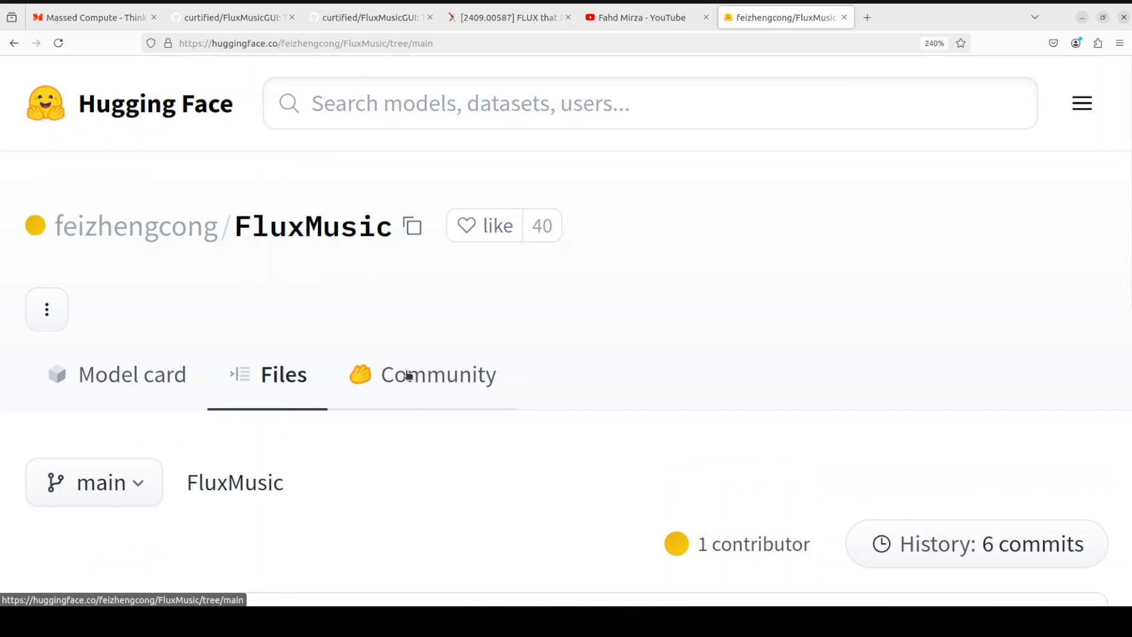
{"action": "scroll", "scroll_direction": "down", "scroll_amount": 3}
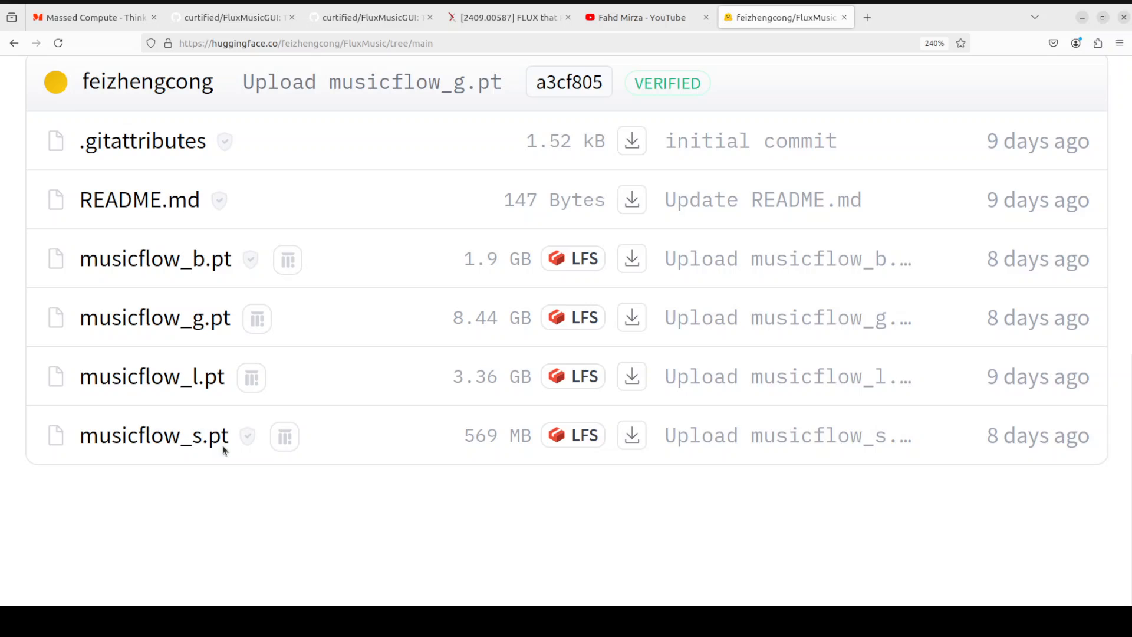
{"action": "mouse_move", "coordinate": [147, 378]}
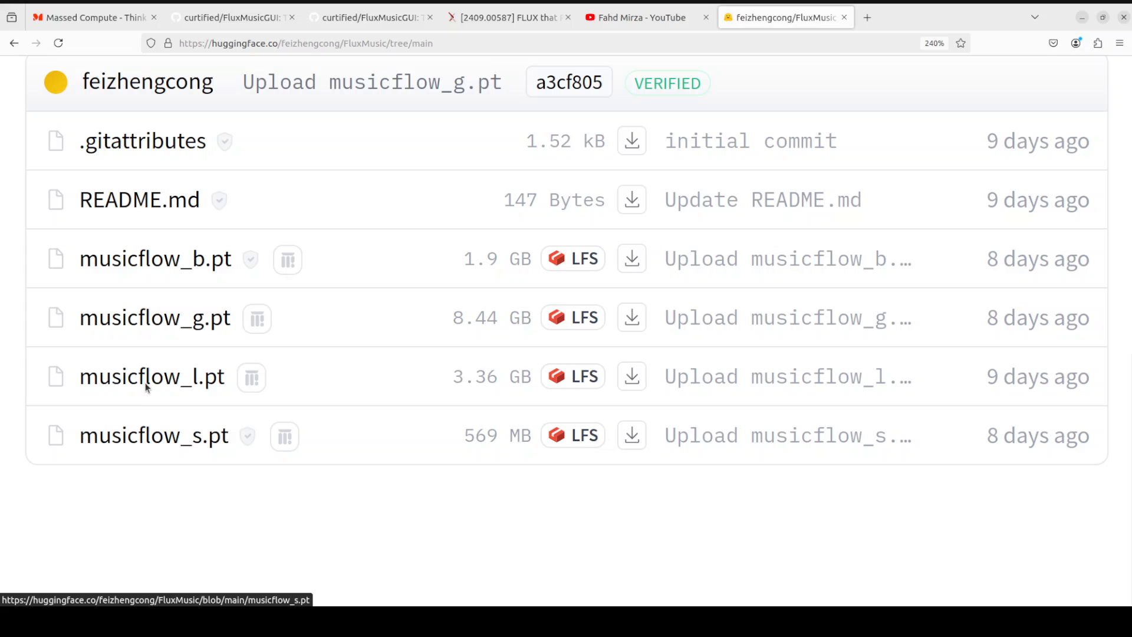
{"action": "left_click", "coordinate": [152, 376]}
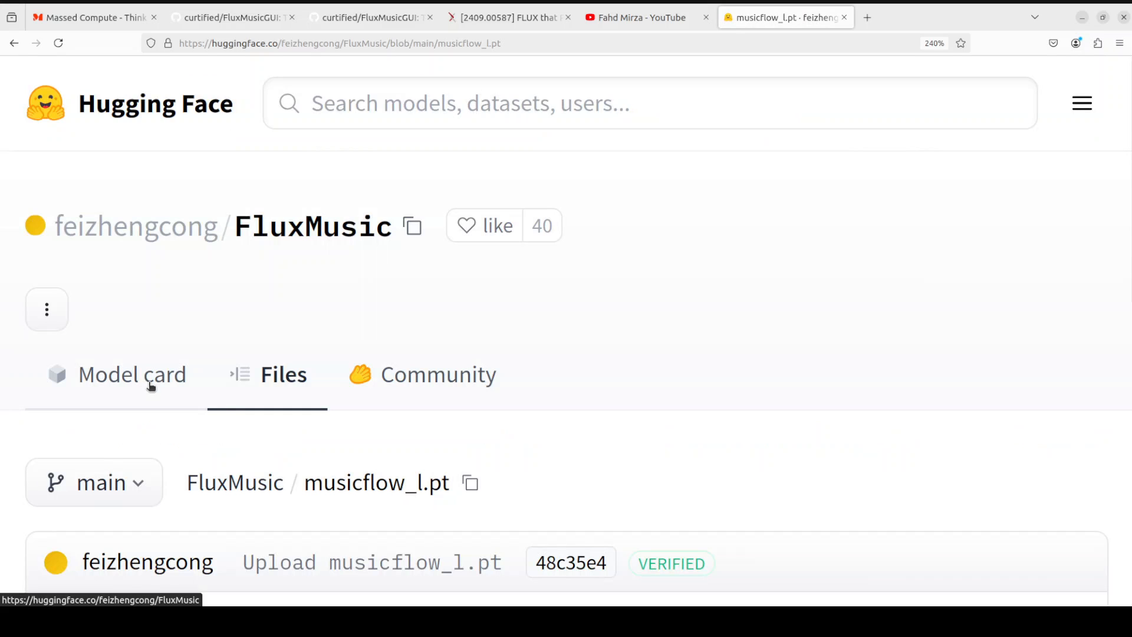
{"action": "scroll", "scroll_direction": "down", "scroll_amount": 3}
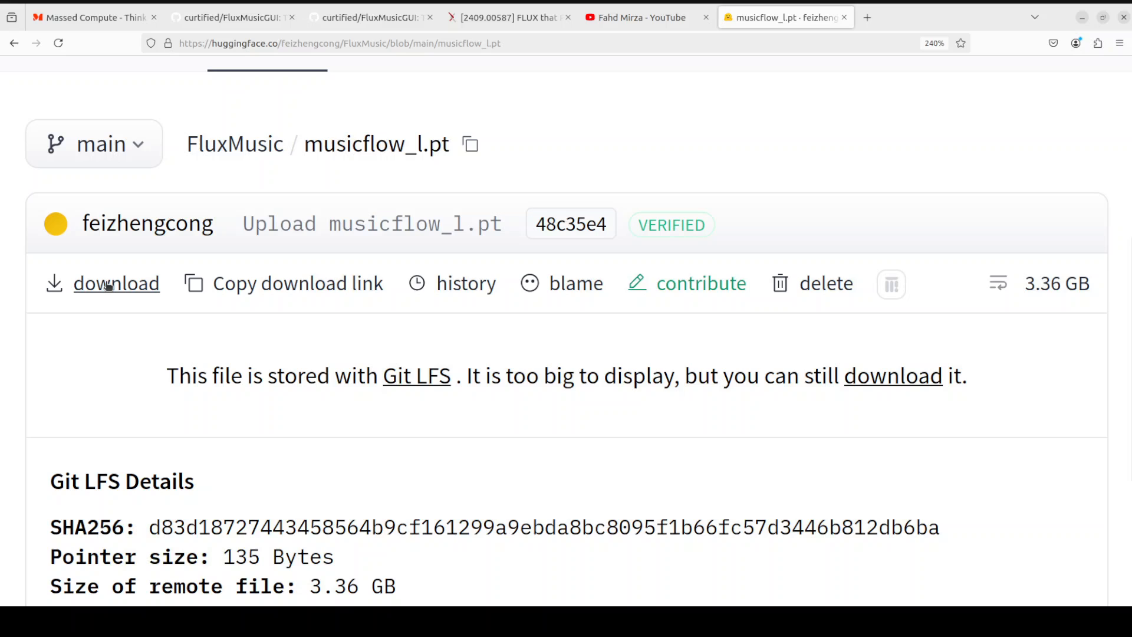
{"action": "right_click", "coordinate": [116, 283]}
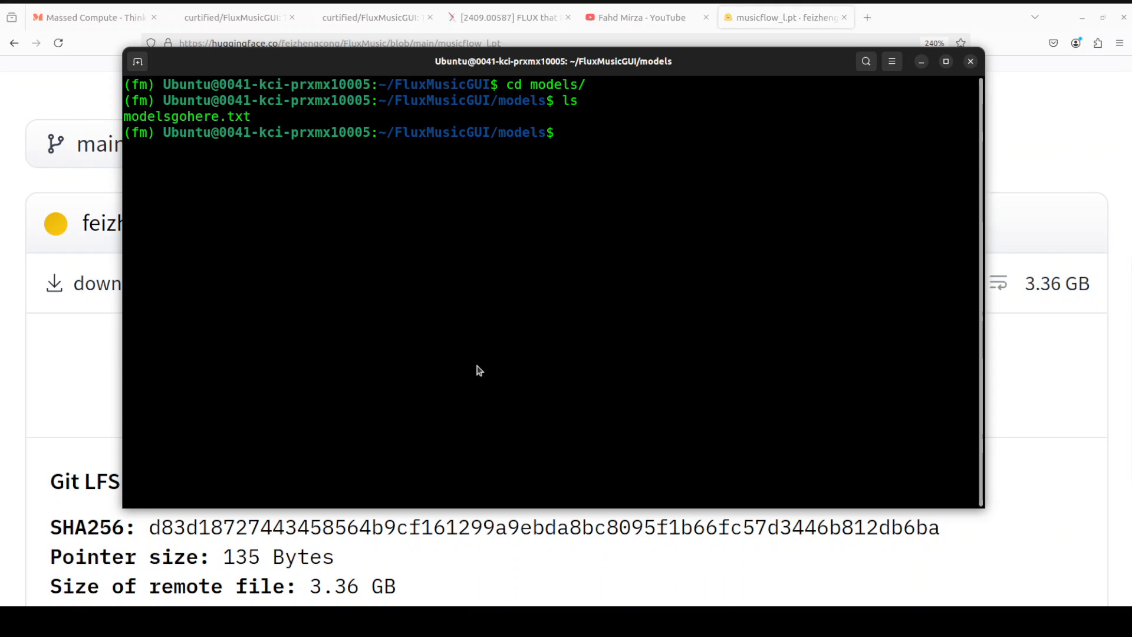
- Download the 3.1 GB musicflow_l.pt checkpoint into models with wget and the copied link, then clear
{"action": "type", "text": "w"}
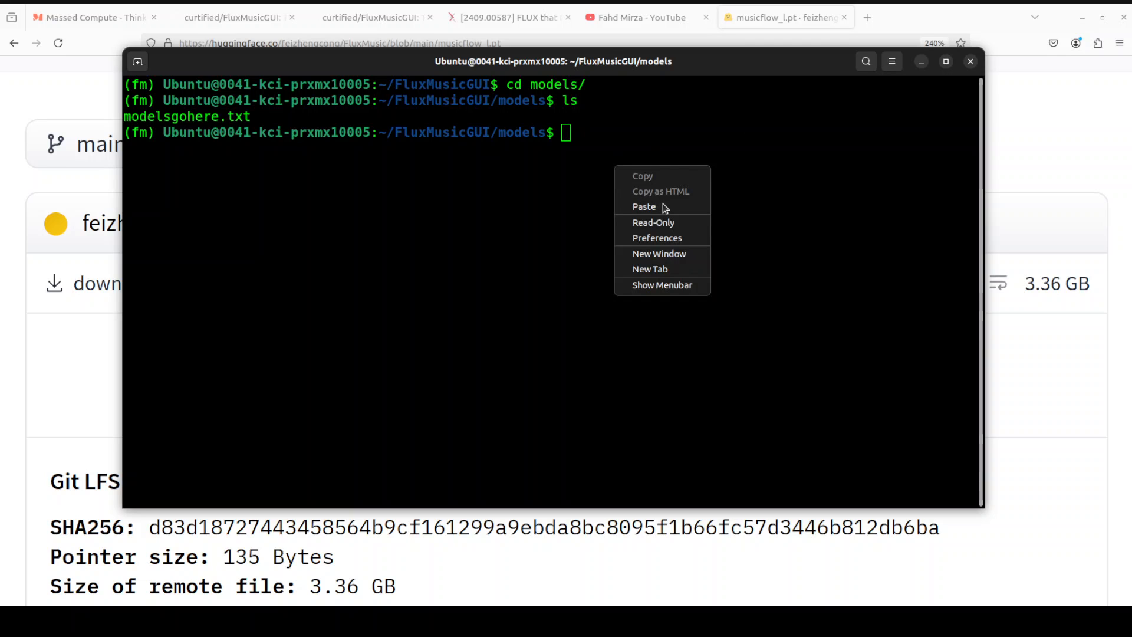
{"action": "left_click", "coordinate": [643, 207]}
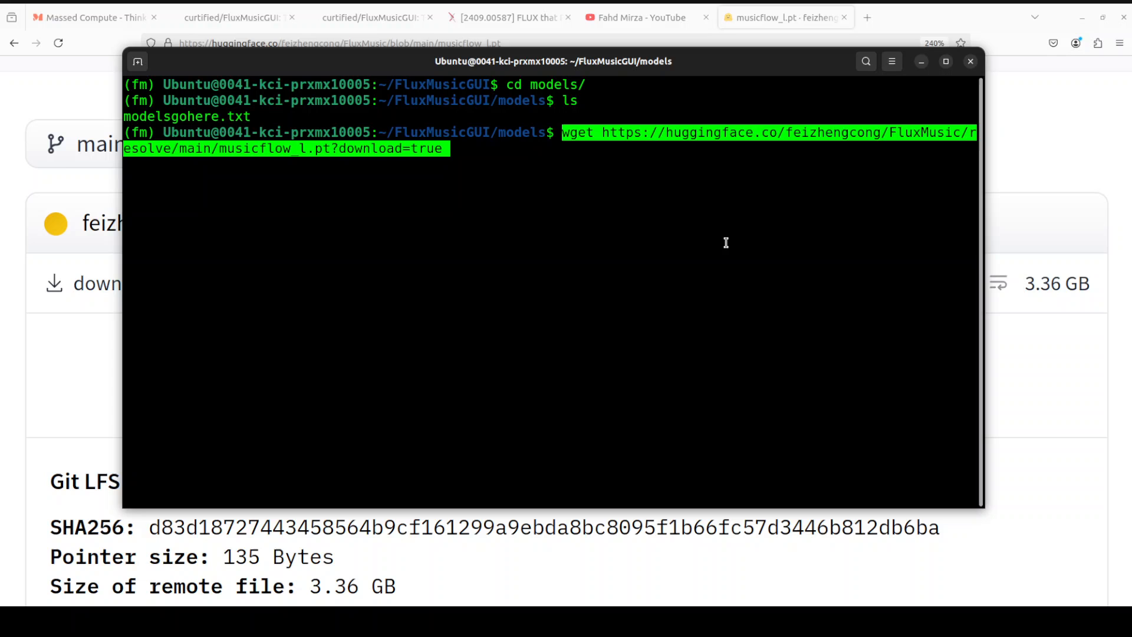
{"action": "mouse_move", "coordinate": [583, 189]}
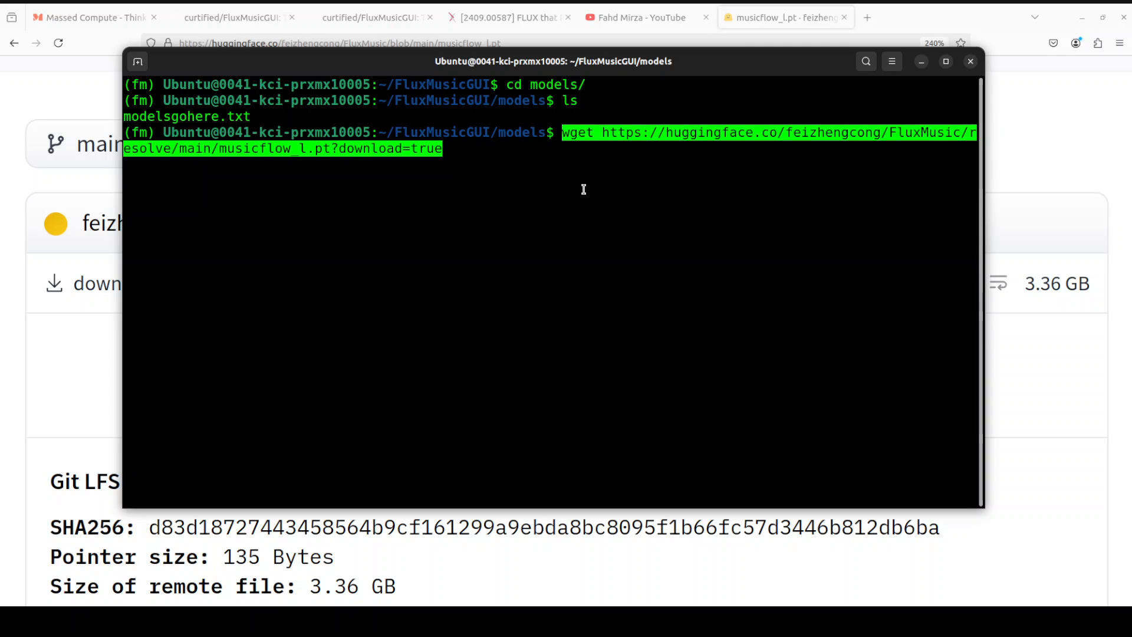
{"action": "key", "text": "Return"}
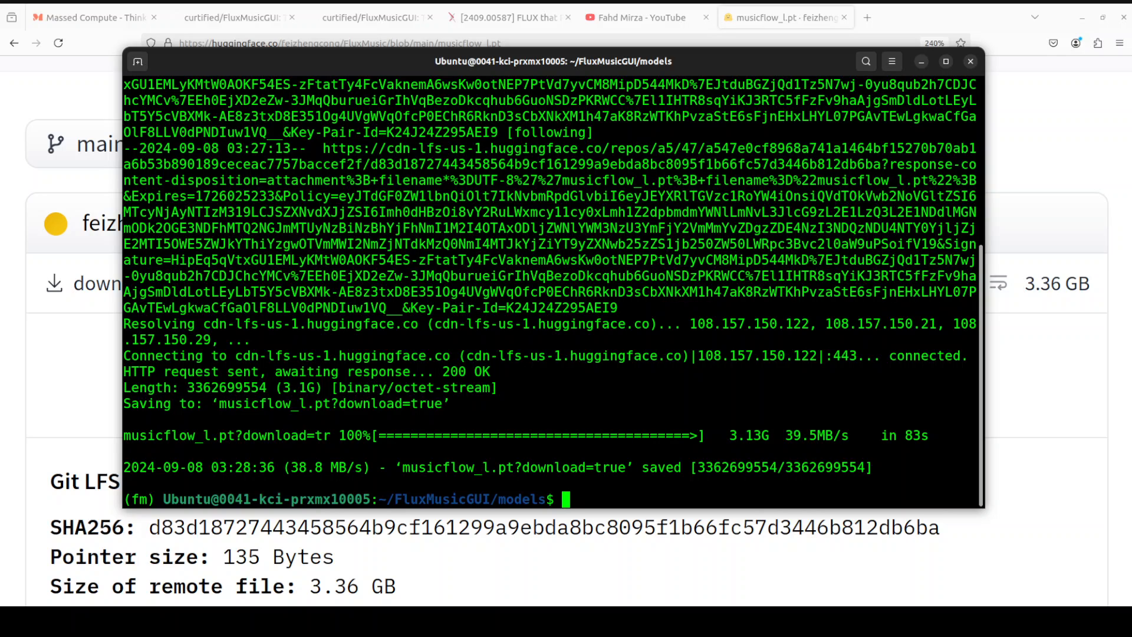
{"action": "type", "text": "clear"}
{"action": "type", "text": "m"}
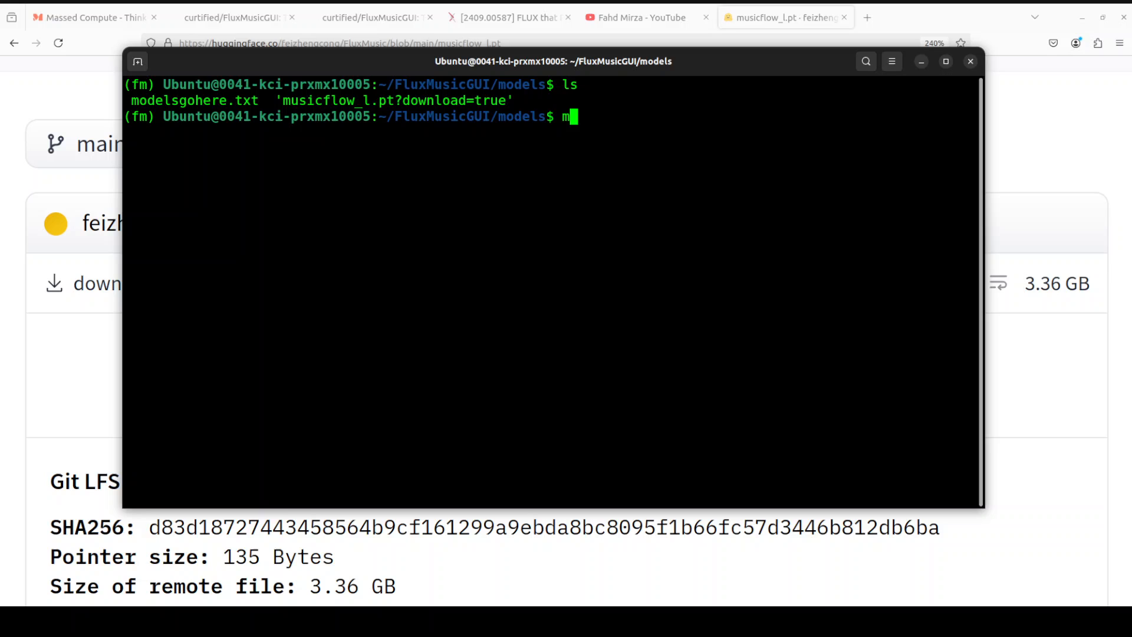
- Rename 'musicflow_l.pt?download=true' to musicflow_l.pt with an mv command
{"action": "type", "text": "v"}
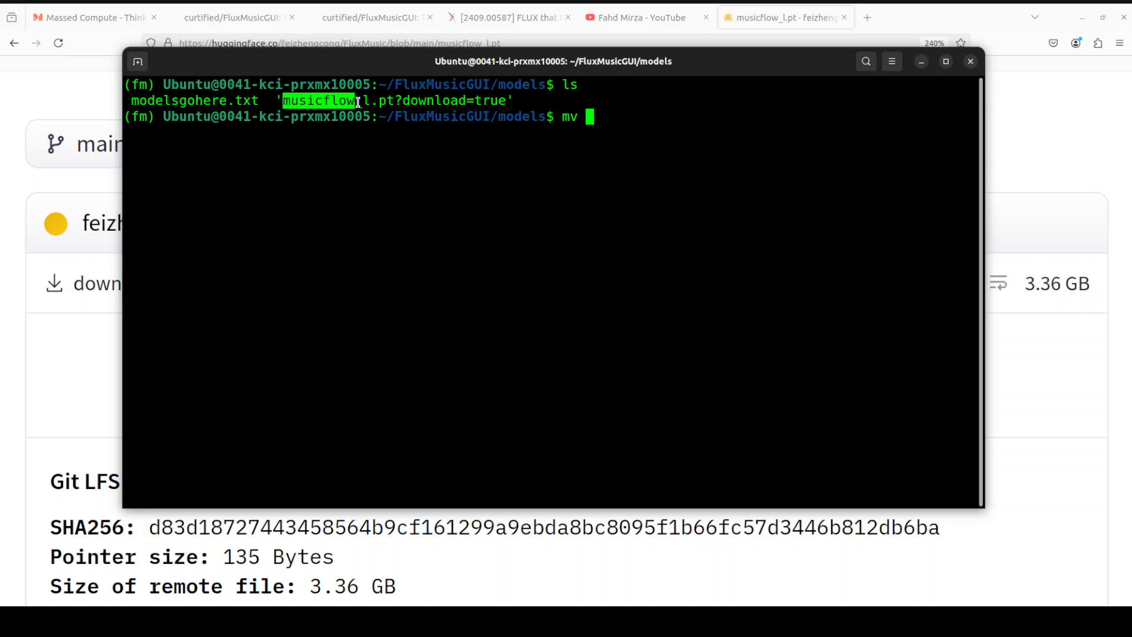
{"action": "right_click", "coordinate": [364, 100]}
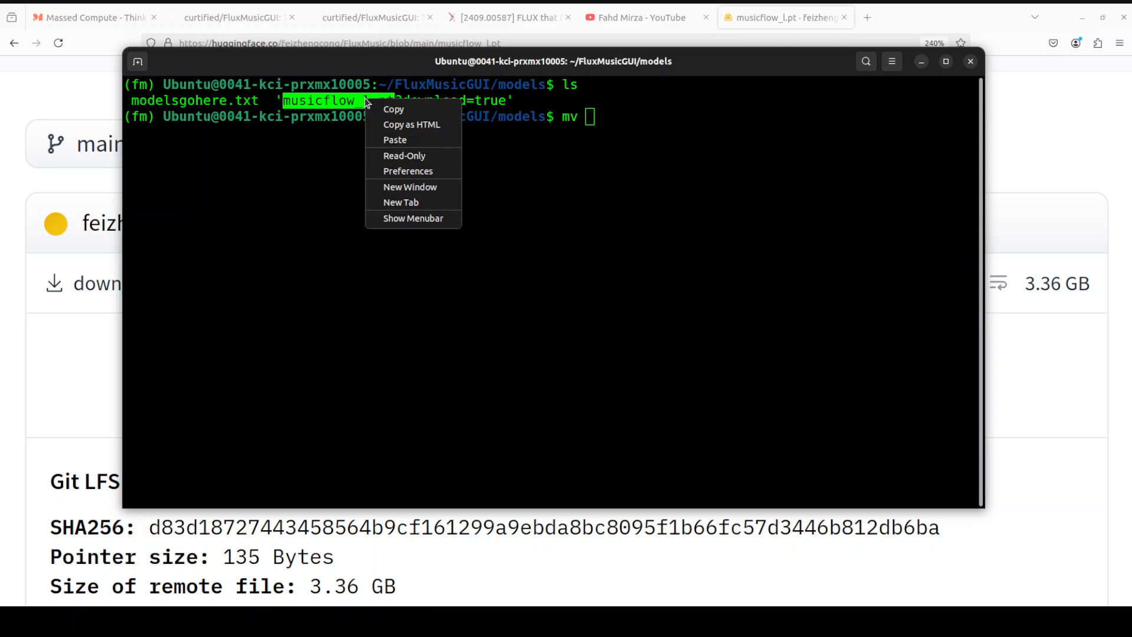
{"action": "left_click", "coordinate": [651, 264]}
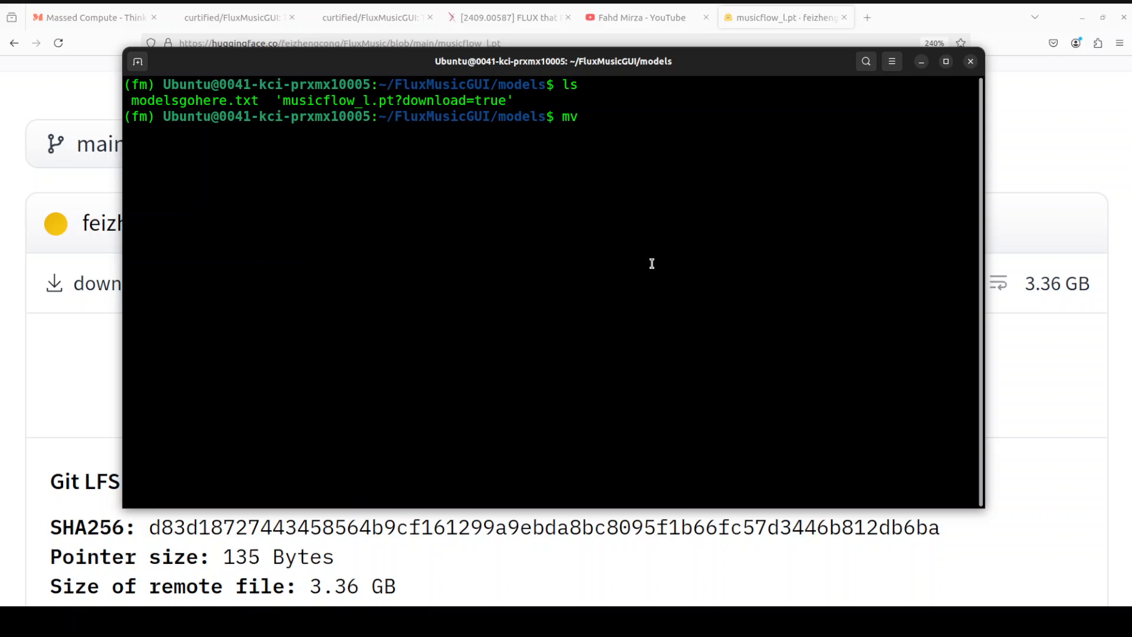
{"action": "type", "text": "'m"}
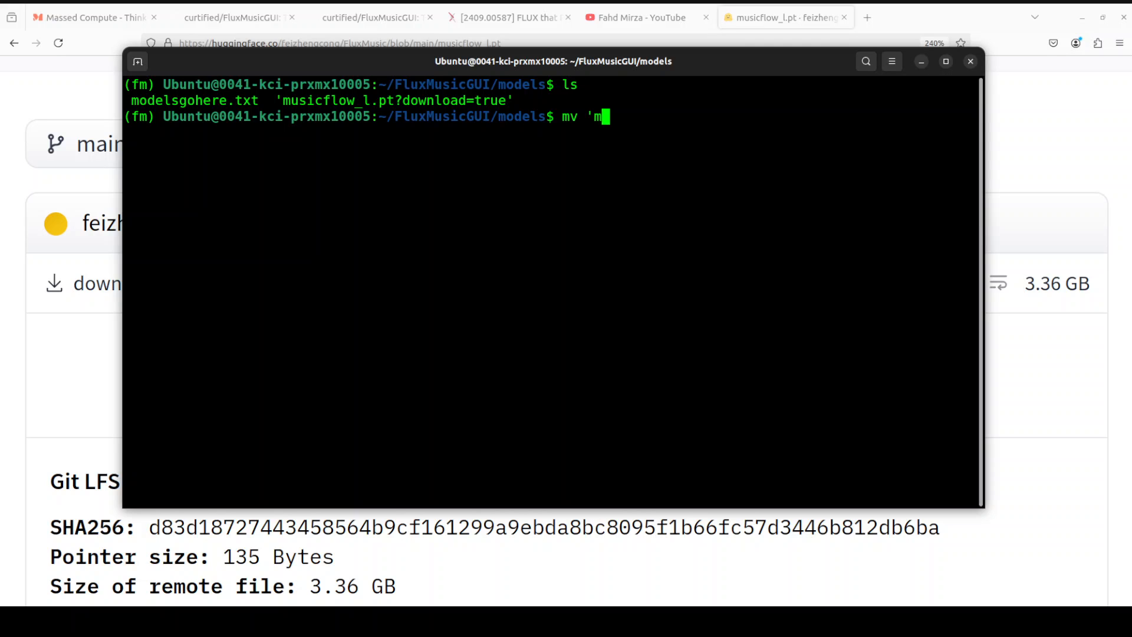
{"action": "type", "text": "usicflow_l.pt?download=true"}
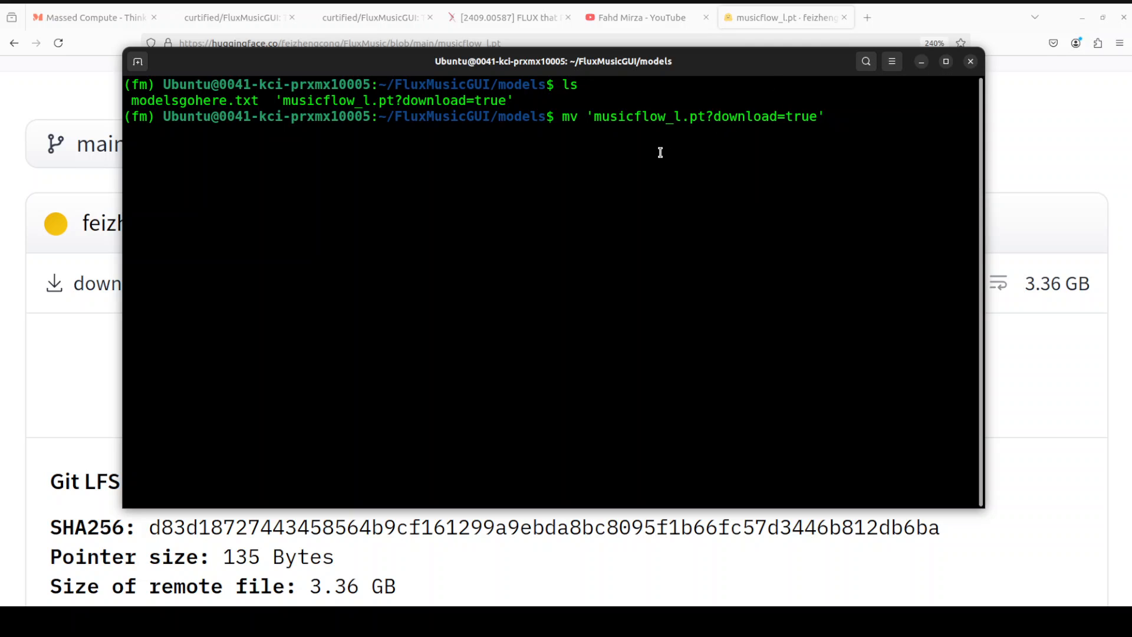
{"action": "type", "text": "musicflow_l.pt"}
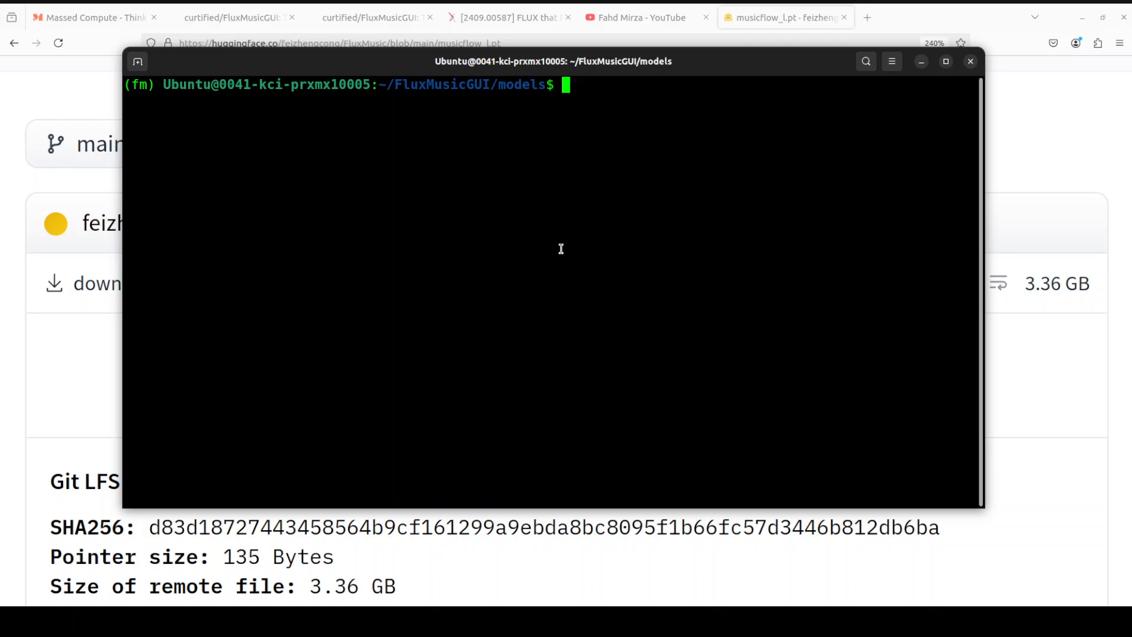
- Return to the FluxMusicGUI folder and launch the GUI with python3 fluxGUI.py
{"action": "type", "text": "cd .."}
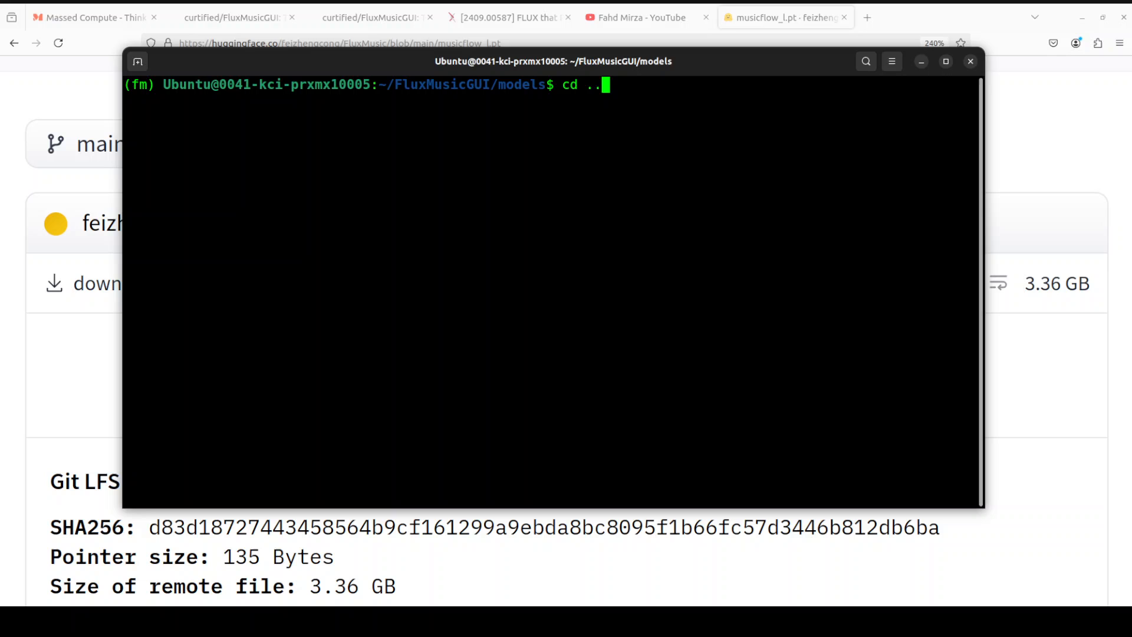
{"action": "key", "text": "Return"}
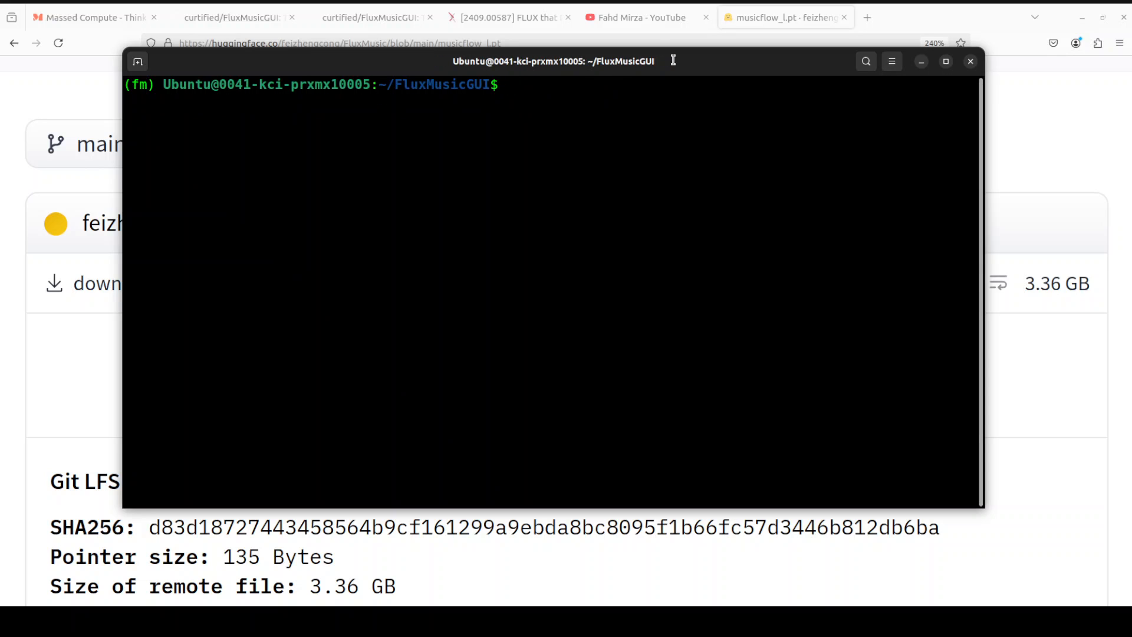
{"action": "type", "text": "python3 fluxGUI.py"}
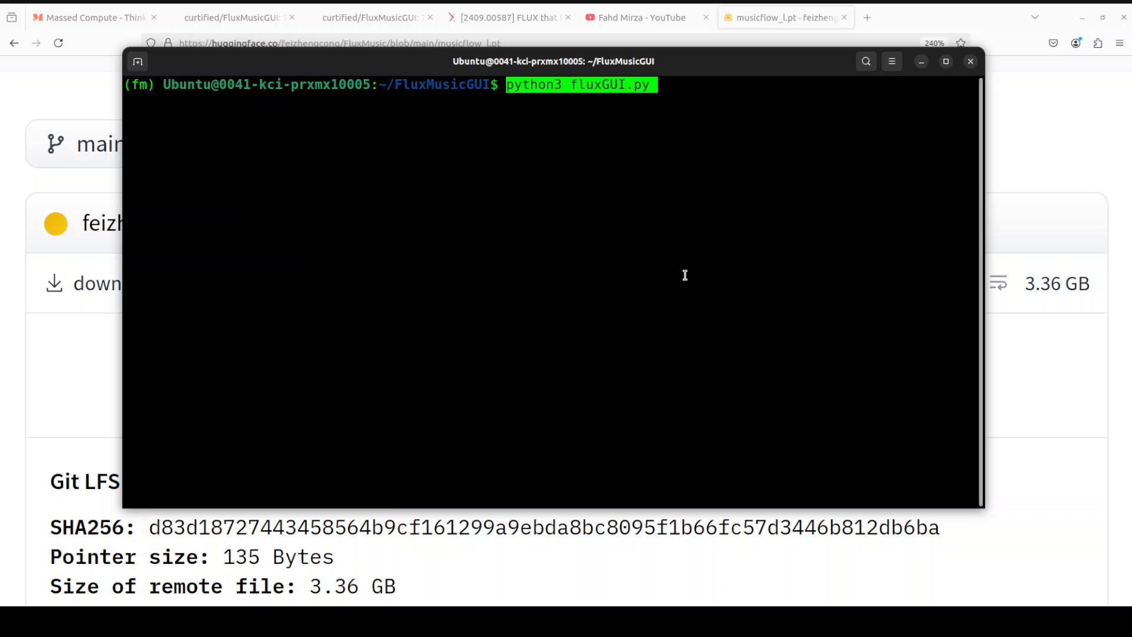
{"action": "mouse_move", "coordinate": [687, 110]}
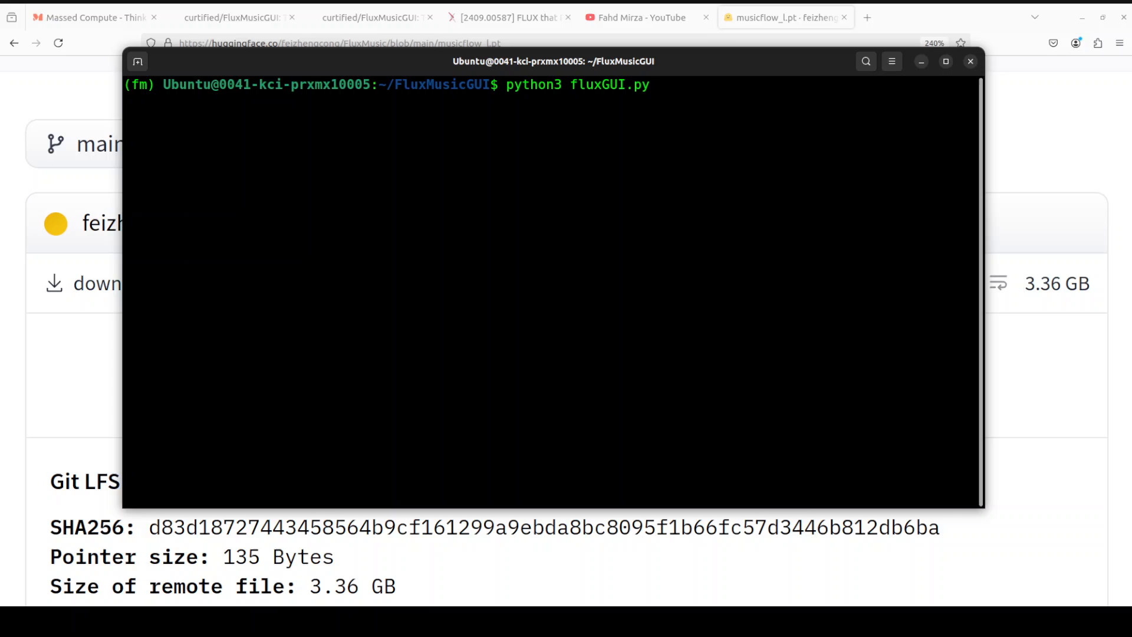
{"action": "key", "text": "Return"}
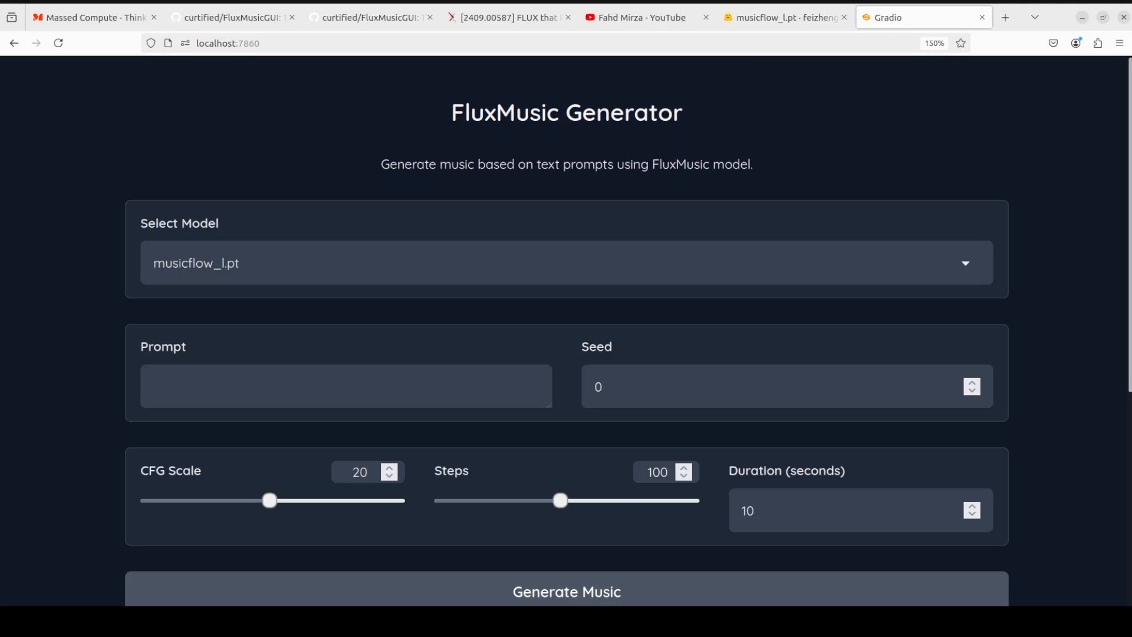
- Zoom the Firefox page out from 150% to 133% using the hamburger menu
{"action": "left_click", "coordinate": [1119, 43]}
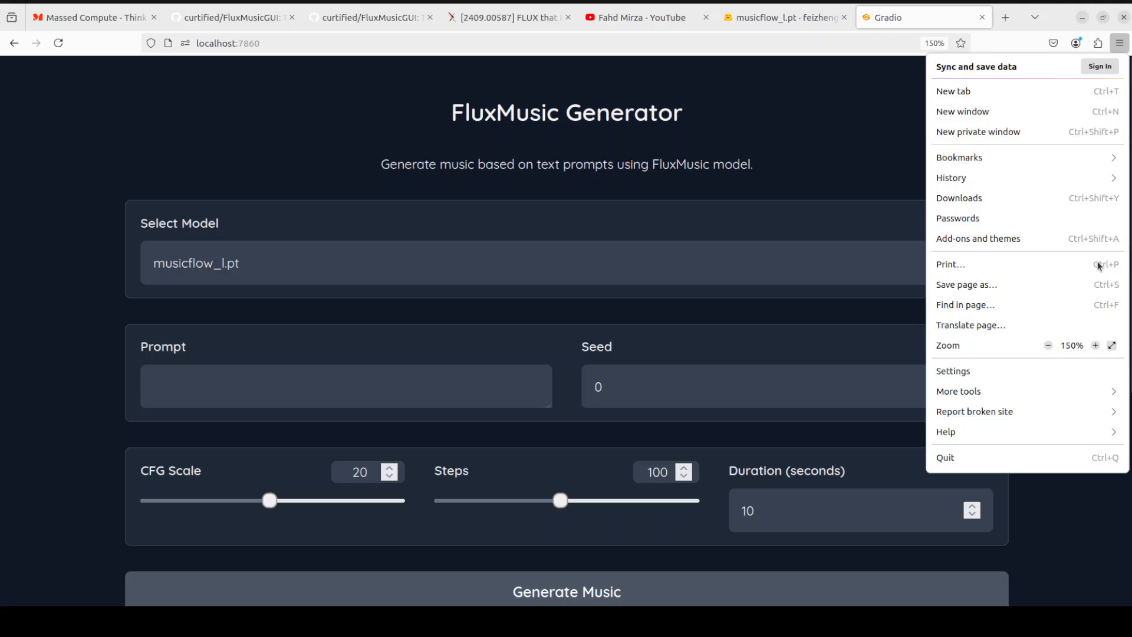
{"action": "left_click", "coordinate": [1048, 344]}
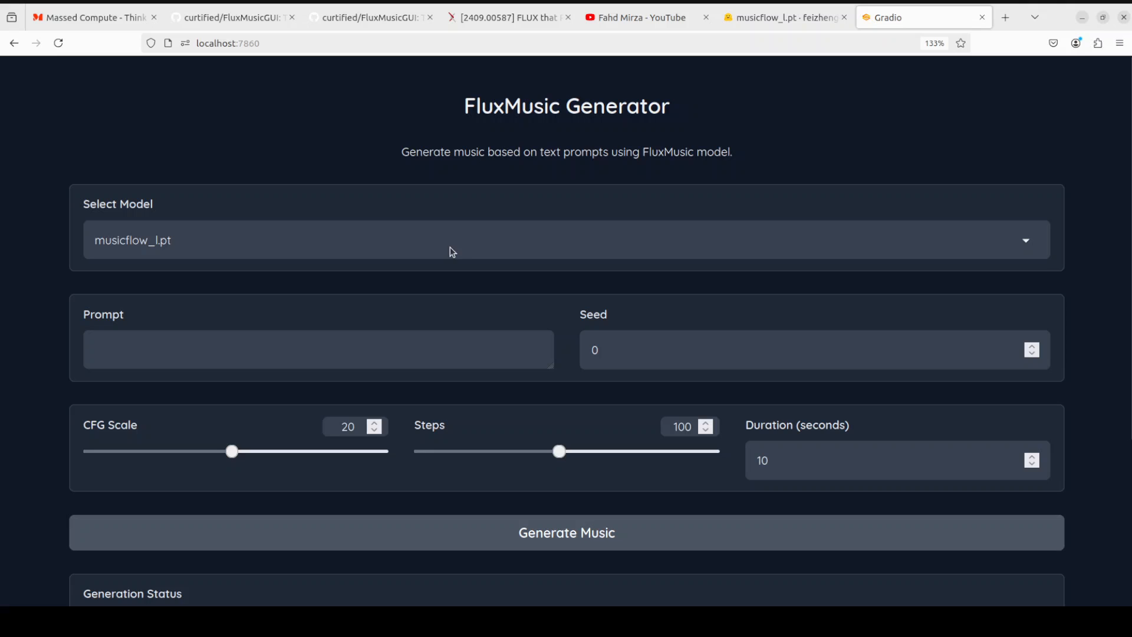
{"action": "mouse_move", "coordinate": [226, 284]}
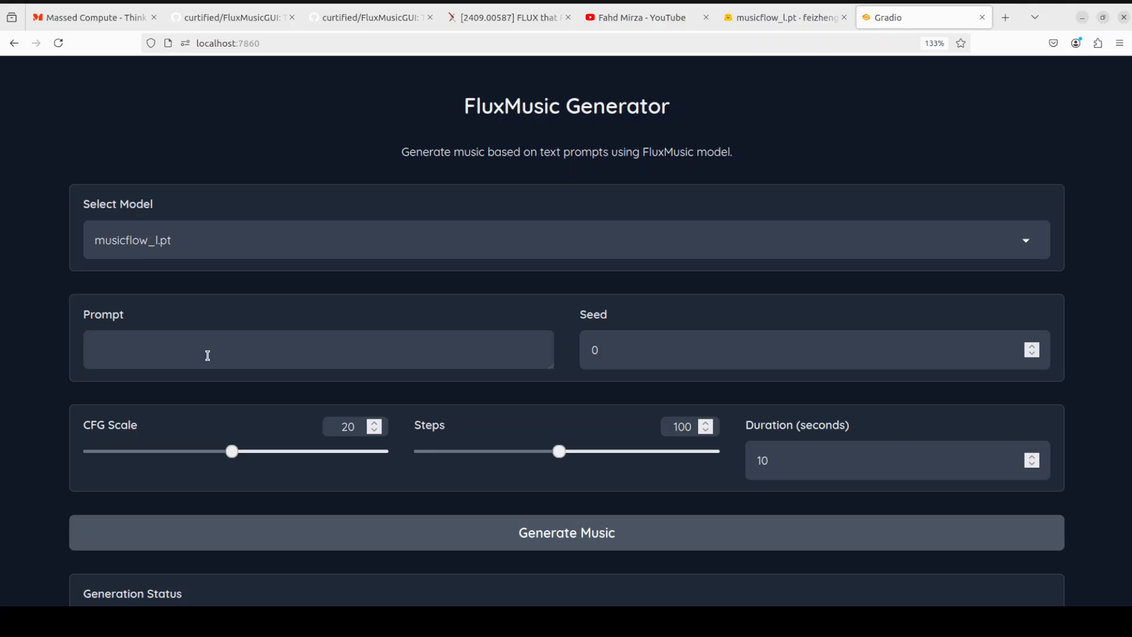
- Generate the 10-second jazz clip (seed 941771) and listen to it through the Audio player
{"action": "type", "text": "hiphop"}
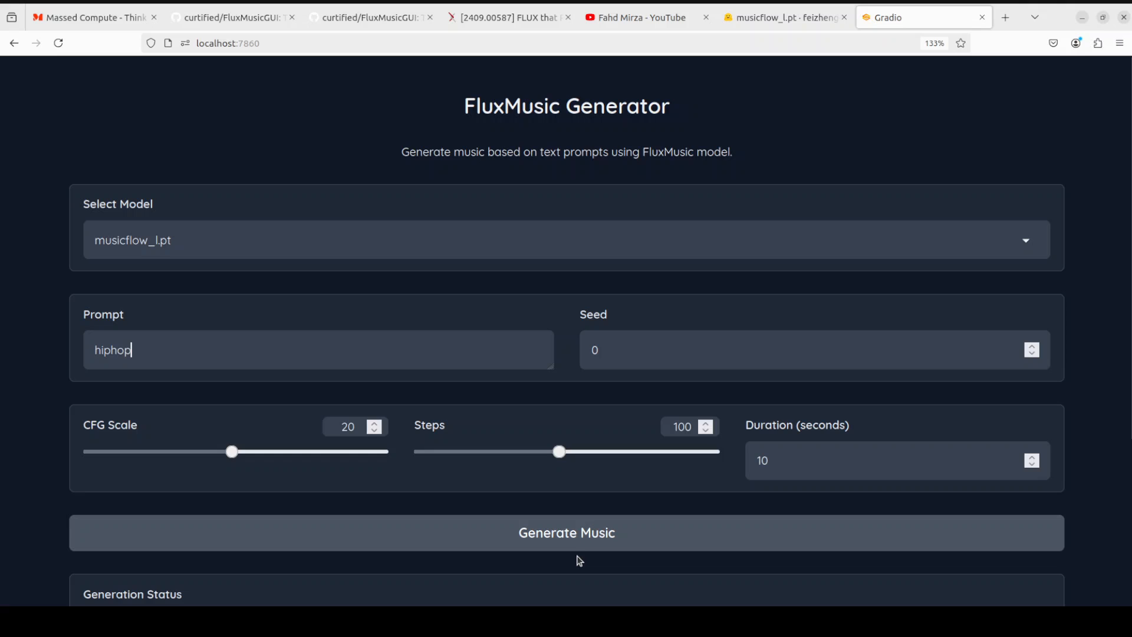
{"action": "left_click", "coordinate": [565, 533]}
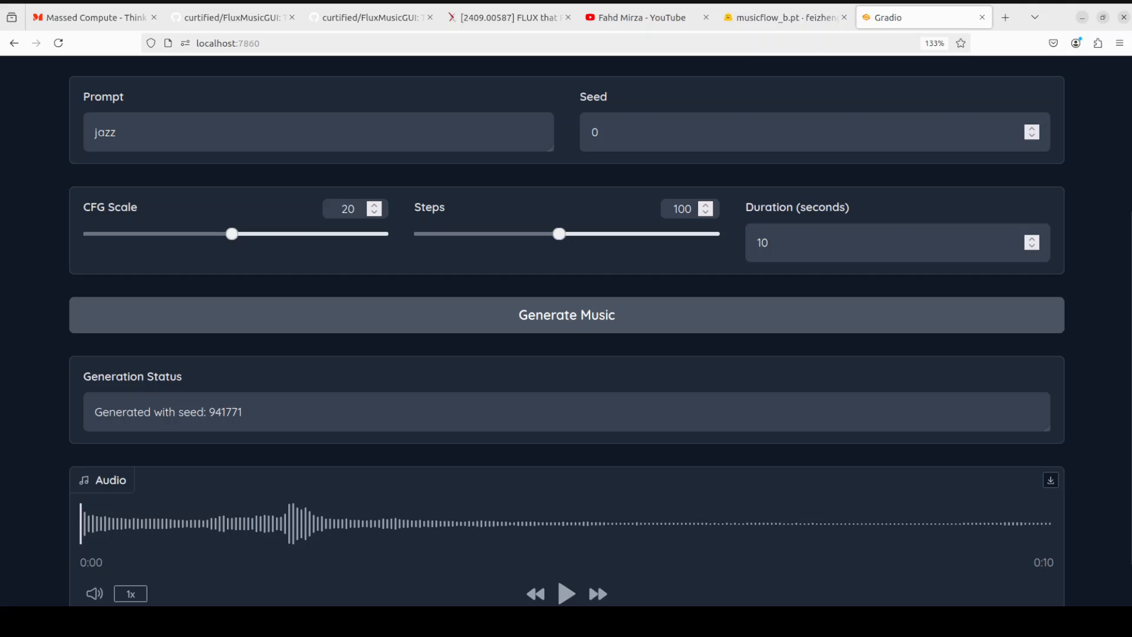
{"action": "scroll", "scroll_direction": "down", "scroll_amount": 3}
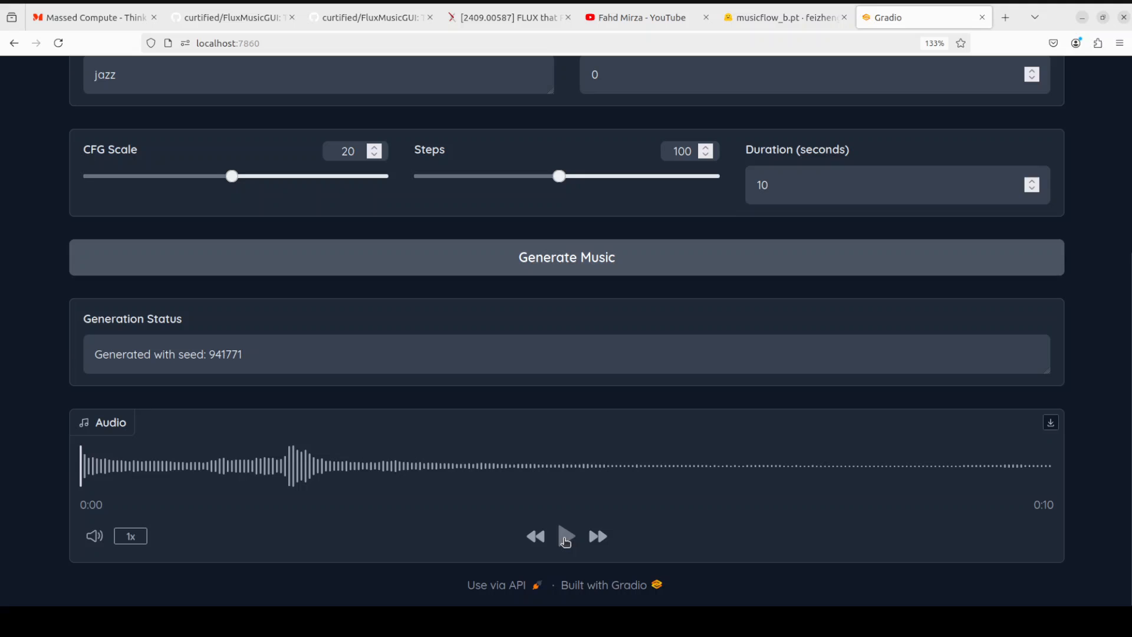
{"action": "left_click", "coordinate": [566, 536]}
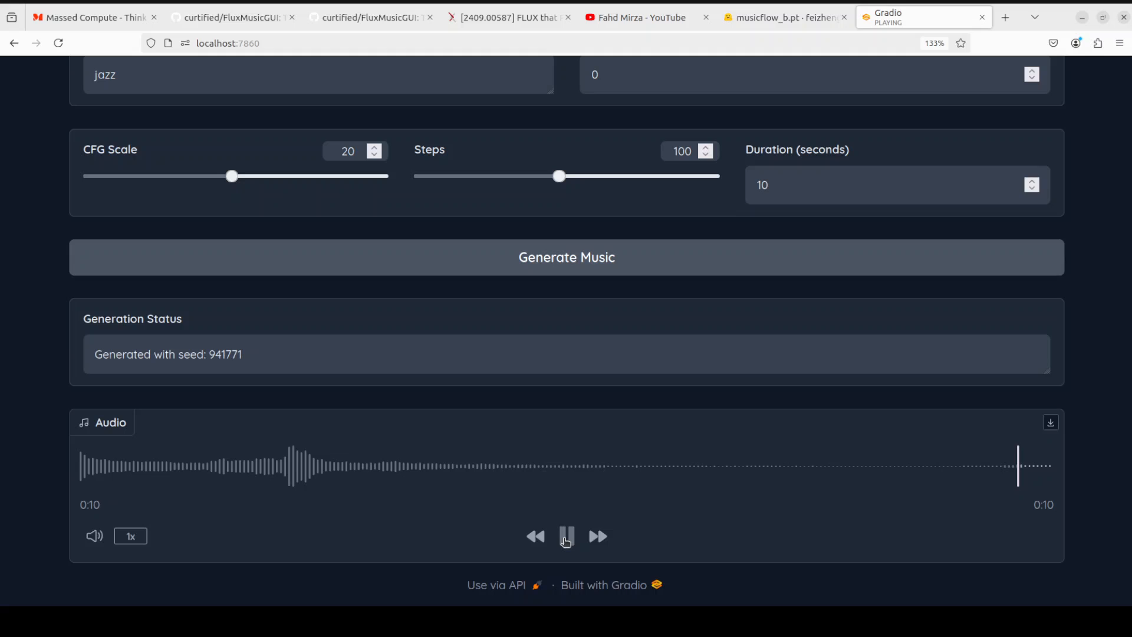
{"action": "left_click", "coordinate": [566, 535]}
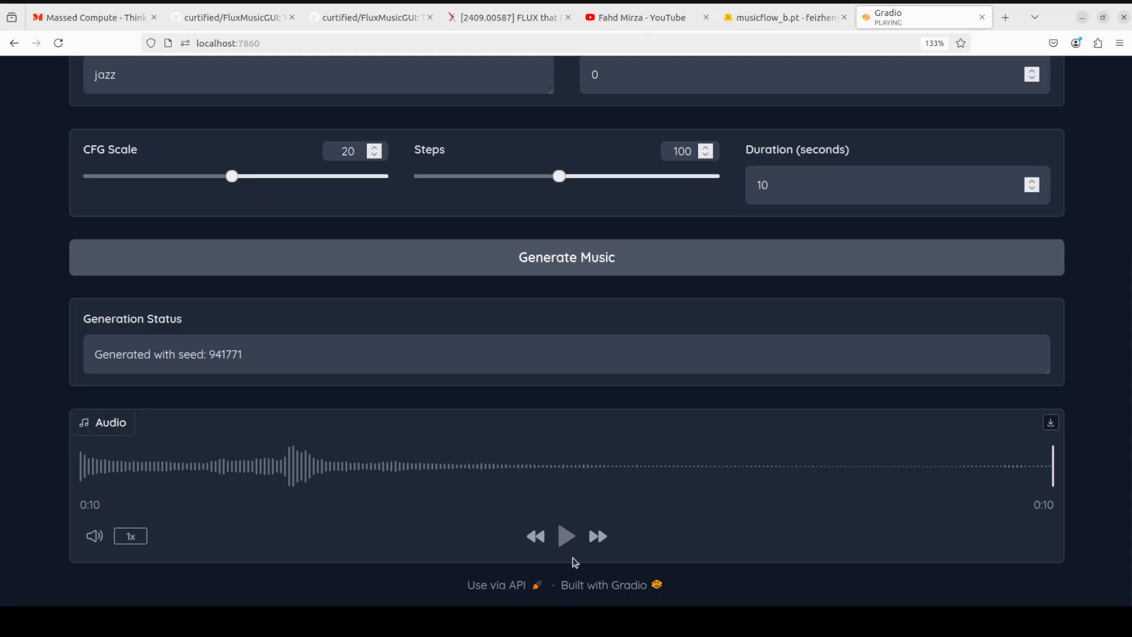
{"action": "scroll", "scroll_direction": "up", "scroll_amount": 3}
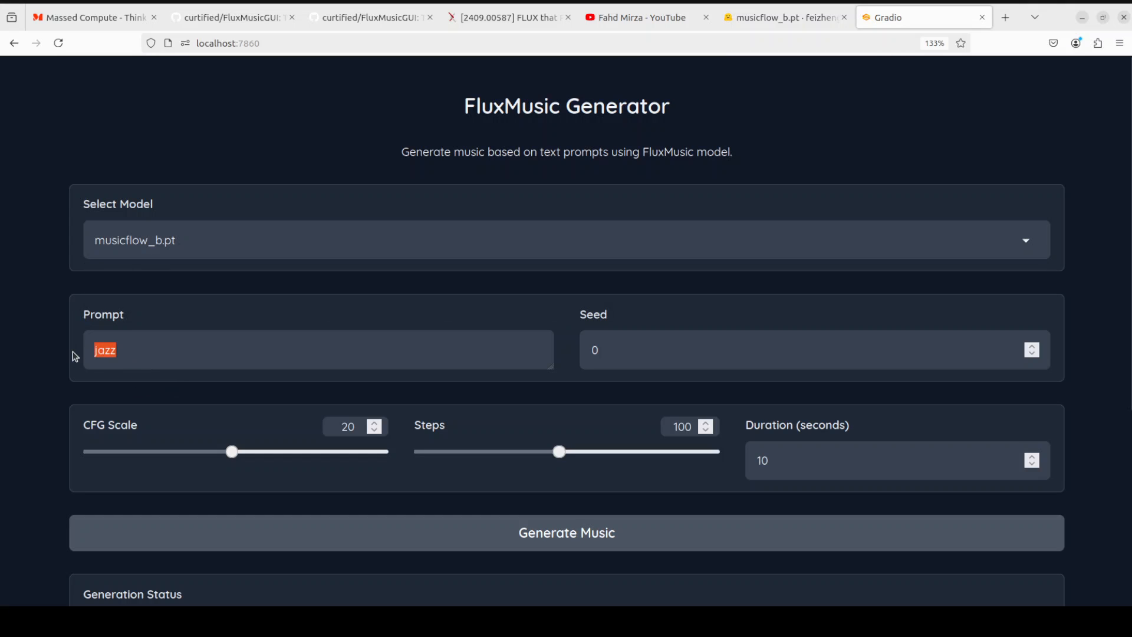
- Generate a 'hiphop' clip with musicflow_b.pt (seed 676145) and play it to the end
{"action": "type", "text": "hiphop"}
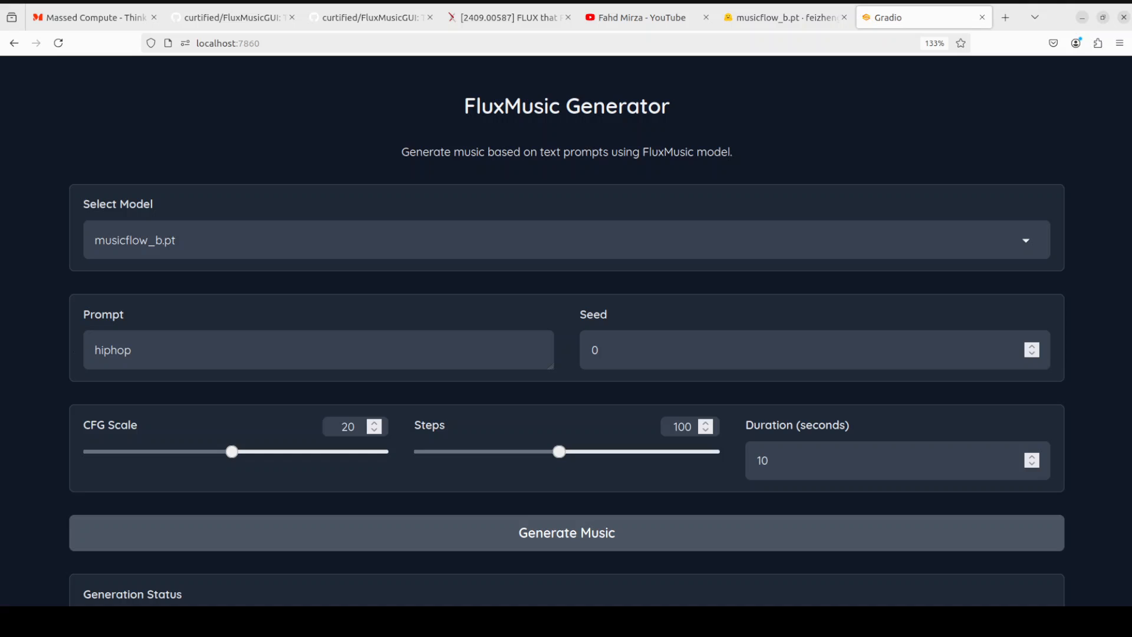
{"action": "left_click", "coordinate": [566, 532]}
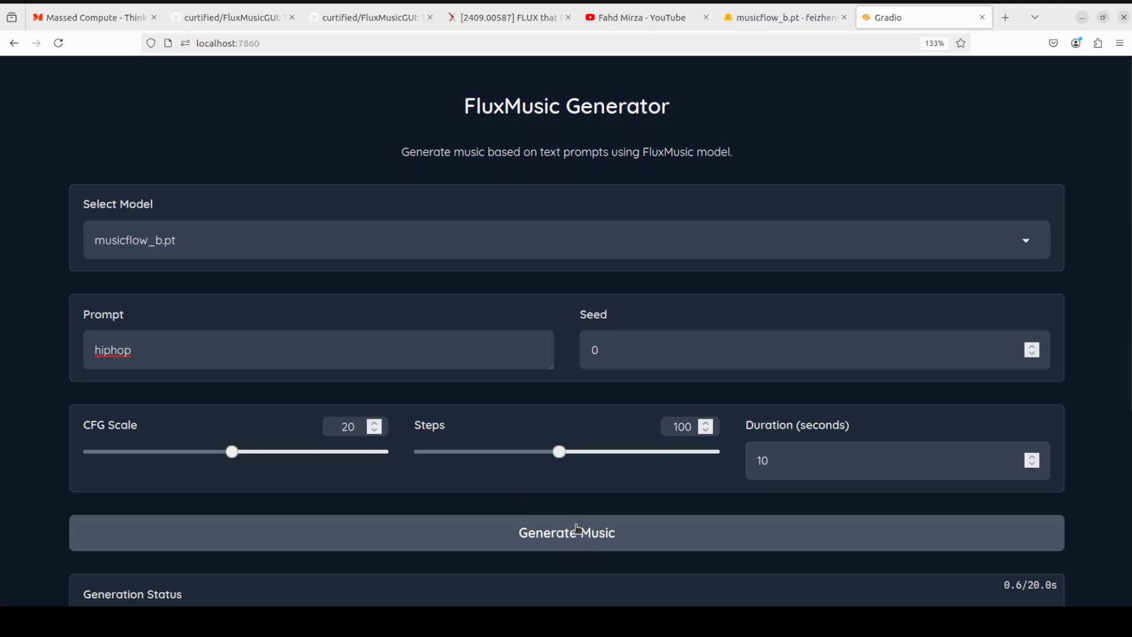
{"action": "left_click", "coordinate": [566, 532]}
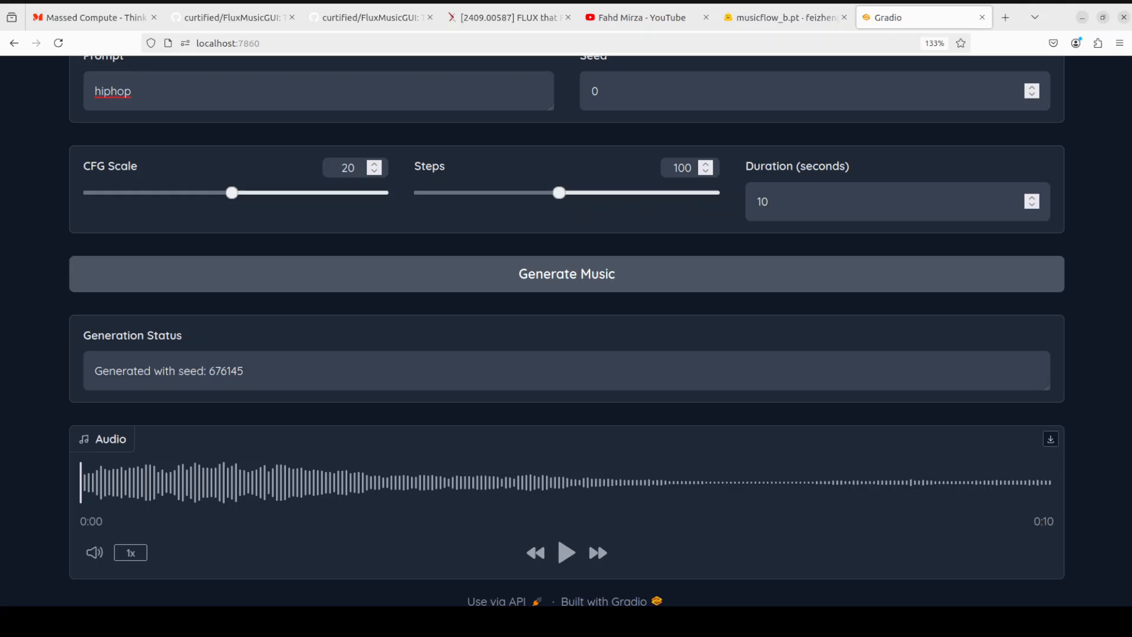
{"action": "left_click", "coordinate": [566, 553]}
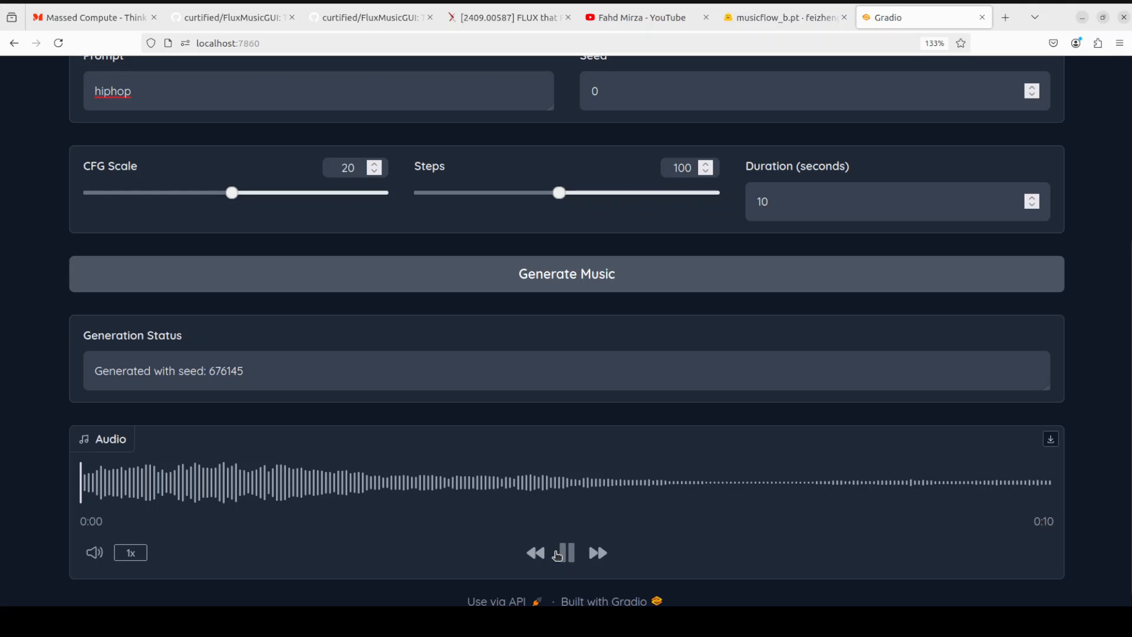
{"action": "left_click", "coordinate": [565, 553]}
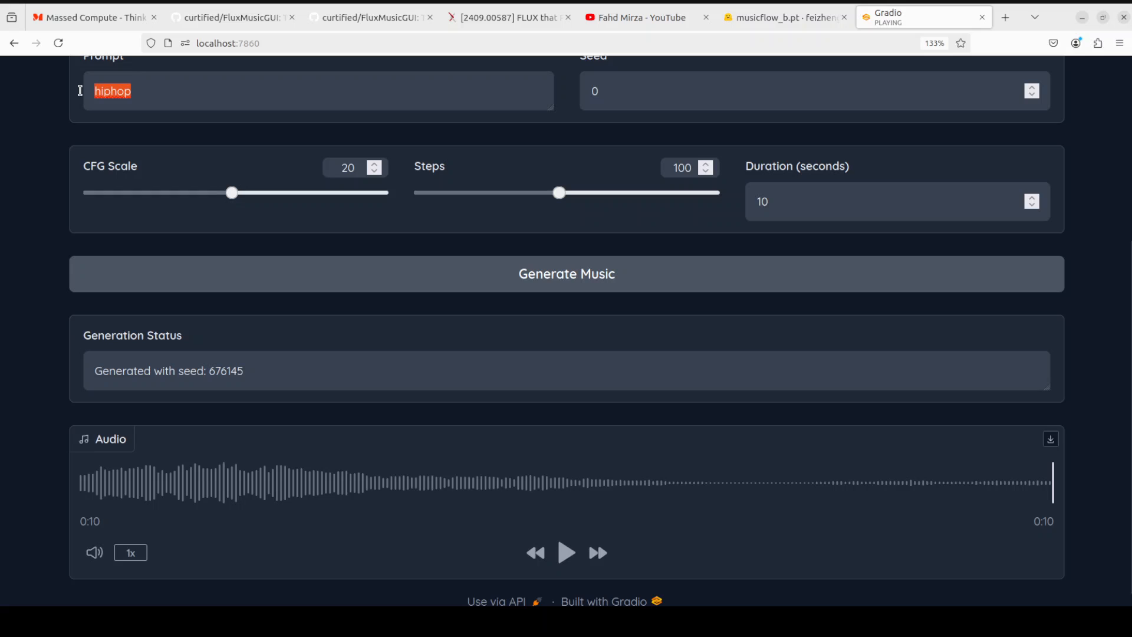
- Generate and play a clip for the lonely sailor's summer-evening reflection prompt (seed 418841)
{"action": "type", "text": "A lonely sailor's nostalgic reflection on a calm summer evening, with a hint of longing for a distant loved one."}
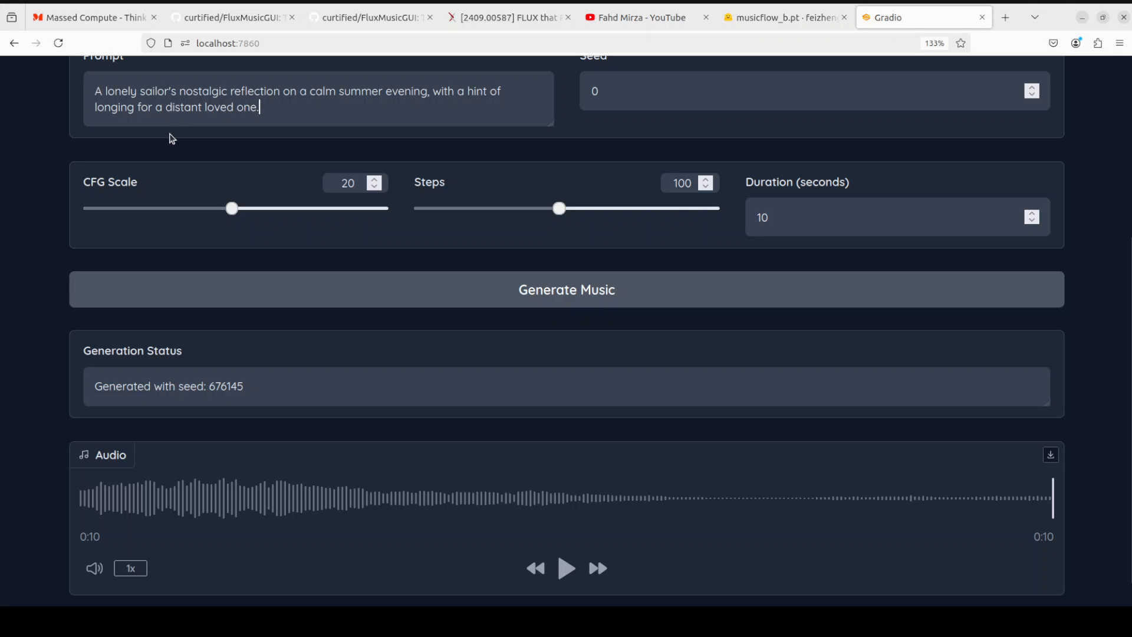
{"action": "mouse_move", "coordinate": [353, 187]}
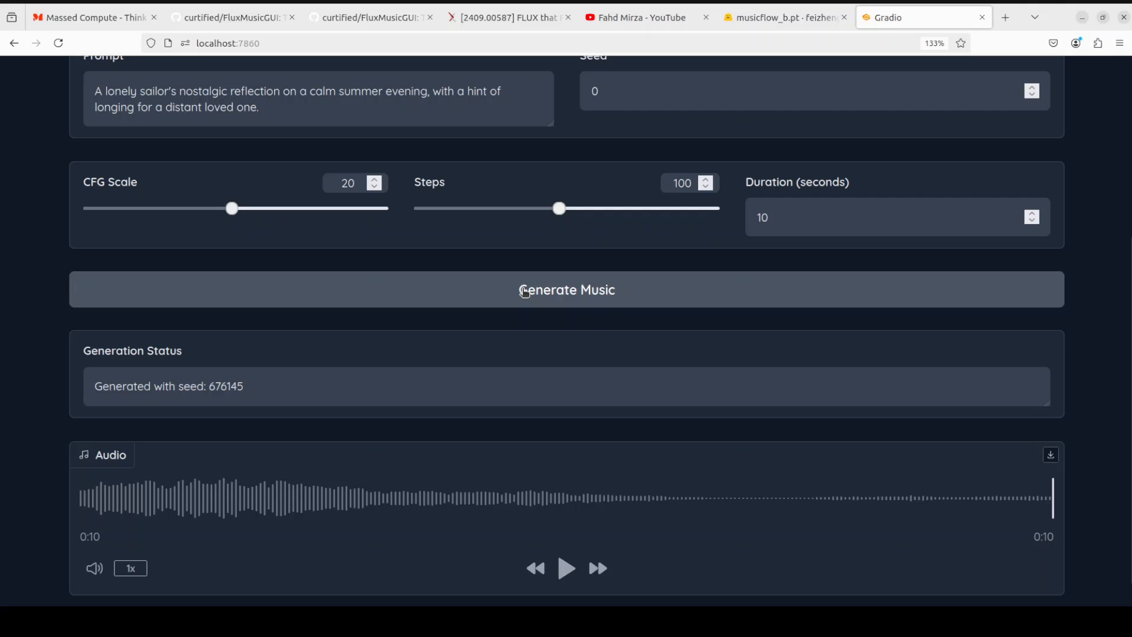
{"action": "left_click", "coordinate": [566, 289]}
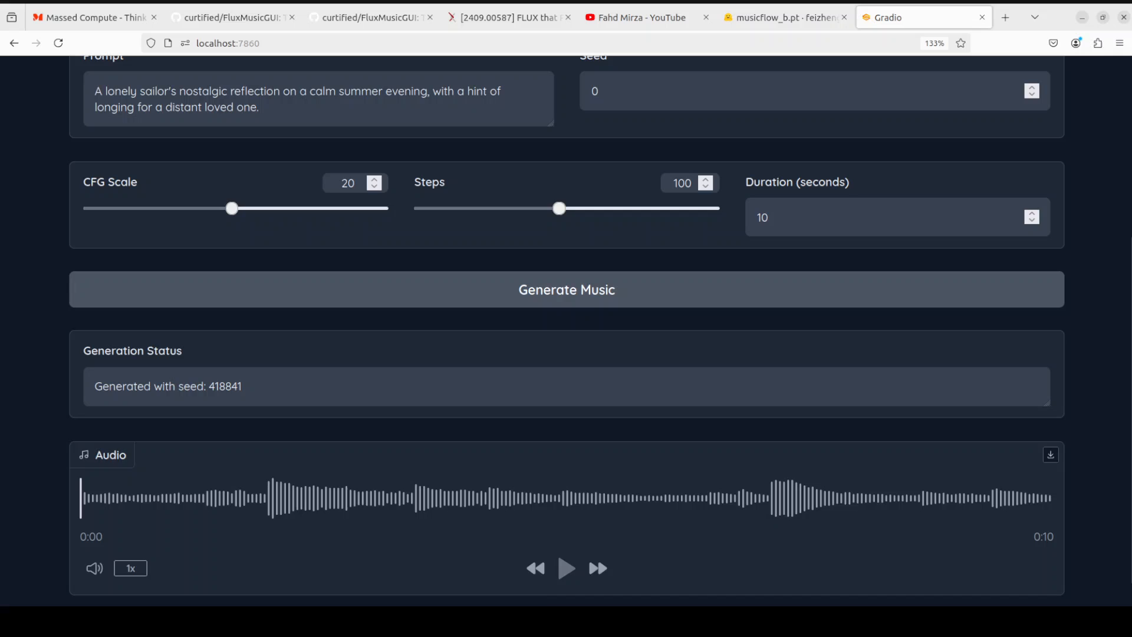
{"action": "left_click", "coordinate": [566, 568]}
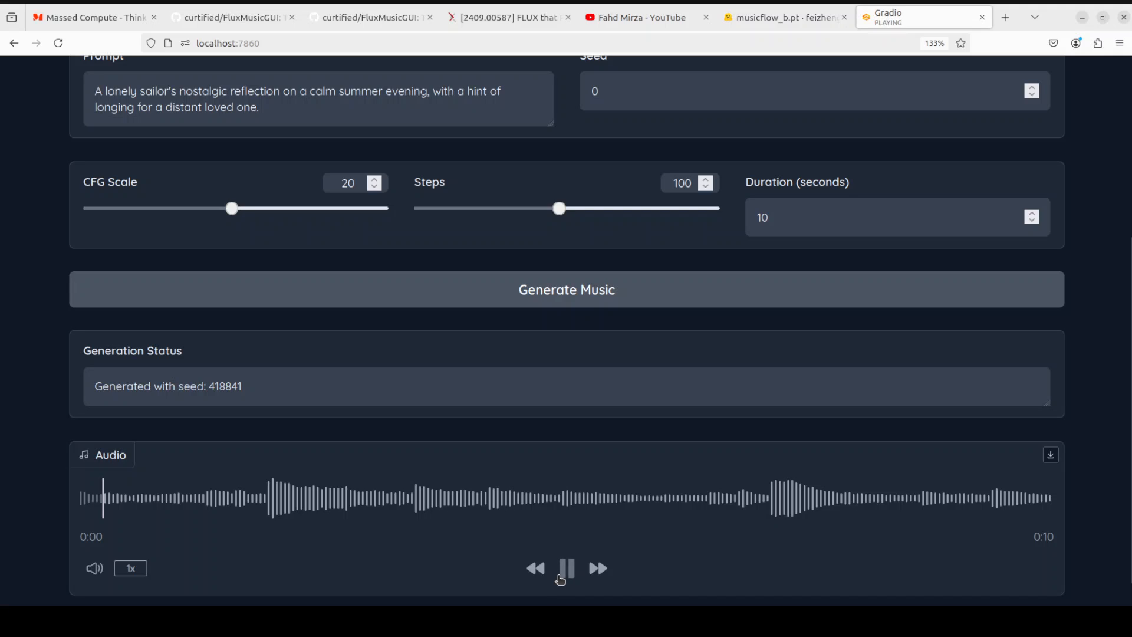
{"action": "mouse_move", "coordinate": [437, 568]}
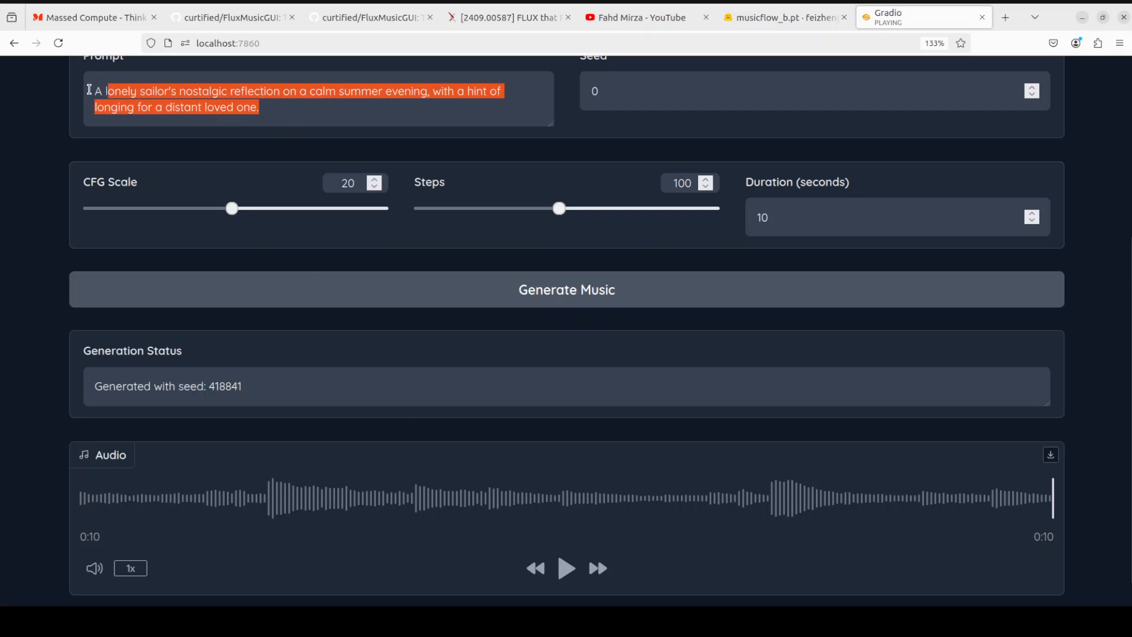
- Generate and play the carefree beach day clip (seed 514782), then select the prompt text
{"action": "type", "text": "\"A carefree day at the beach with childhood friends"}
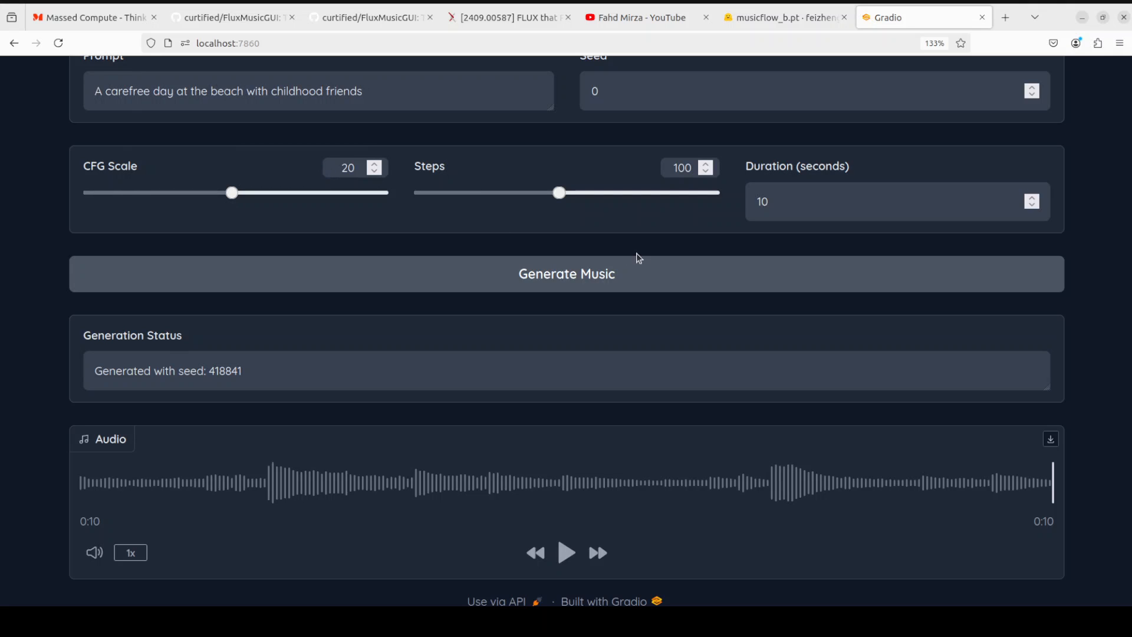
{"action": "left_click", "coordinate": [566, 274]}
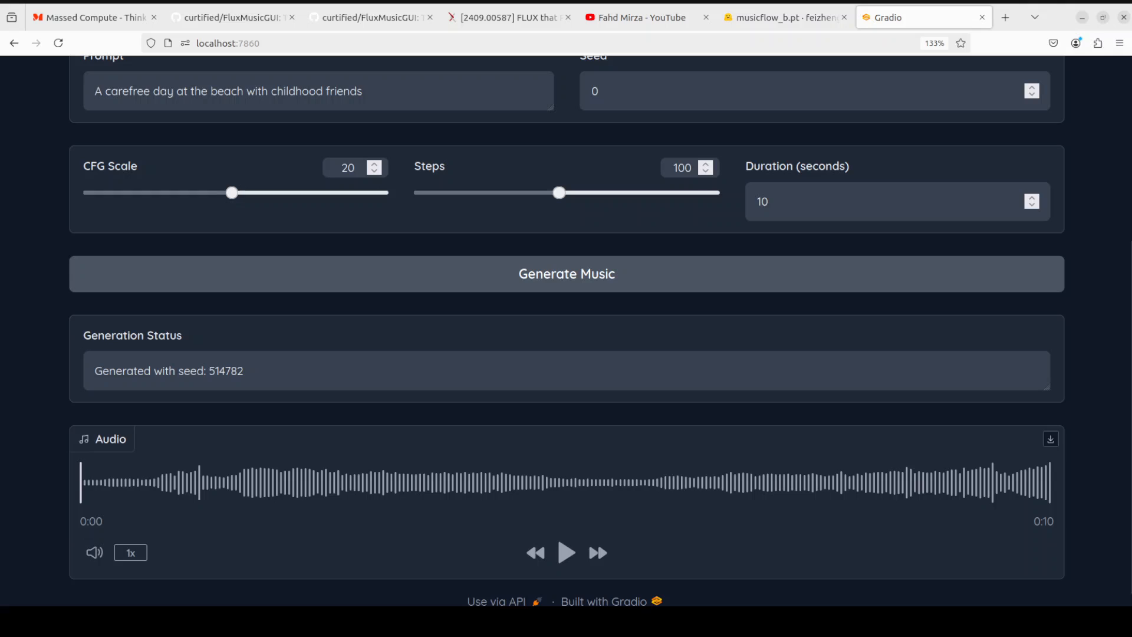
{"action": "left_click", "coordinate": [566, 552]}
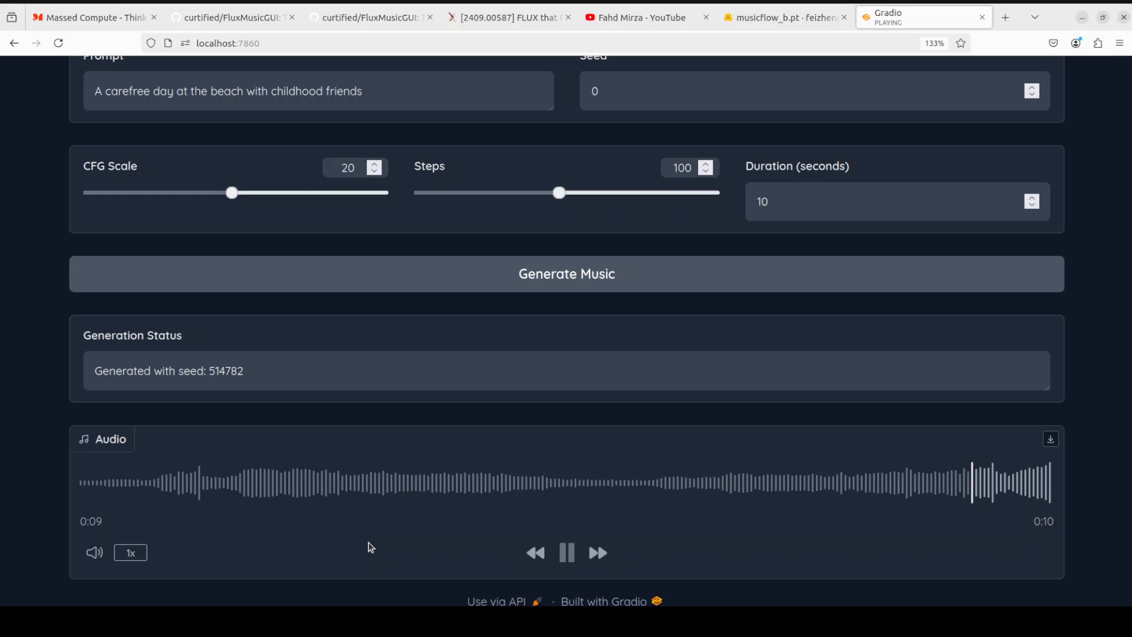
{"action": "left_click", "coordinate": [567, 552]}
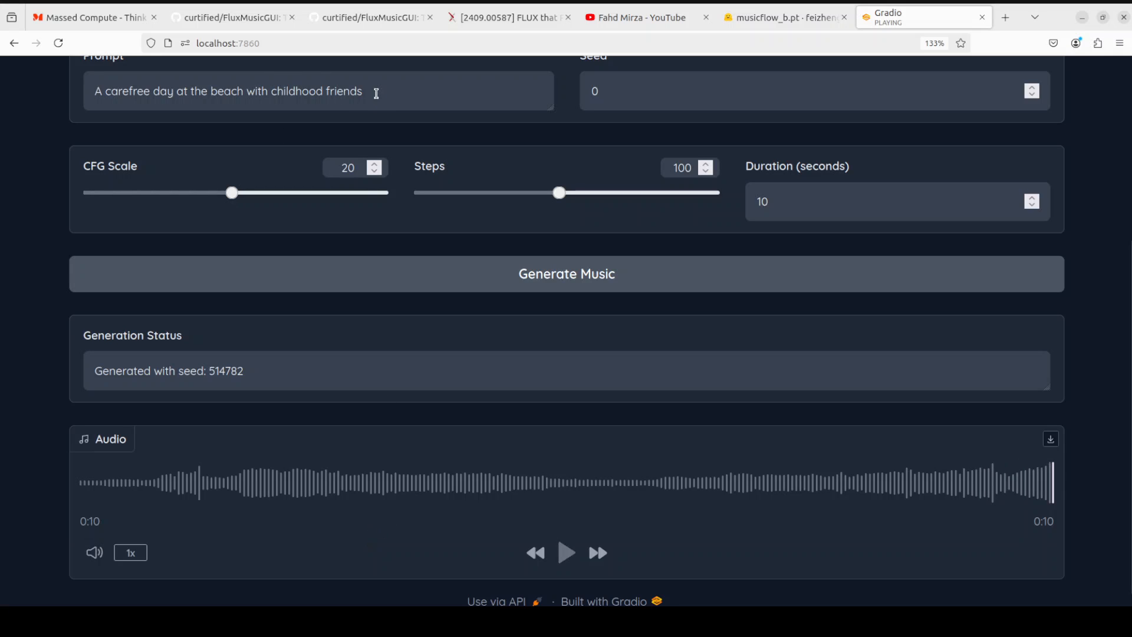
{"action": "triple_click", "coordinate": [227, 91]}
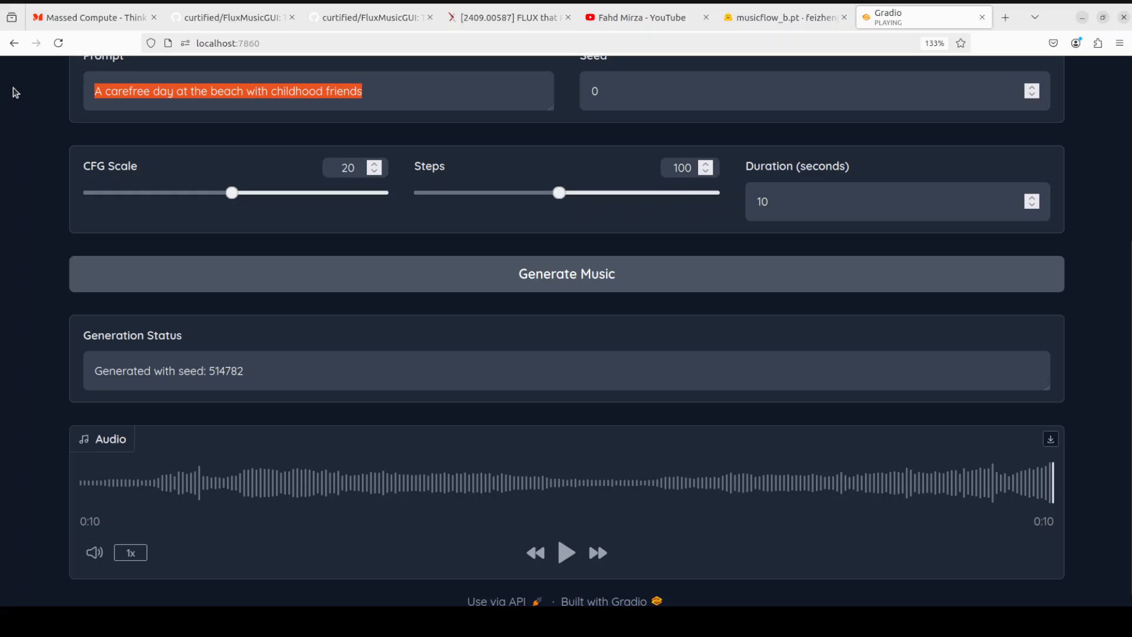
- Generate a 'hard rock' clip (seed 20831) and play it
{"action": "type", "text": "hard rock"}
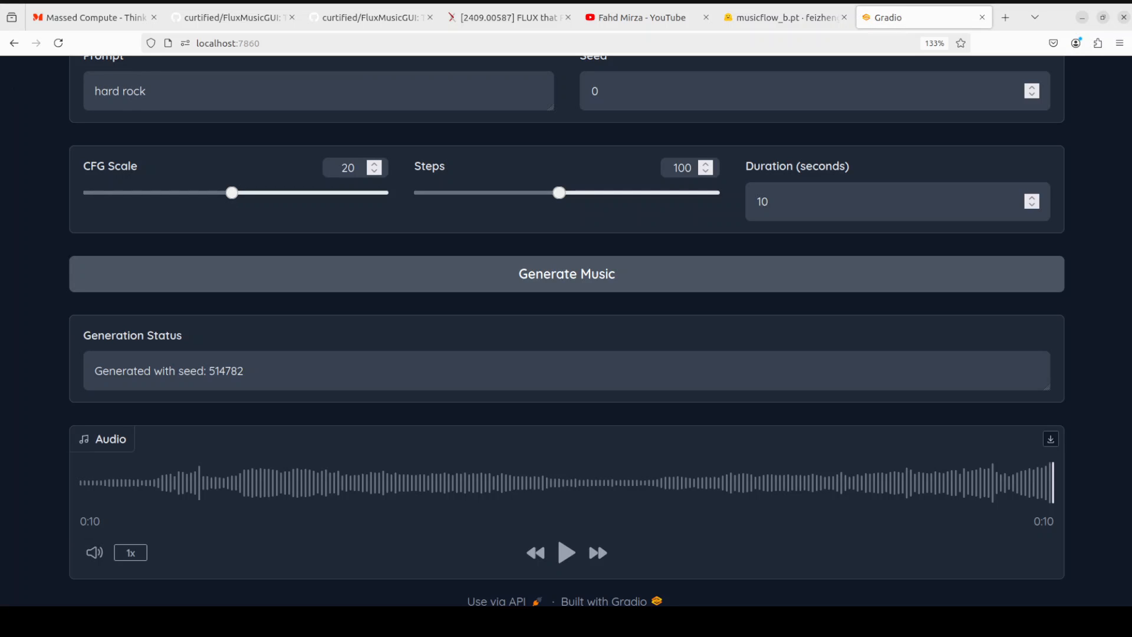
{"action": "left_click", "coordinate": [566, 273]}
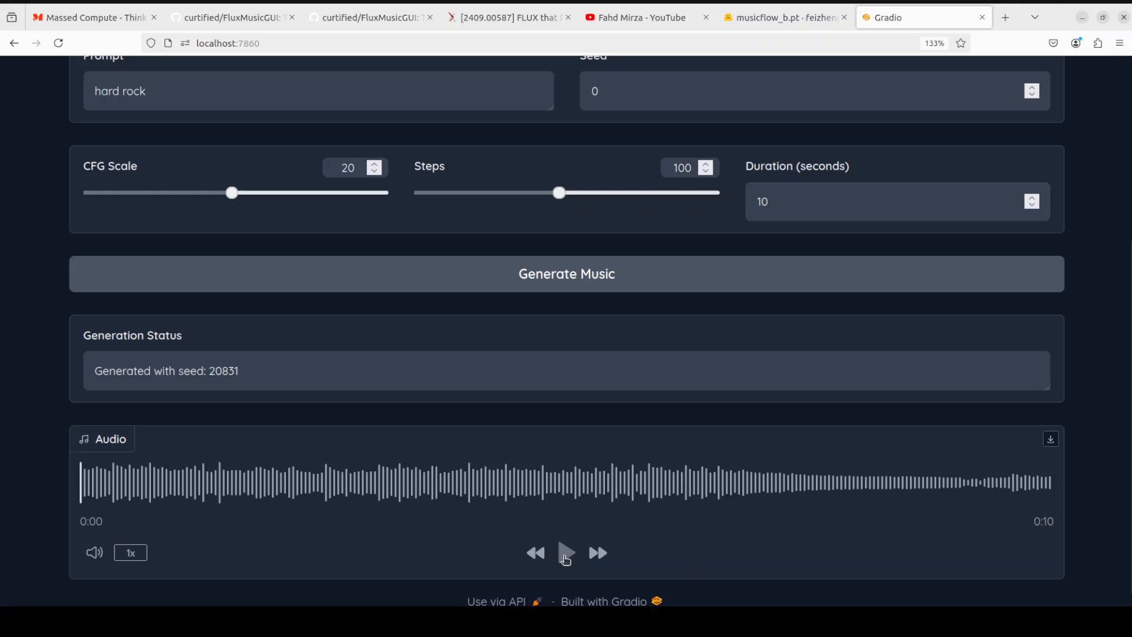
{"action": "left_click", "coordinate": [566, 553]}
{"action": "type", "text": "The sounds of a surreal dream."}
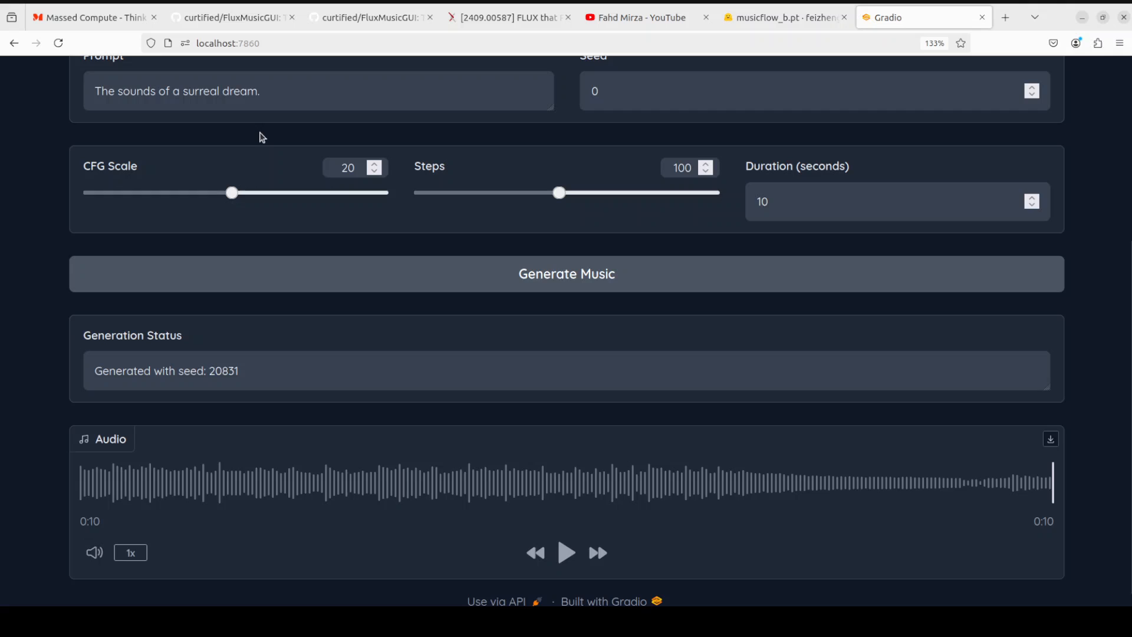
- Generate and play the surreal dream clip, then enter the Chopin nocturne solo piano prompt
{"action": "left_click", "coordinate": [566, 274]}
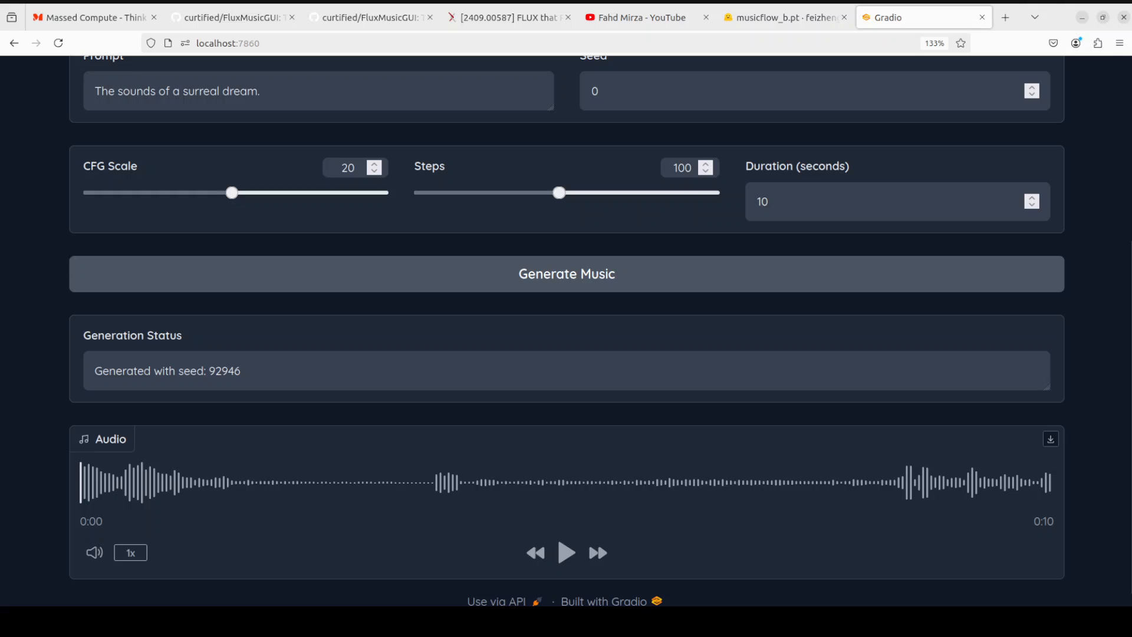
{"action": "left_click", "coordinate": [566, 553]}
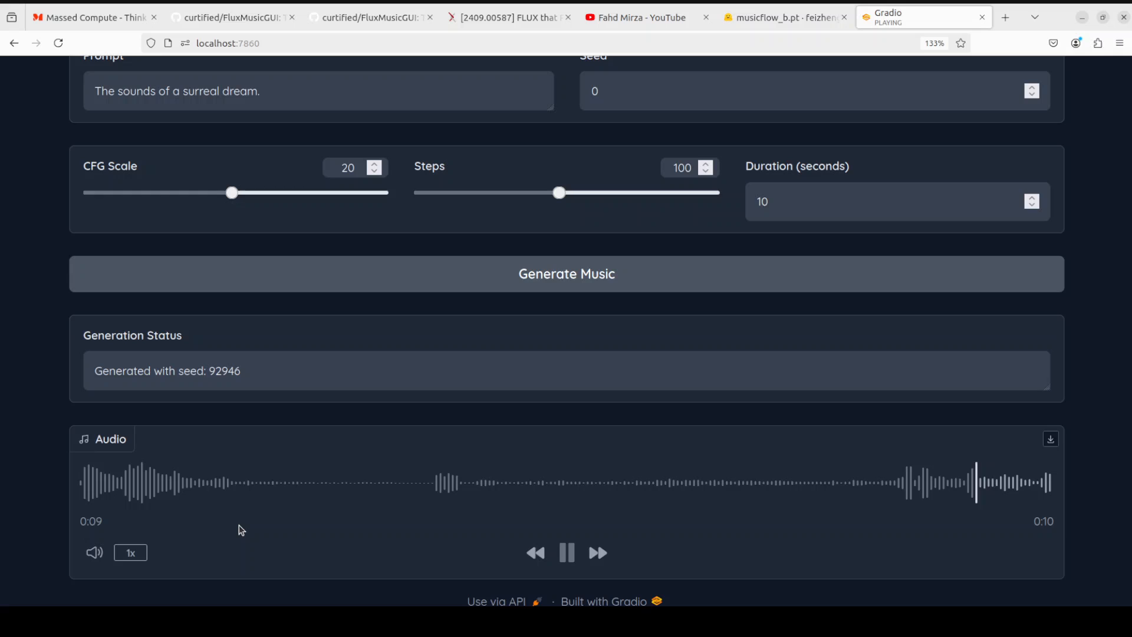
{"action": "left_click", "coordinate": [567, 552]}
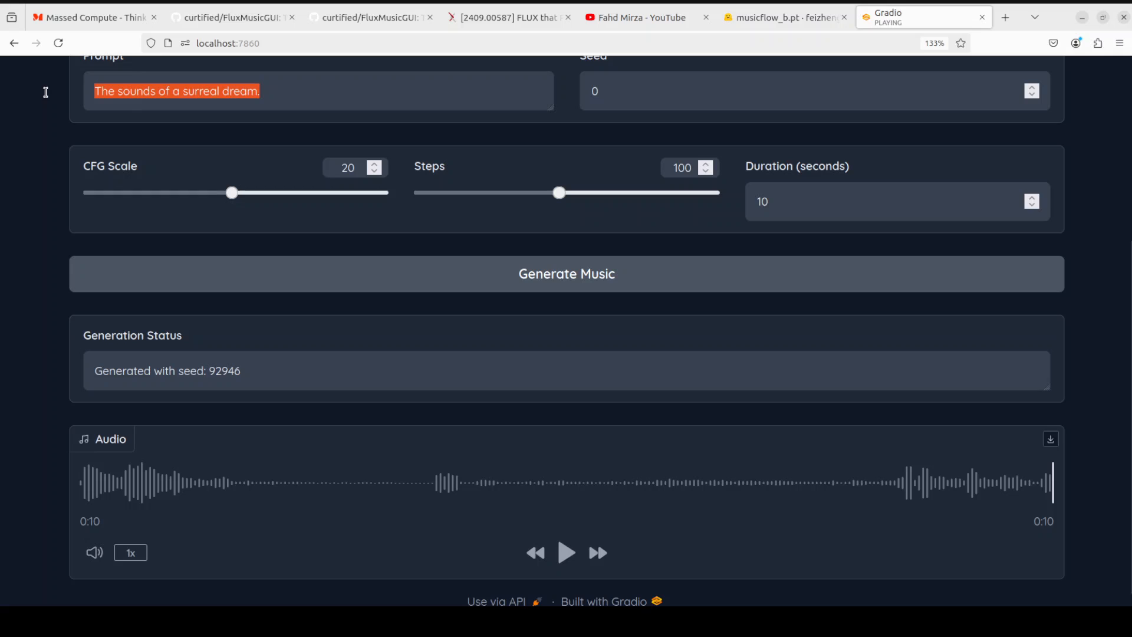
{"action": "type", "text": "A solo piano piece inspired by Chopin's nocturnes."}
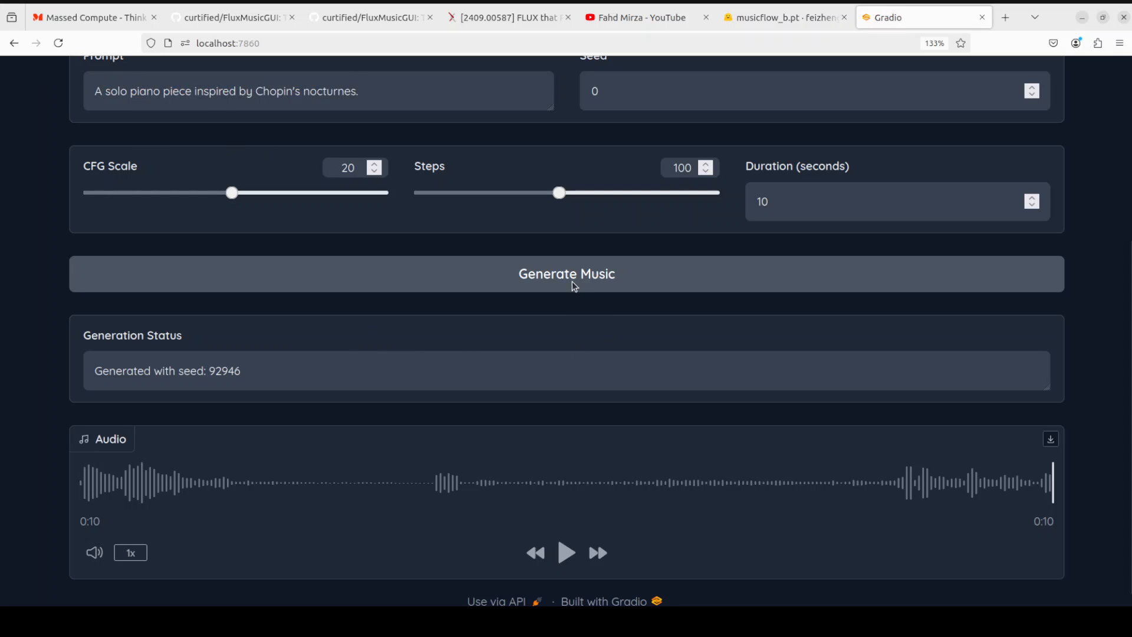
- Generate the Chopin-inspired solo piano clip (seed 375056) and play it
{"action": "left_click", "coordinate": [566, 274]}
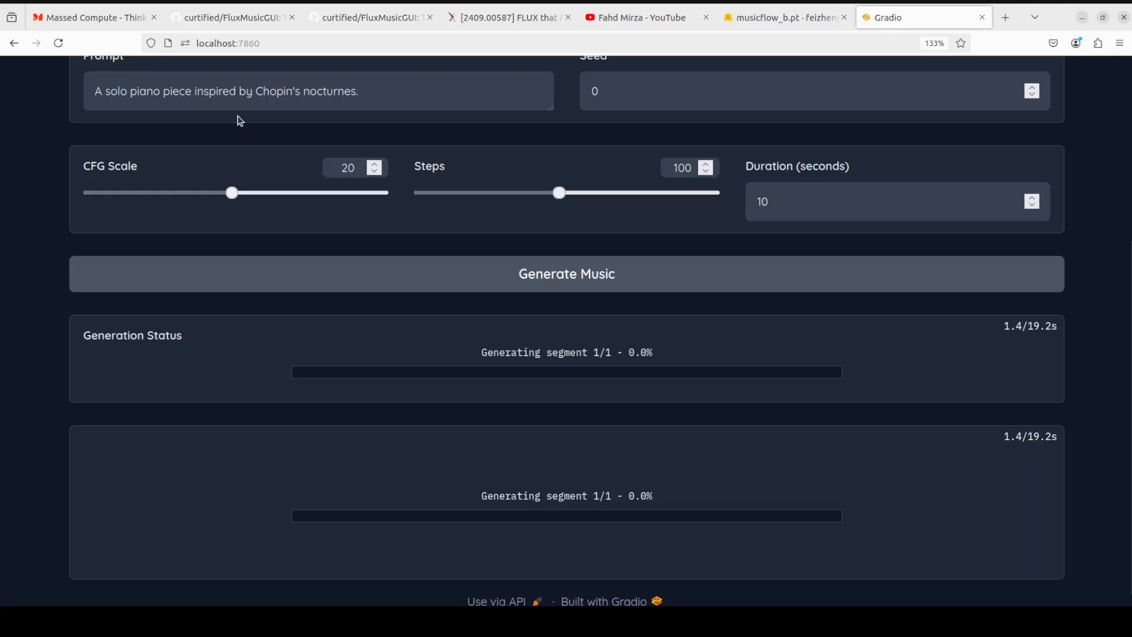
{"action": "mouse_move", "coordinate": [373, 116]}
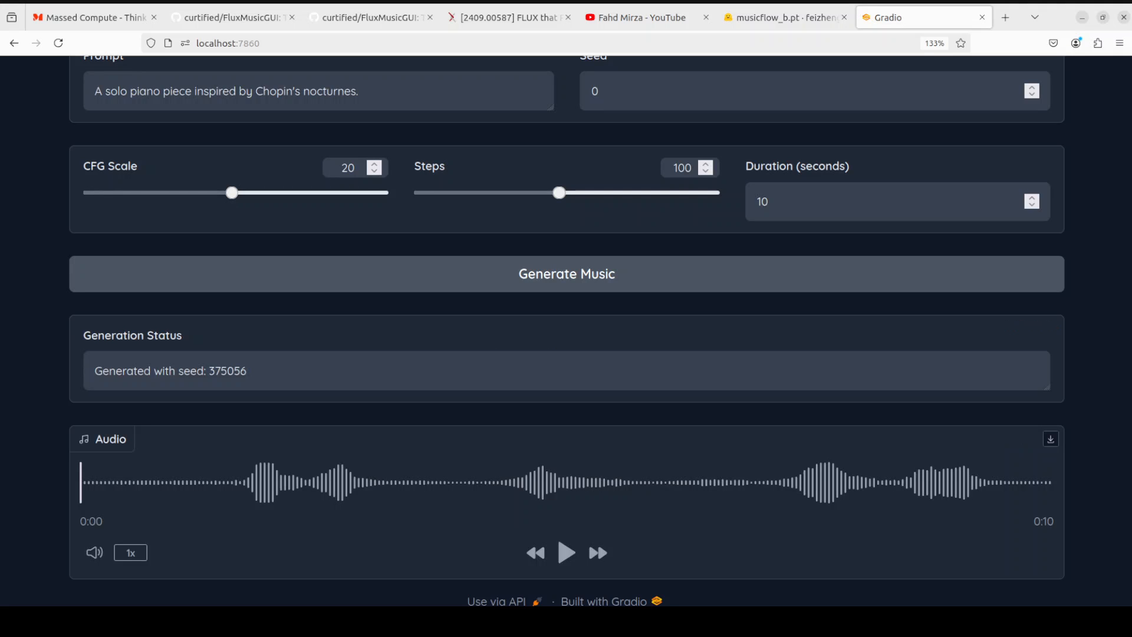
{"action": "left_click", "coordinate": [566, 553]}
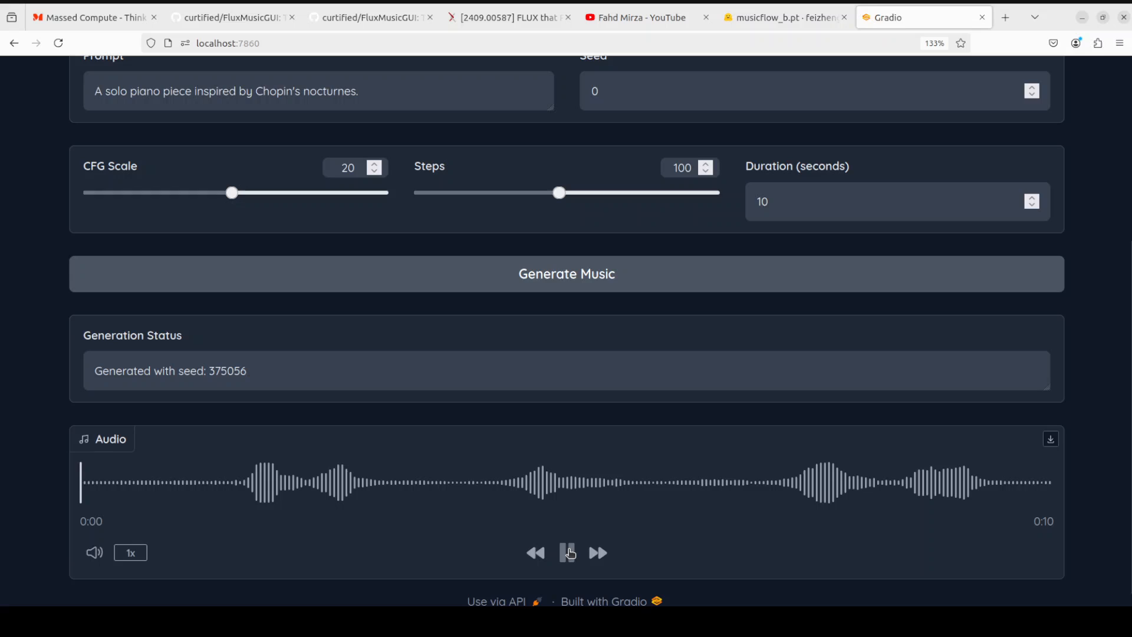
{"action": "left_click", "coordinate": [567, 553]}
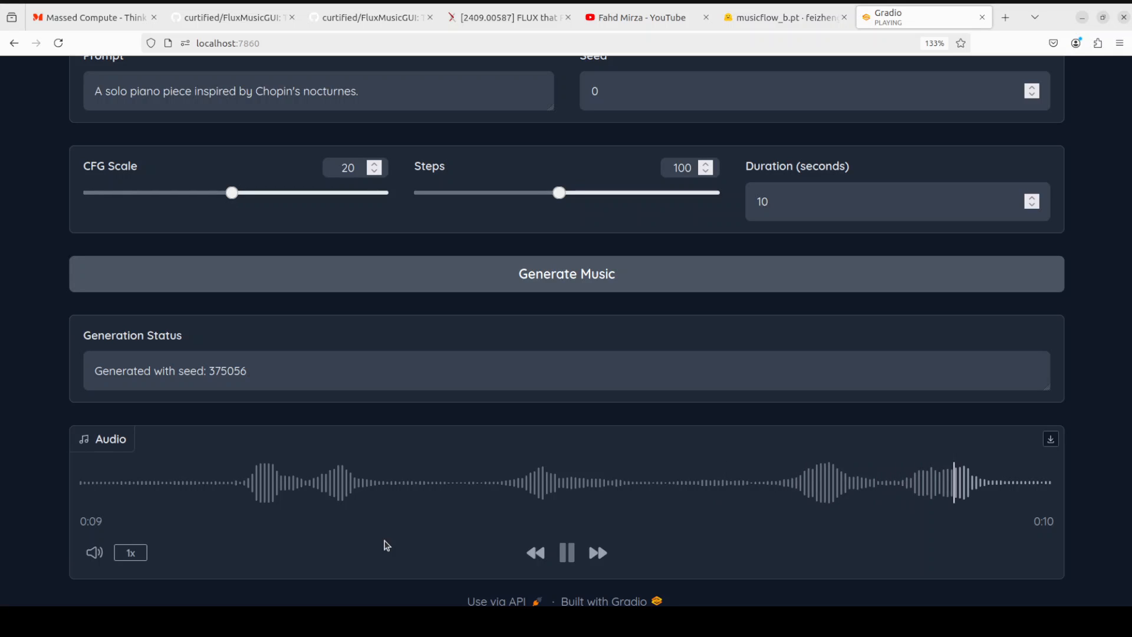
{"action": "mouse_move", "coordinate": [389, 301]}
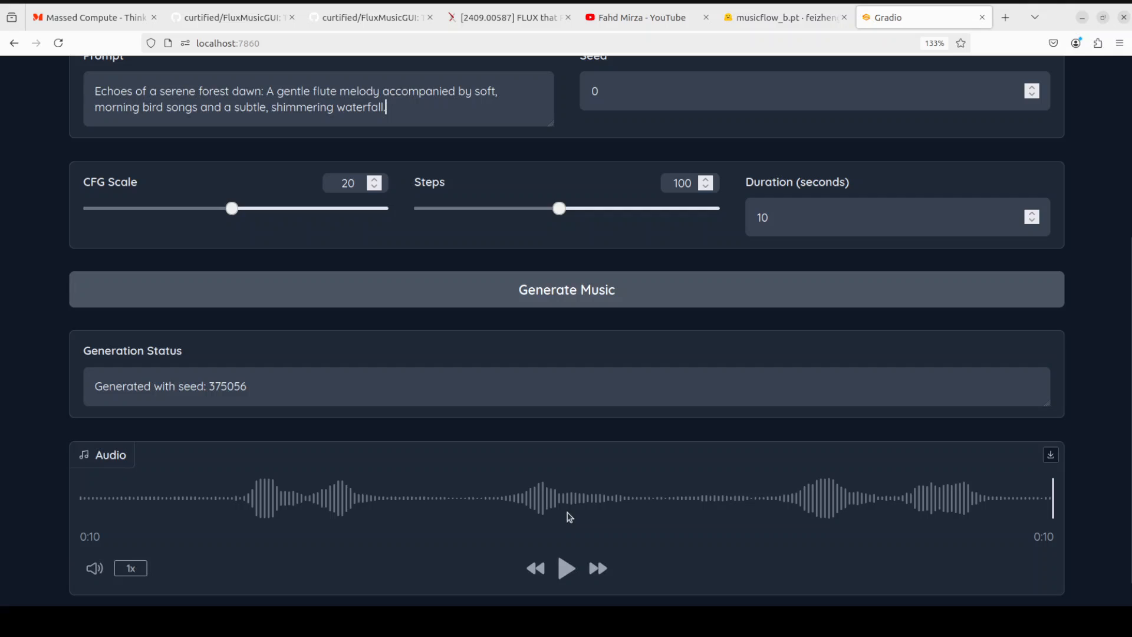
- Generate and play the forest dawn flute and birdsong clip (seed 31884), then select its opening phrase
{"action": "left_click", "coordinate": [566, 290]}
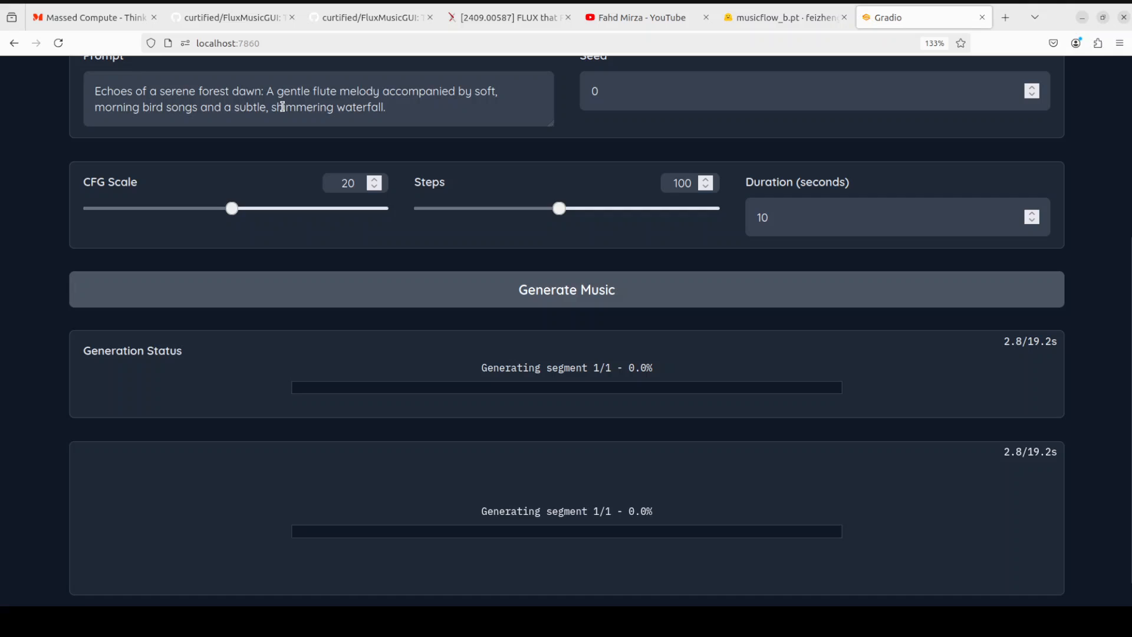
{"action": "mouse_move", "coordinate": [412, 99]}
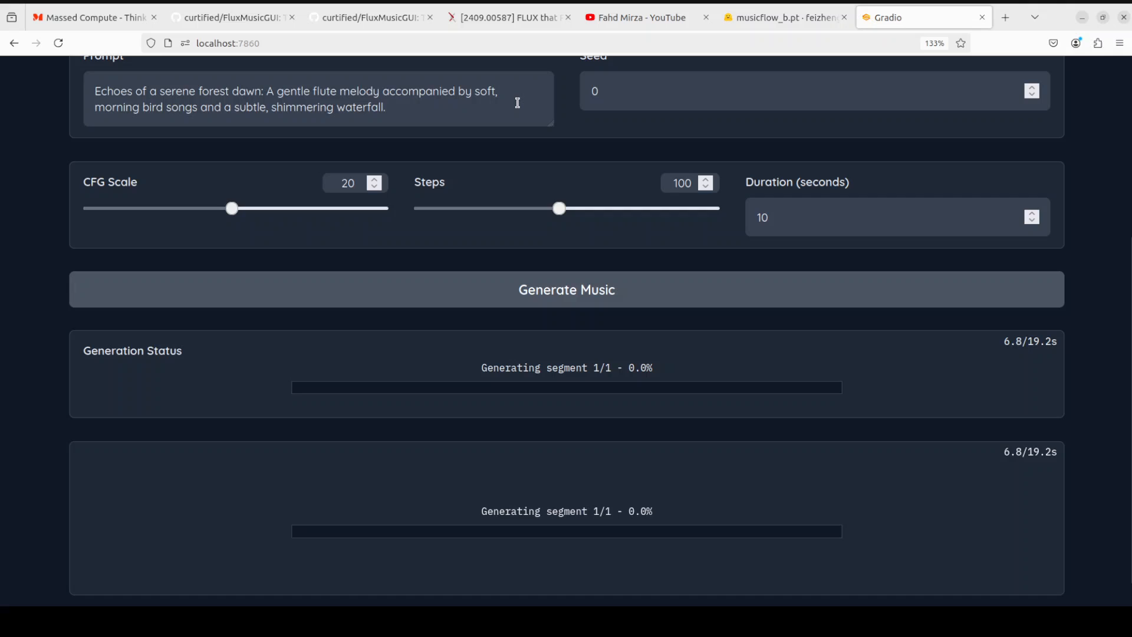
{"action": "mouse_move", "coordinate": [254, 117]}
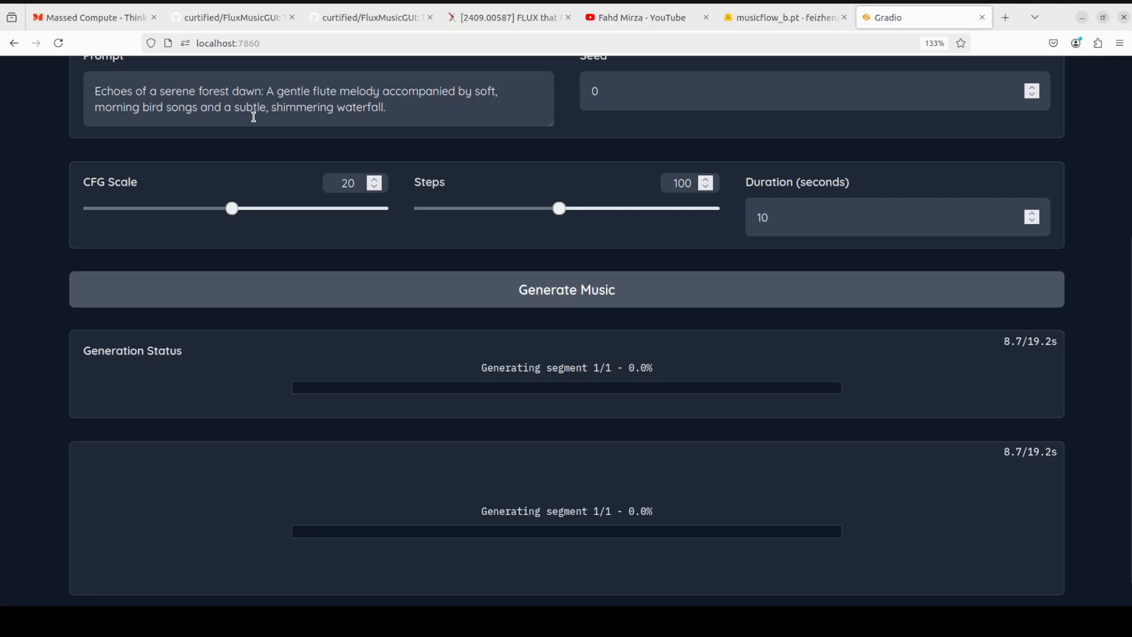
{"action": "mouse_move", "coordinate": [417, 116]}
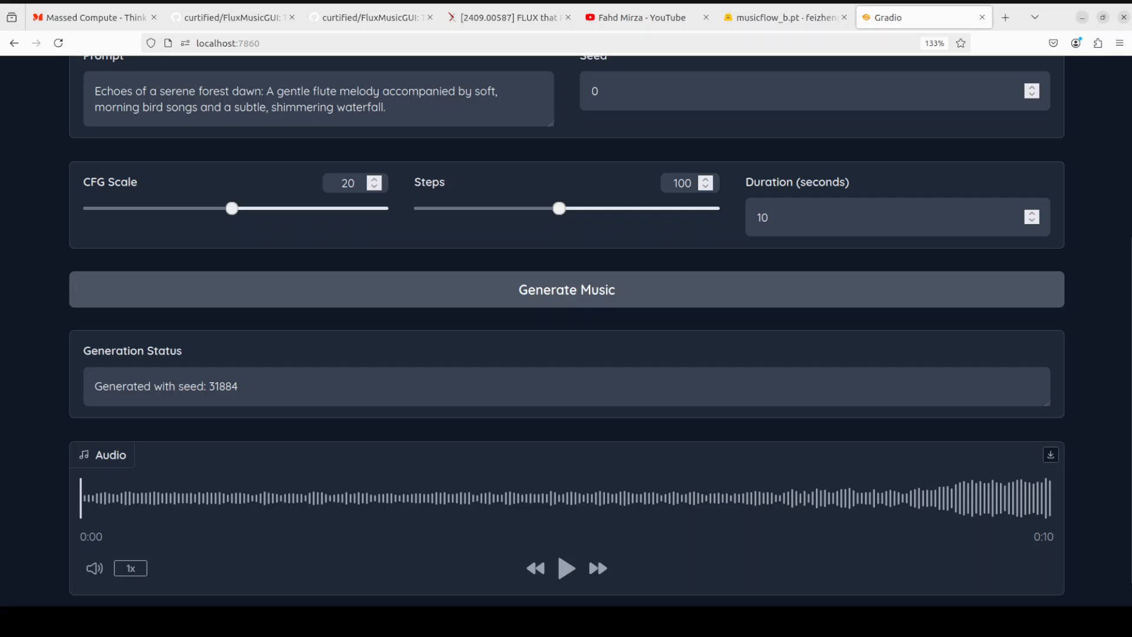
{"action": "left_click", "coordinate": [566, 568]}
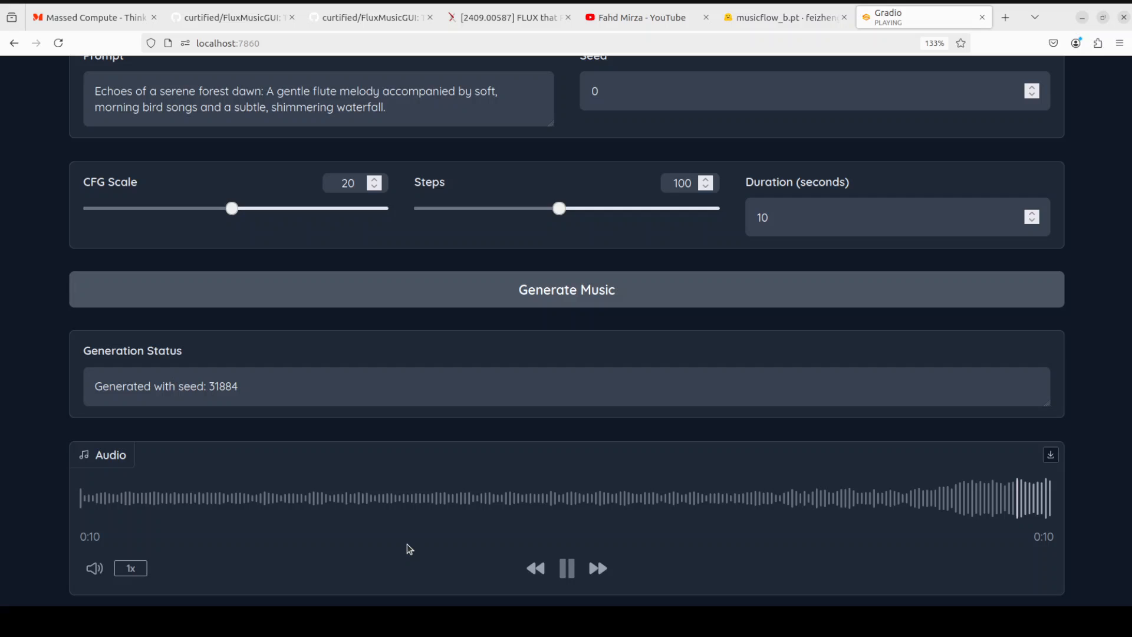
{"action": "left_click", "coordinate": [567, 568]}
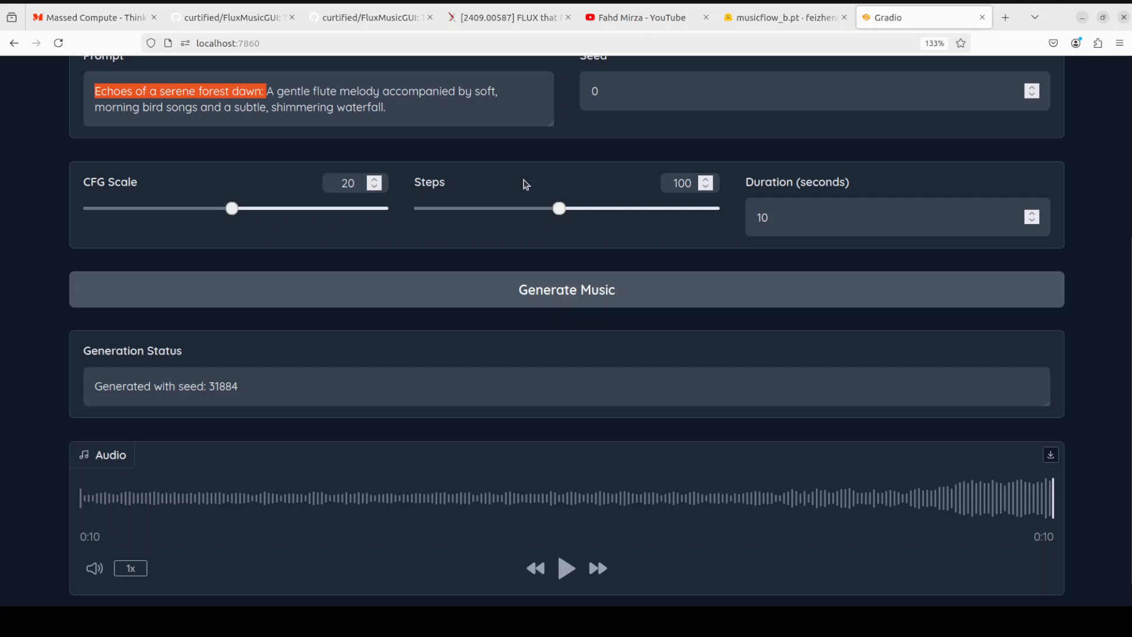
- Delete the forest dawn heading, generate and play the new clip (seed 272064), pausing at 0:07
{"action": "key", "text": "Delete"}
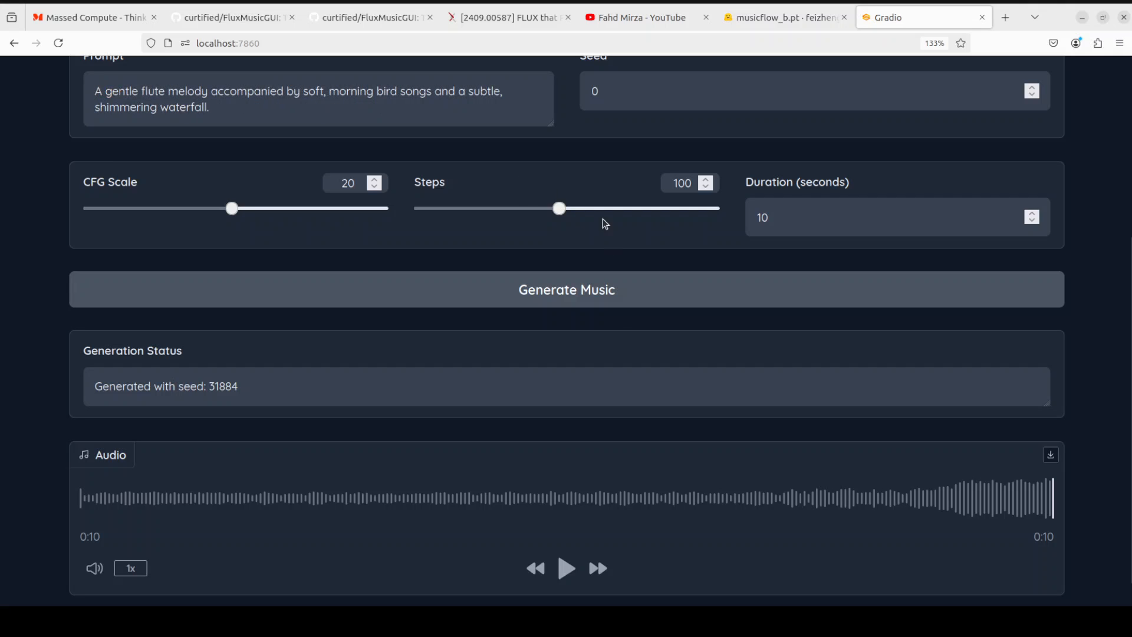
{"action": "left_click", "coordinate": [566, 289]}
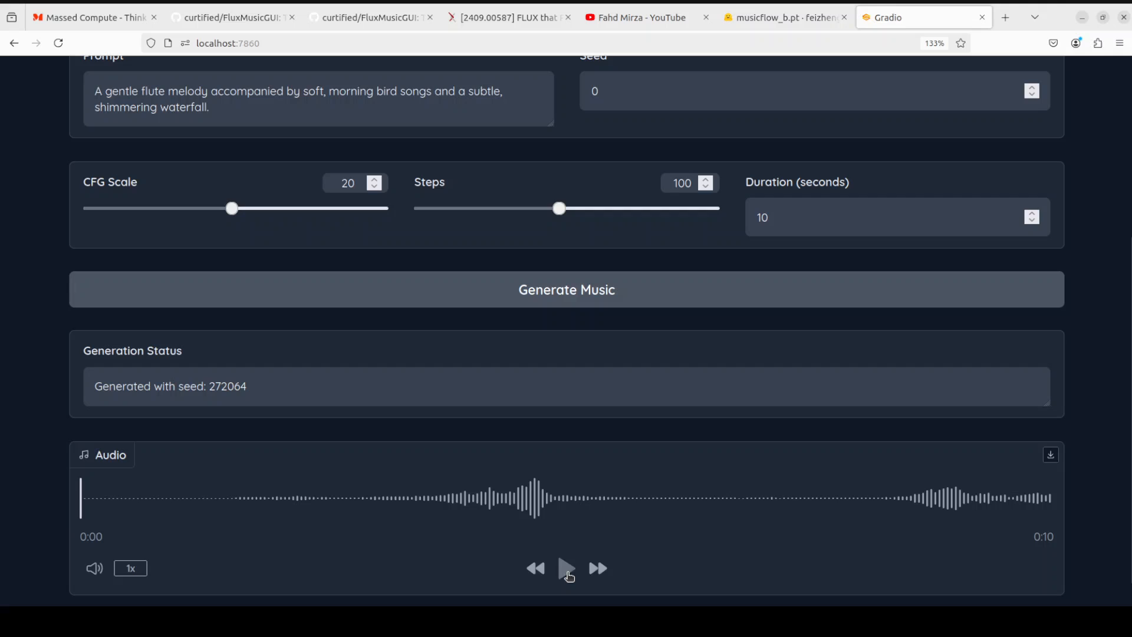
{"action": "left_click", "coordinate": [566, 568]}
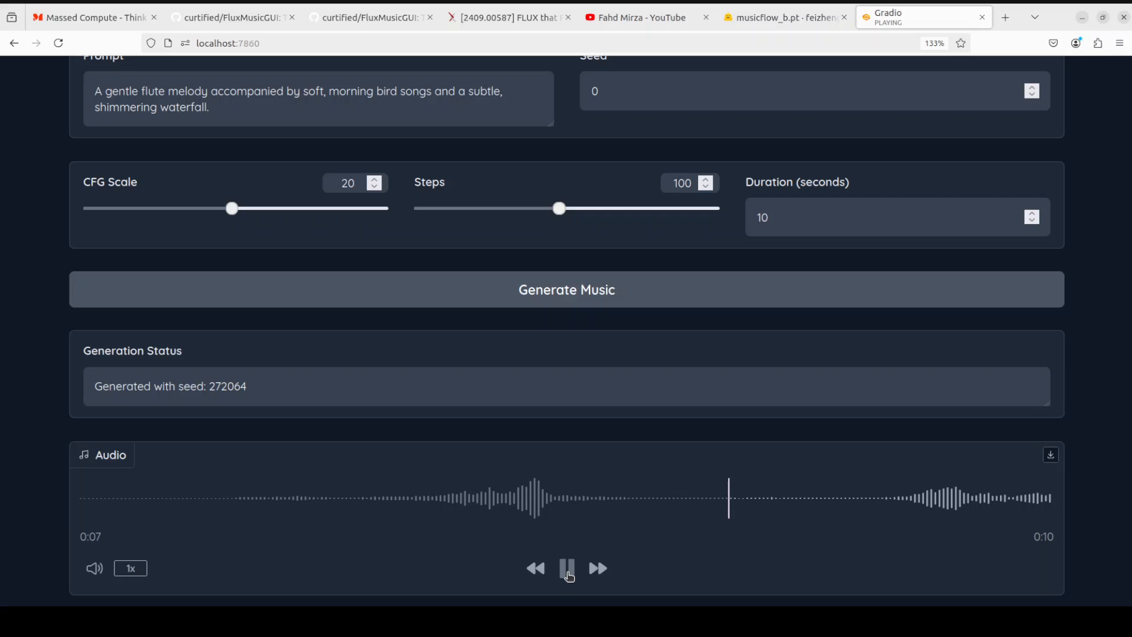
{"action": "left_click", "coordinate": [567, 568]}
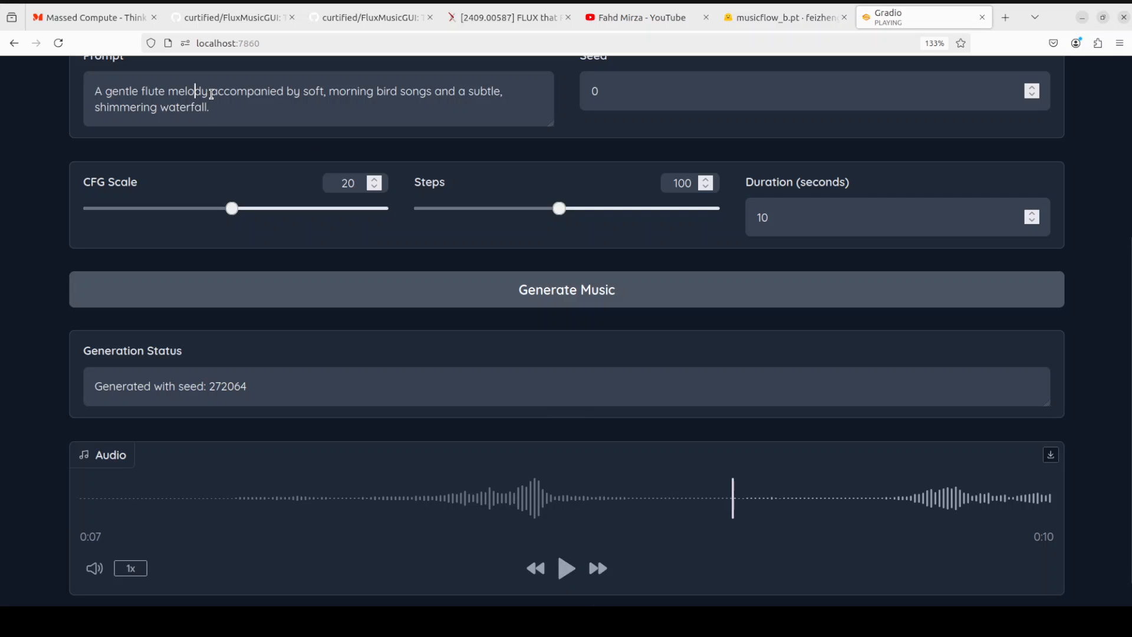
{"action": "left_click_drag", "start_coordinate": [210, 91], "coordinate": [209, 107]}
{"action": "type", "text": "flute melody"}
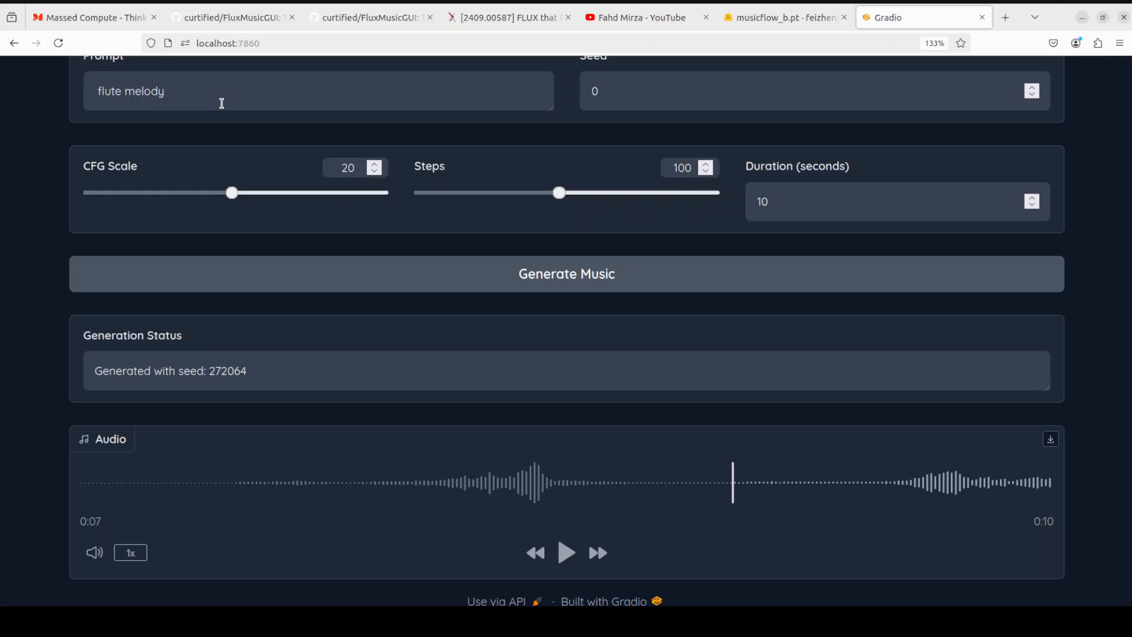
- Generate and play a 'flute melody' clip (seed 84970), then enter the Ganges sunset puja prompt
{"action": "left_click", "coordinate": [566, 273]}
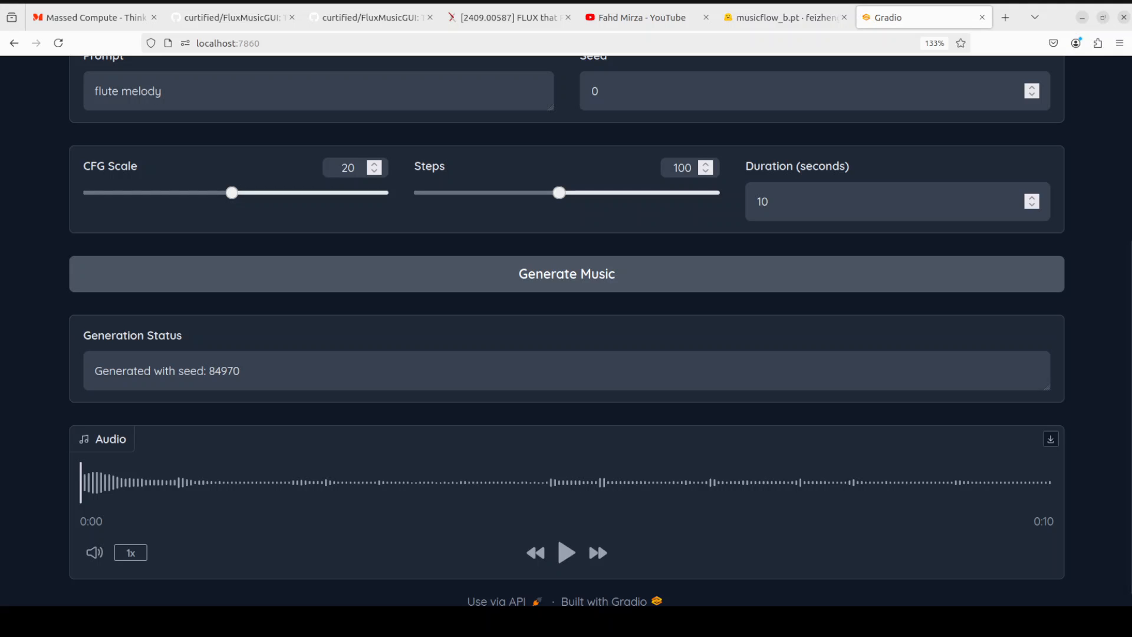
{"action": "left_click", "coordinate": [566, 553]}
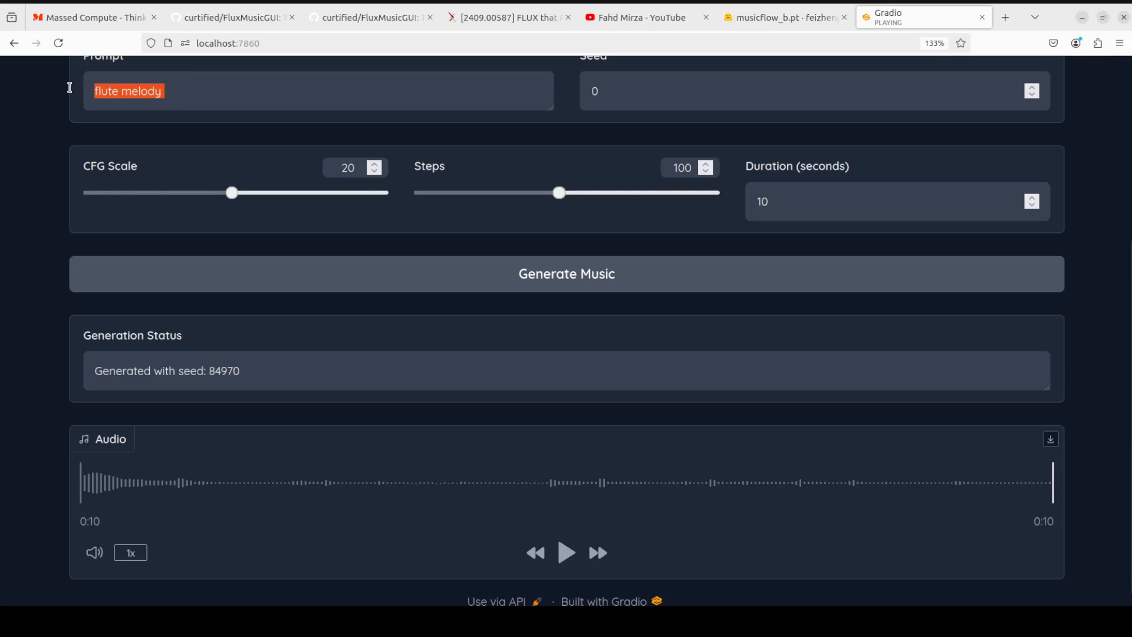
{"action": "type", "text": "A mystical sunset puja (prayer) at the Ganges River: A soulful, improvisational bansuri flute rendition of Raga Yaman, accompanied by subtle tabla and tanpura textures."}
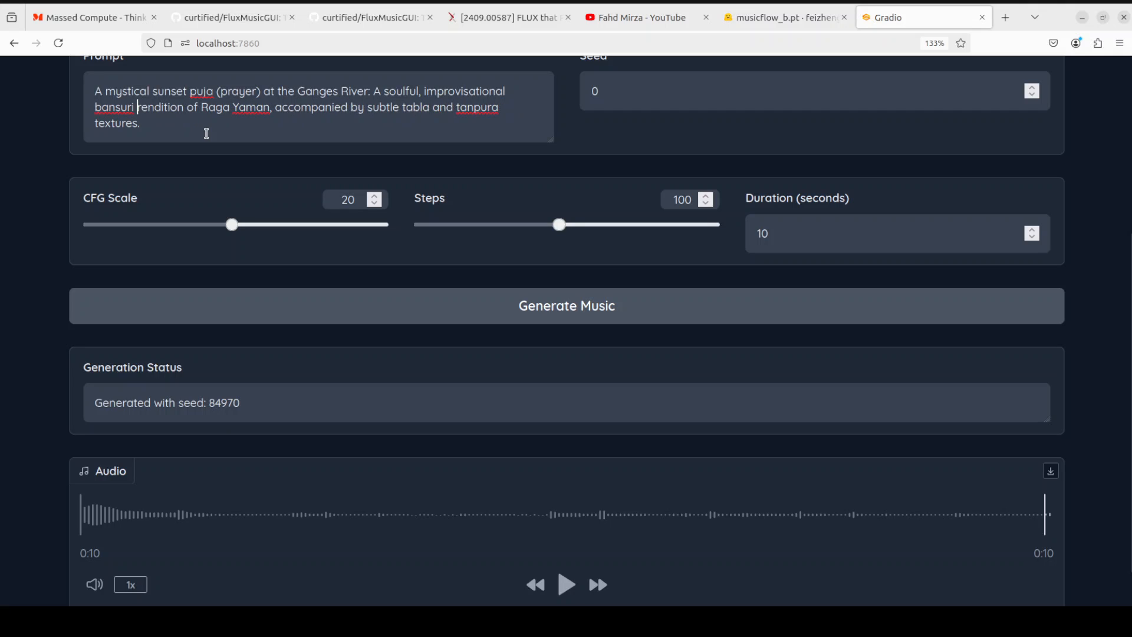
- Play the seed 256456 bansuri sunset puja clip through its full 10 seconds
{"action": "left_click", "coordinate": [566, 305]}
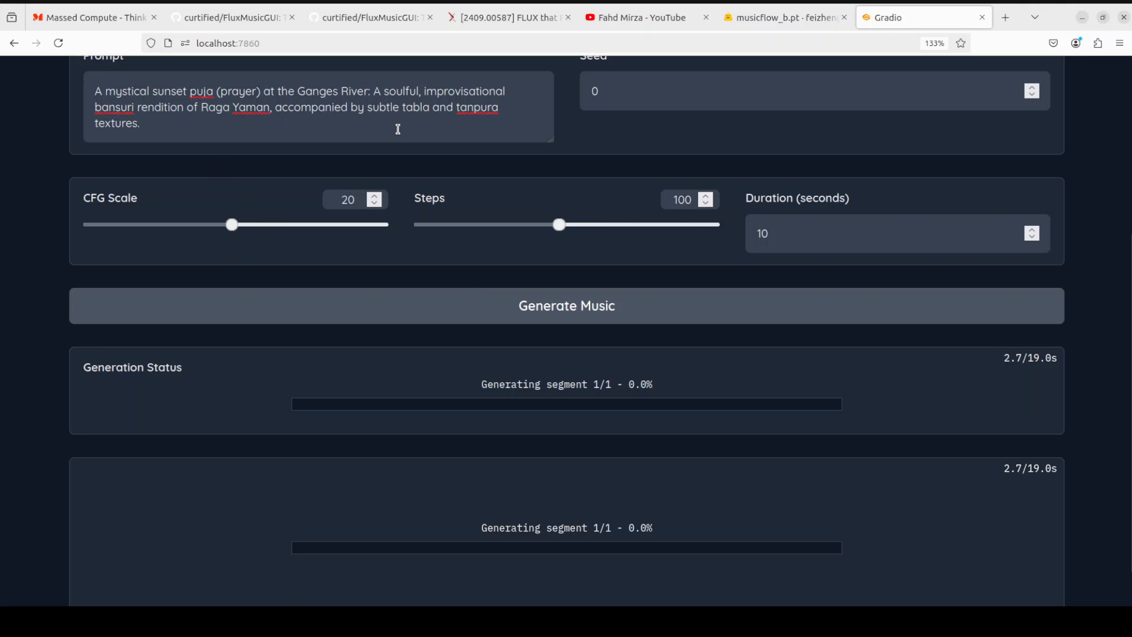
{"action": "mouse_move", "coordinate": [538, 102]}
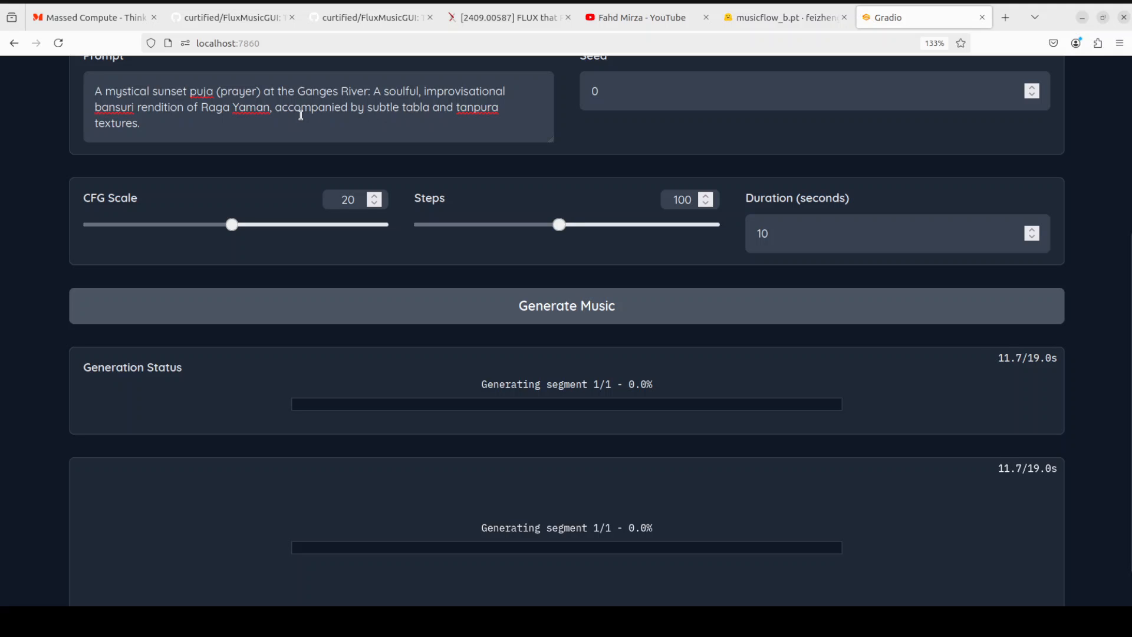
{"action": "mouse_move", "coordinate": [471, 122]}
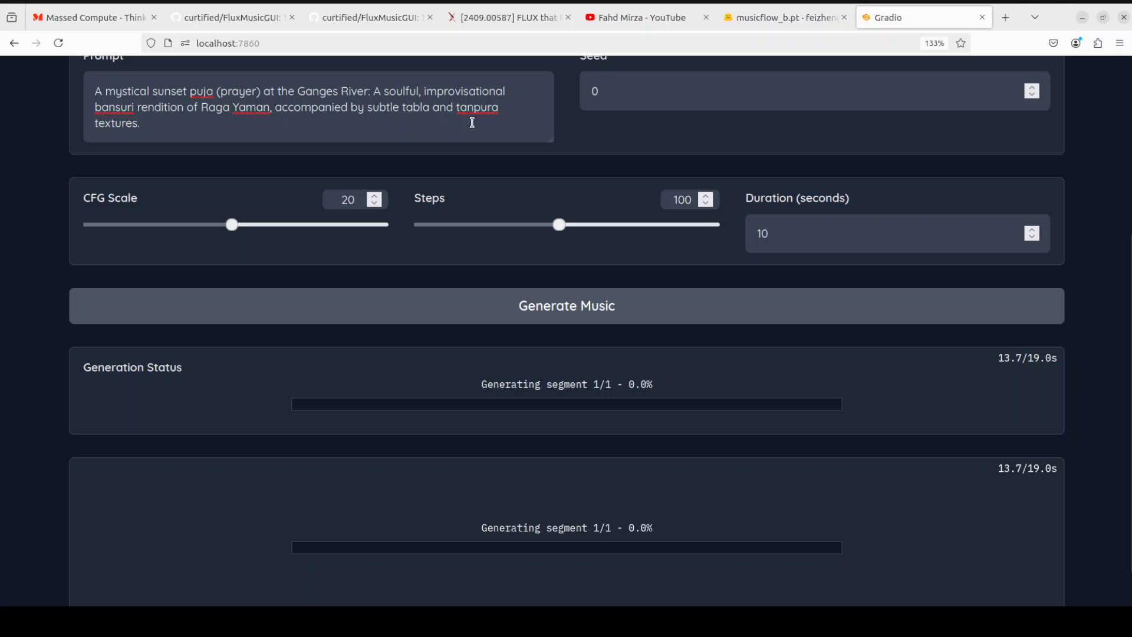
{"action": "mouse_move", "coordinate": [220, 147]}
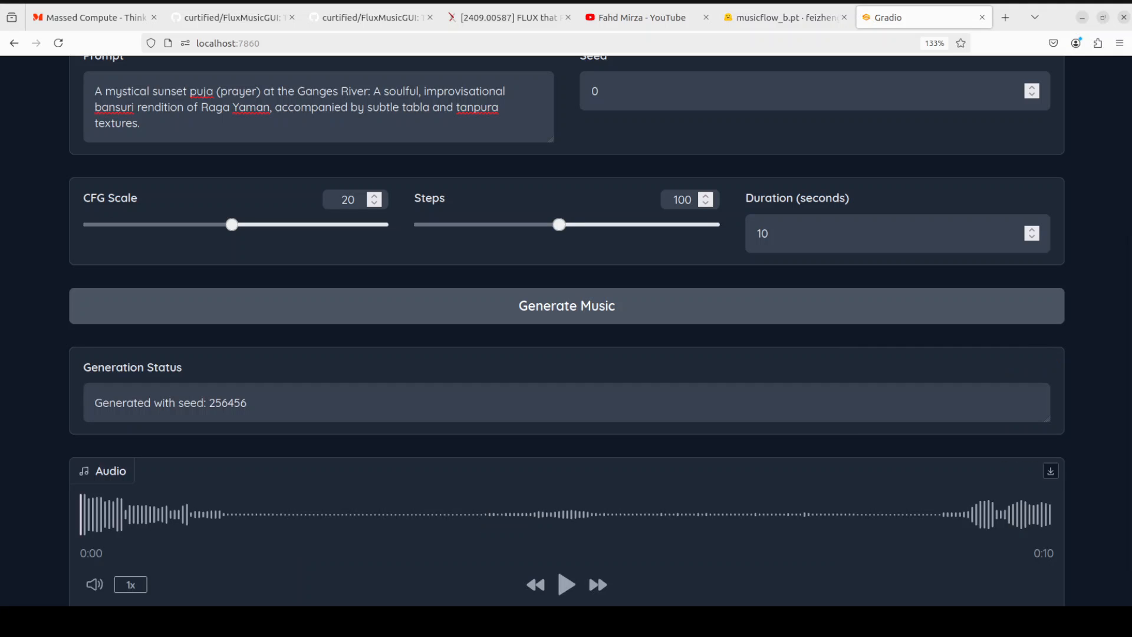
{"action": "left_click", "coordinate": [566, 584]}
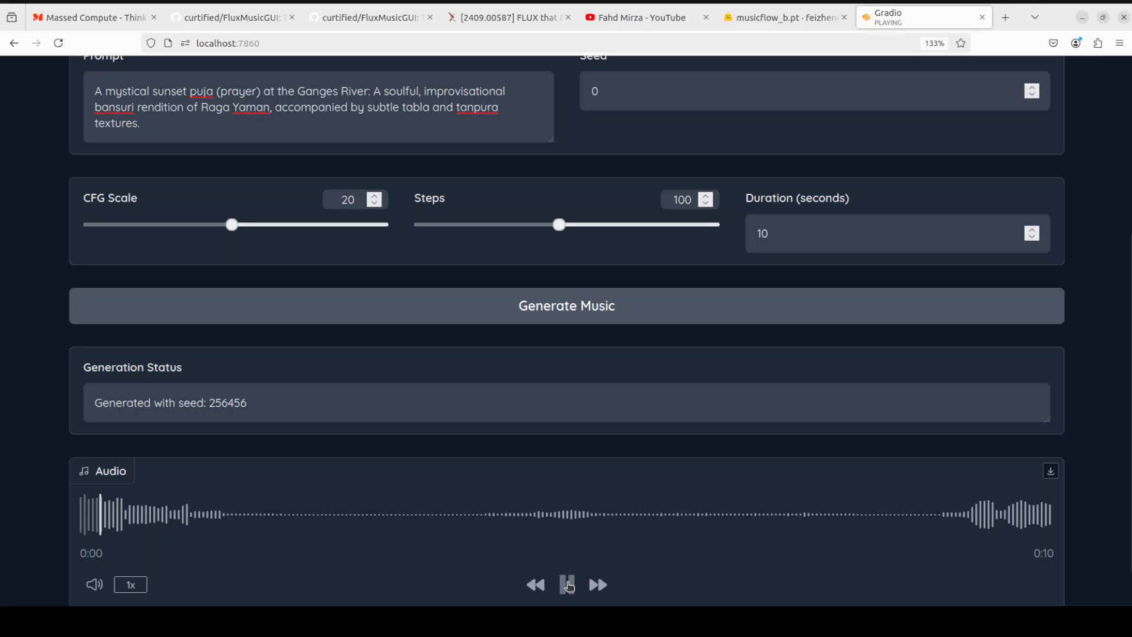
{"action": "left_click", "coordinate": [567, 585]}
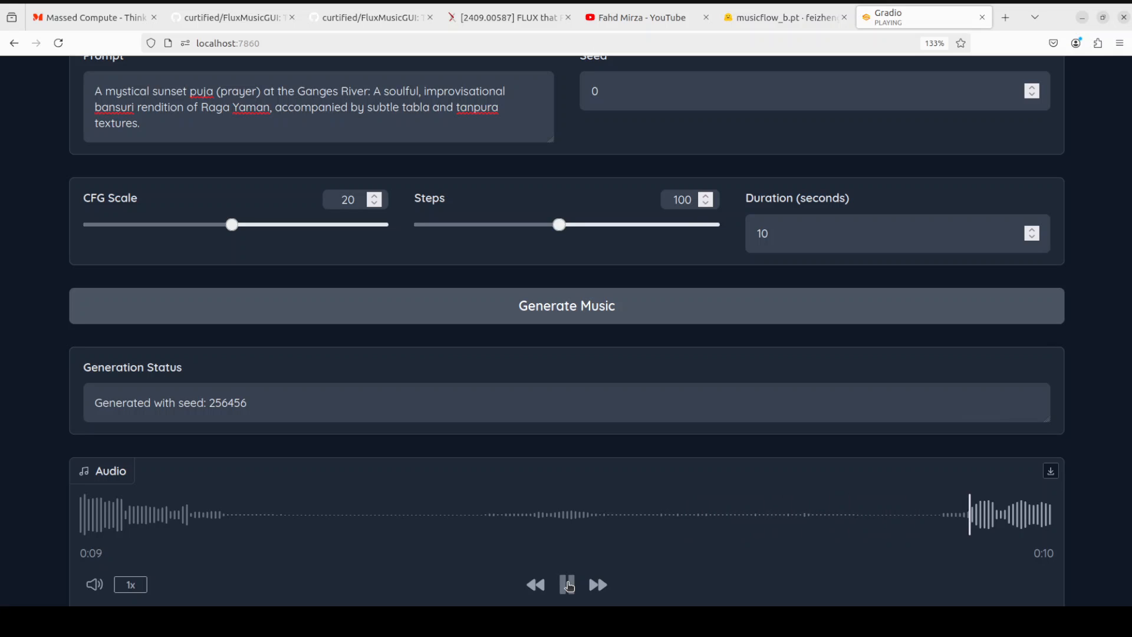
{"action": "left_click", "coordinate": [567, 585]}
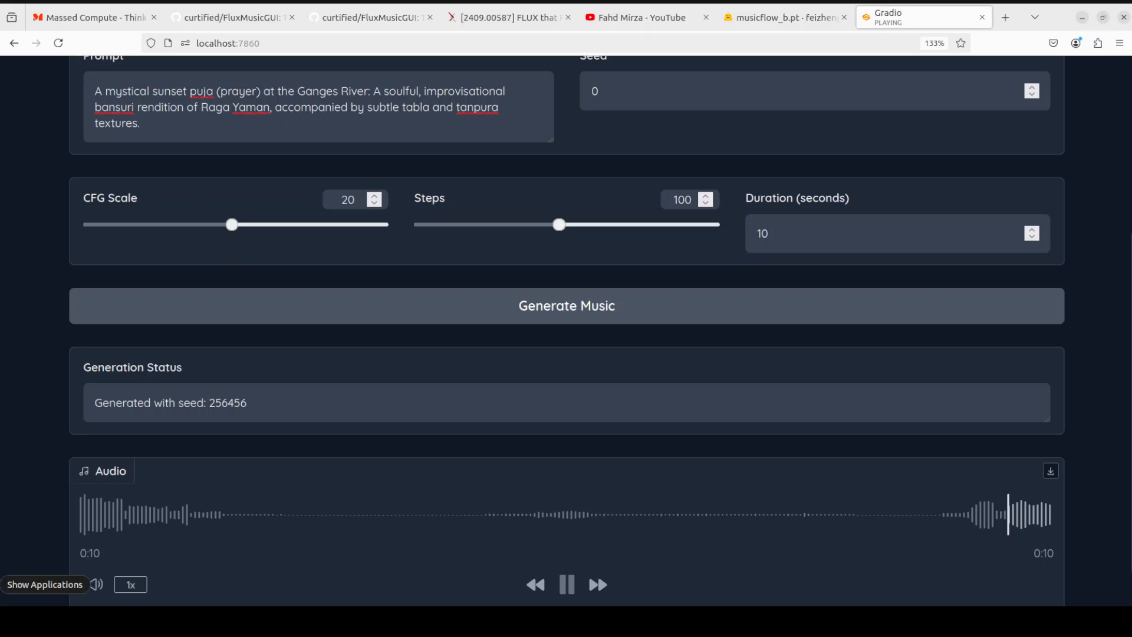
{"action": "left_click", "coordinate": [566, 585]}
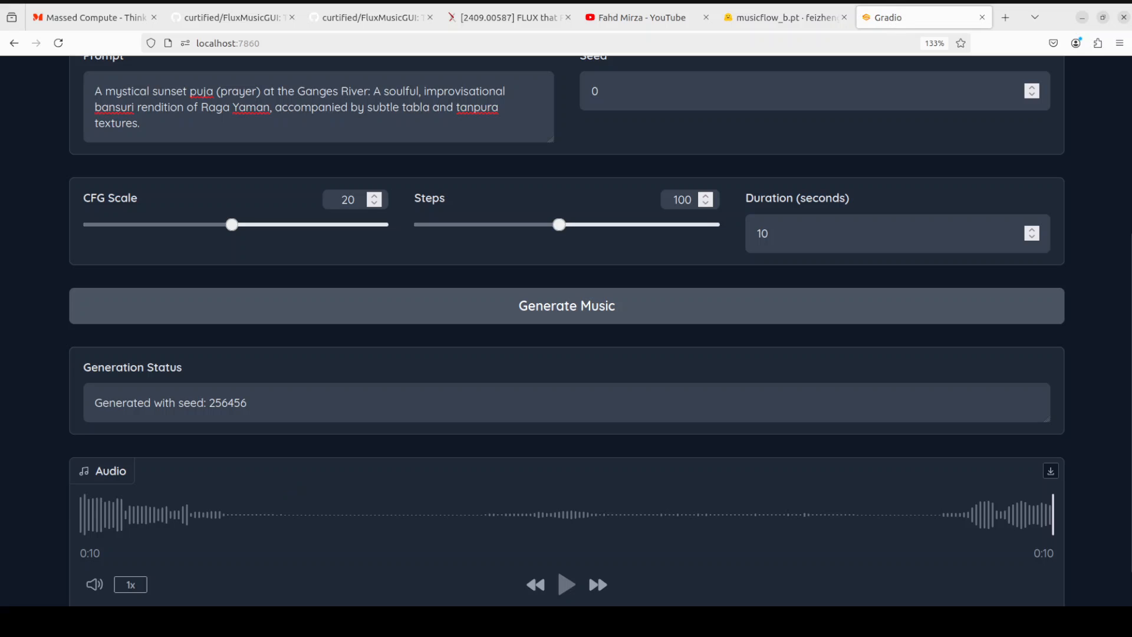
{"action": "left_click", "coordinate": [566, 305]}
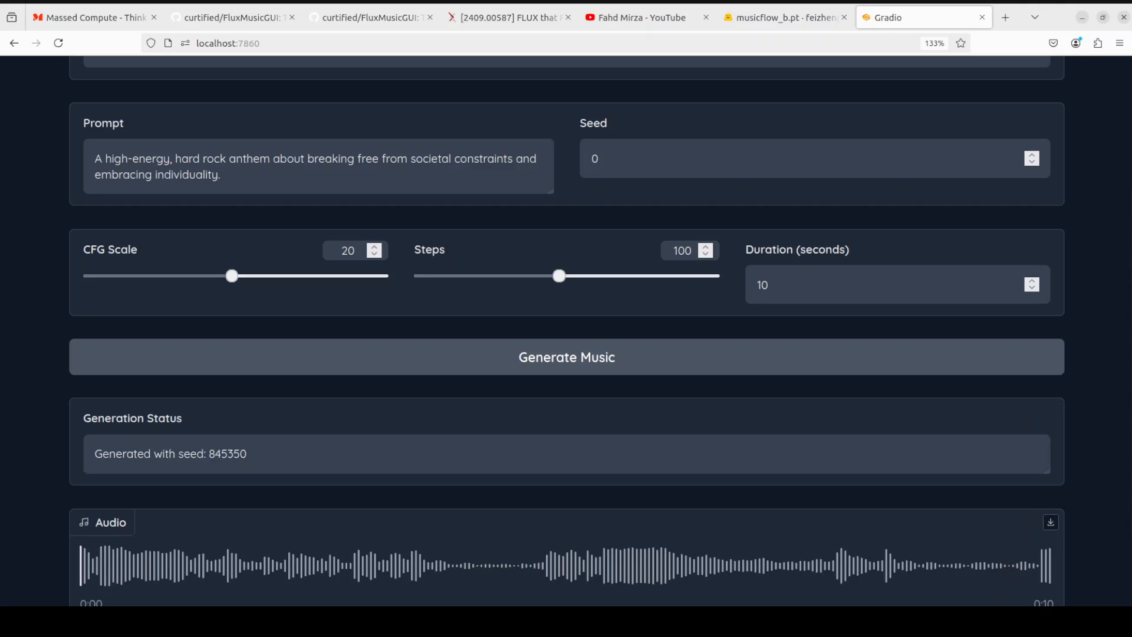
- Play the seed 845350 hard rock anthem clip and pause it near 0:07
{"action": "scroll", "scroll_direction": "down", "scroll_amount": 3}
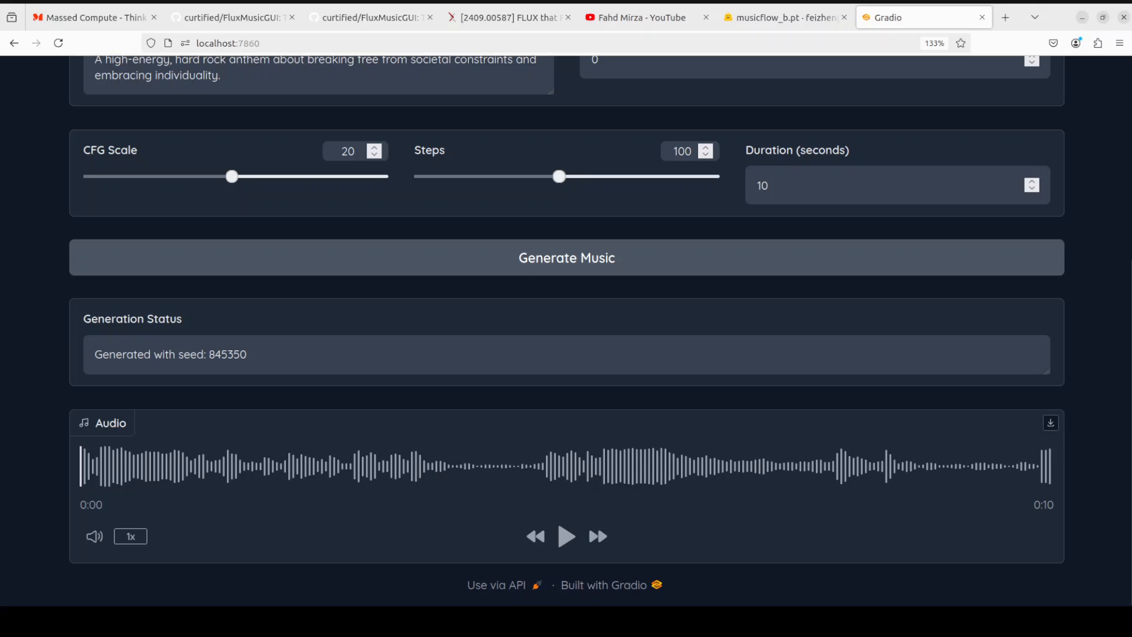
{"action": "left_click", "coordinate": [566, 536]}
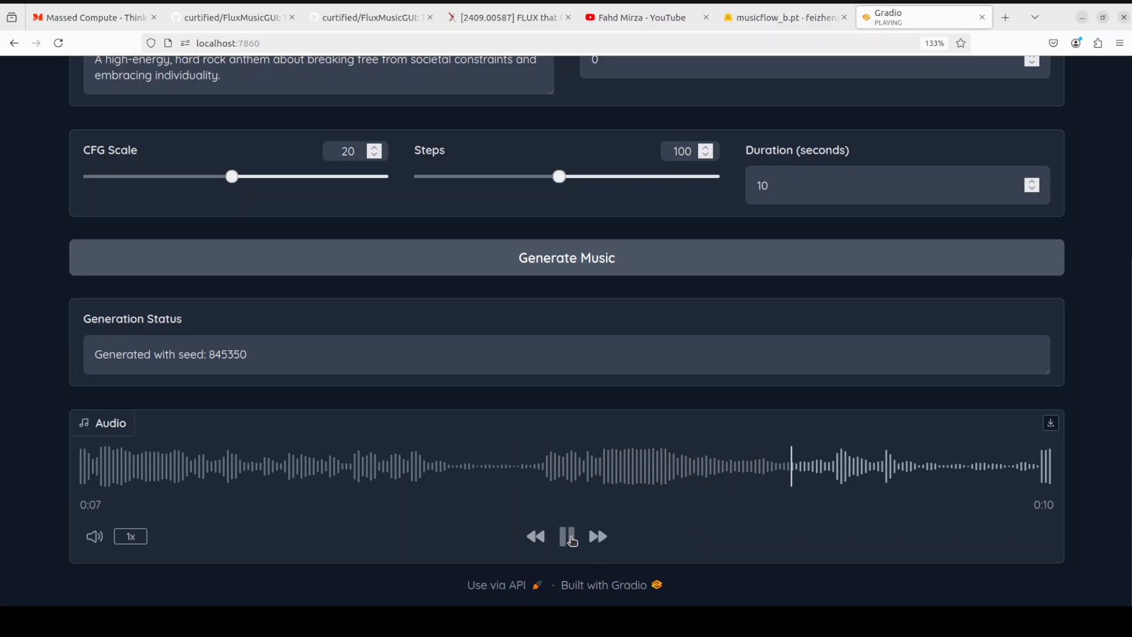
{"action": "left_click", "coordinate": [567, 536]}
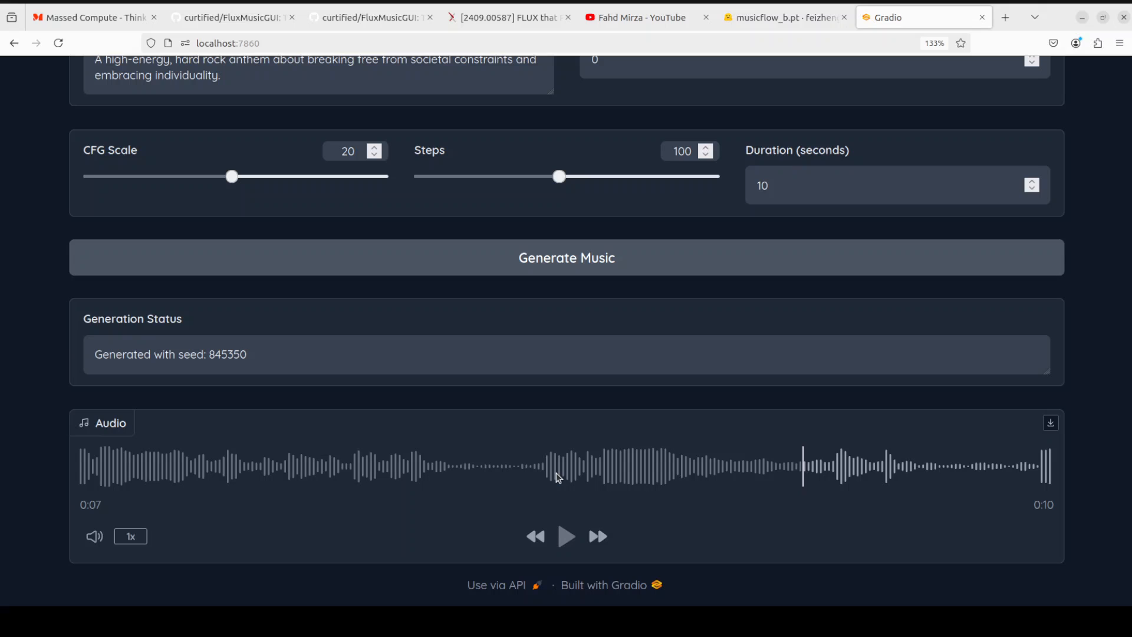
{"action": "mouse_move", "coordinate": [530, 450]}
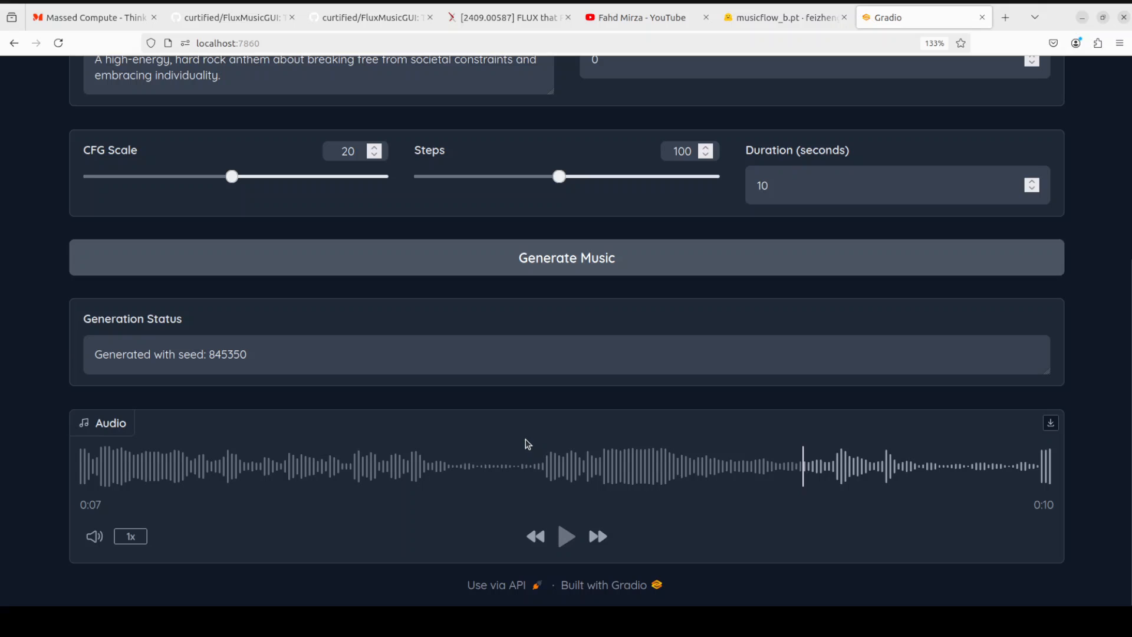
{"action": "mouse_move", "coordinate": [541, 415]}
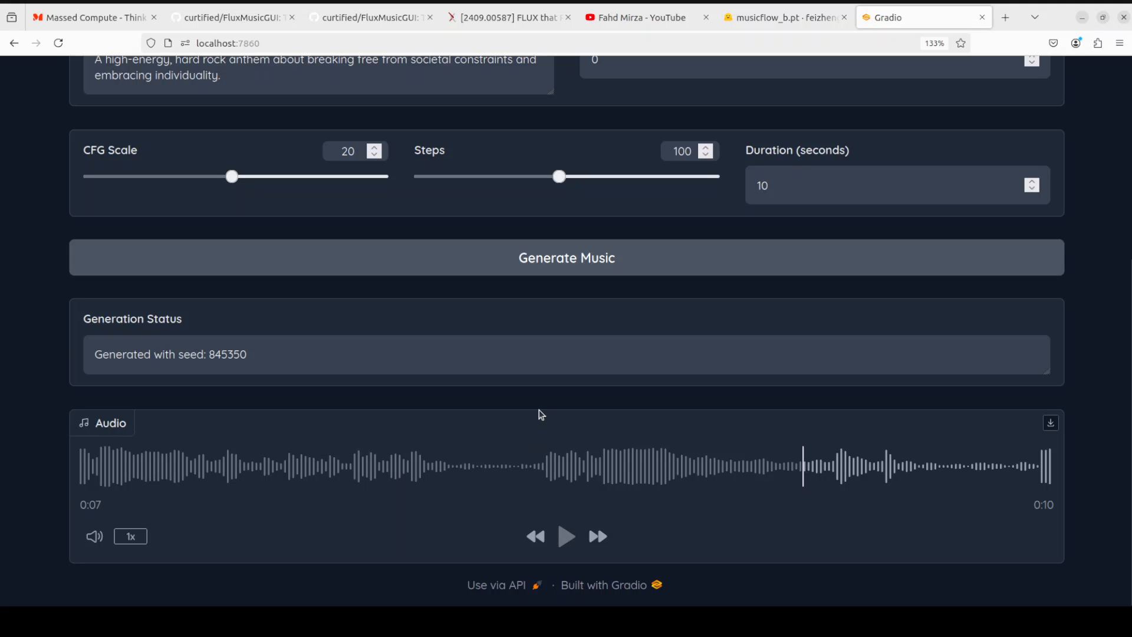
{"action": "mouse_move", "coordinate": [278, 60]}
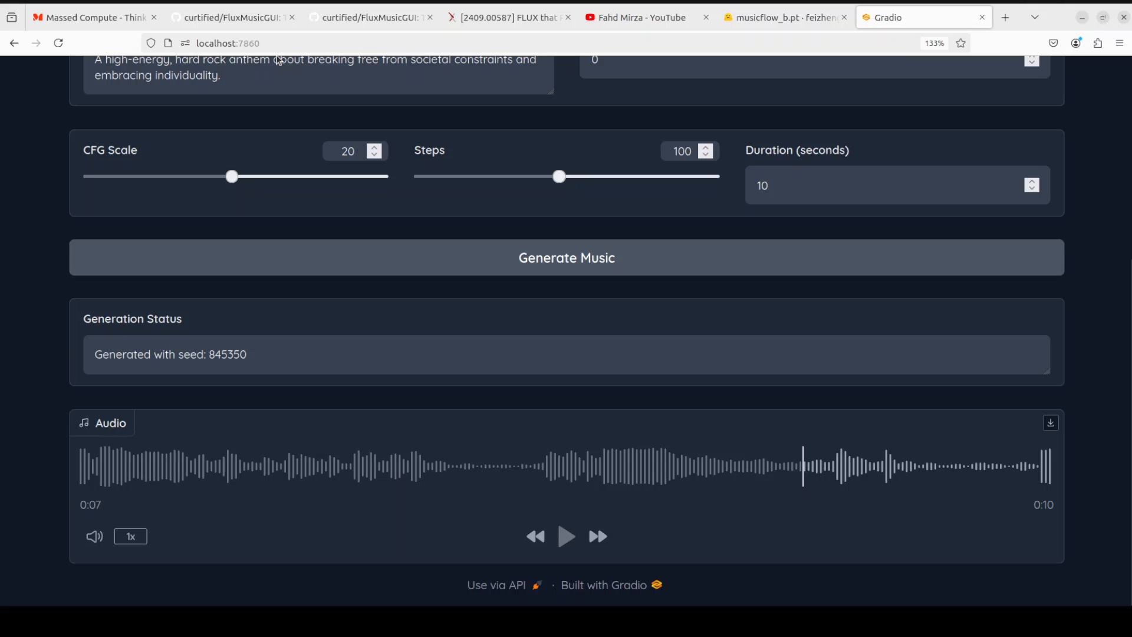
{"action": "mouse_move", "coordinate": [224, 12]}
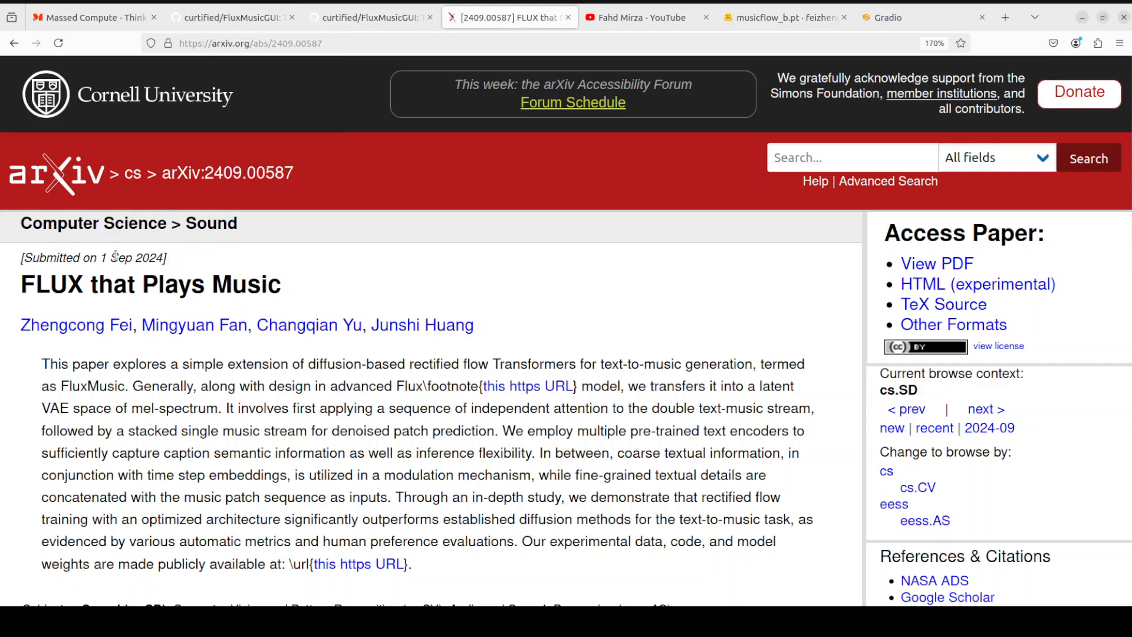
- Switch to the FluxMusicGUI GitHub tab showing the generator screenshot README
{"action": "left_click", "coordinate": [231, 16]}
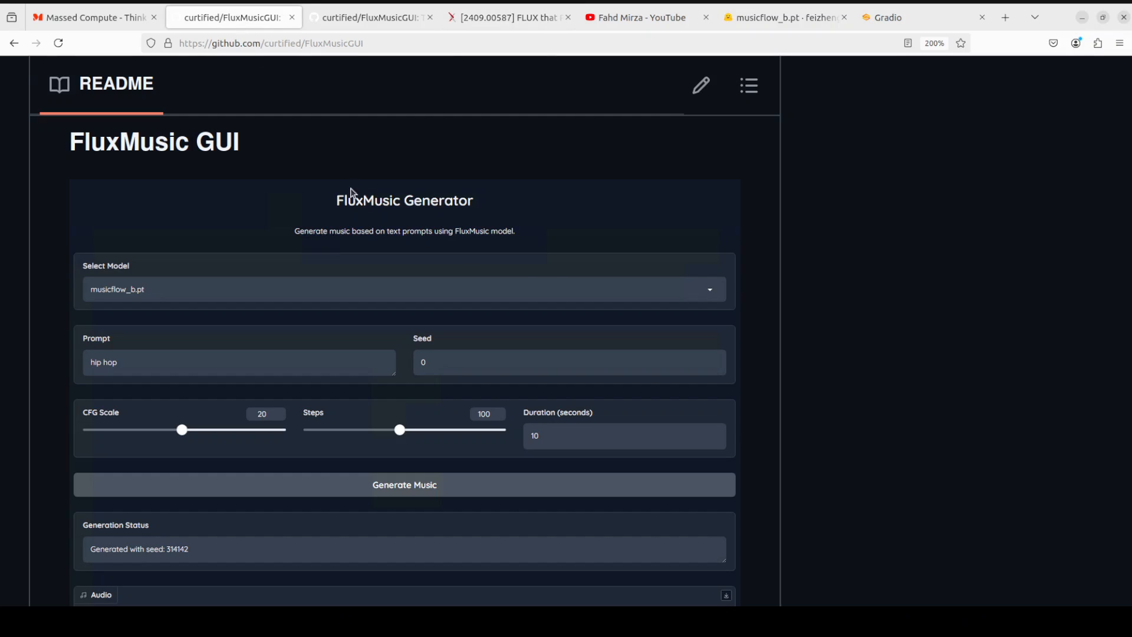
{"action": "mouse_move", "coordinate": [821, 311]}
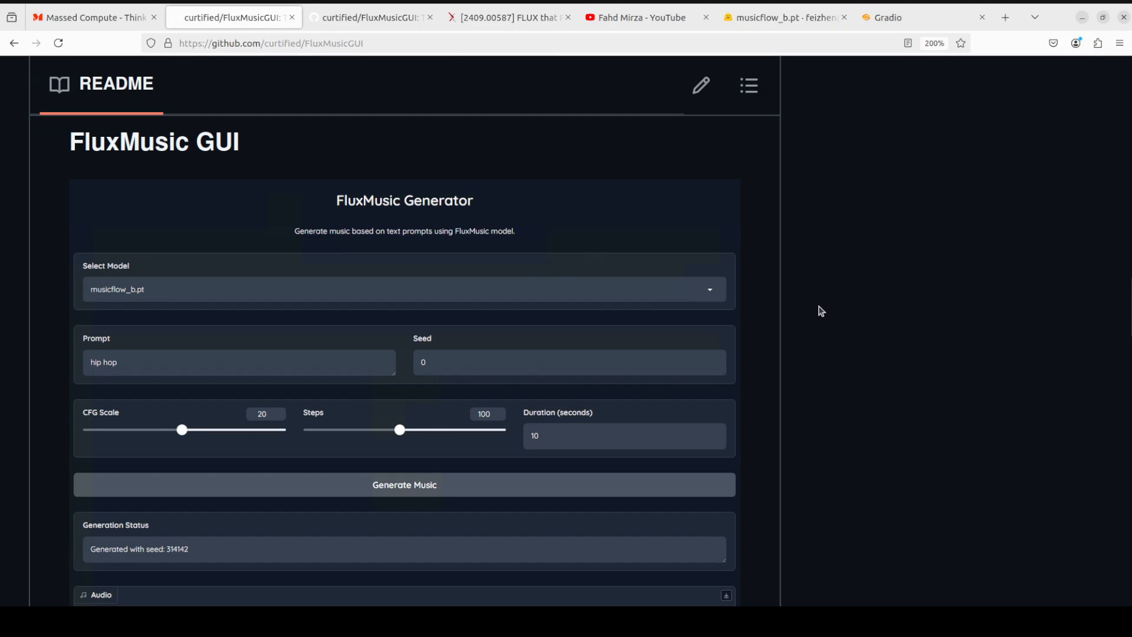
{"action": "mouse_move", "coordinate": [791, 295]}
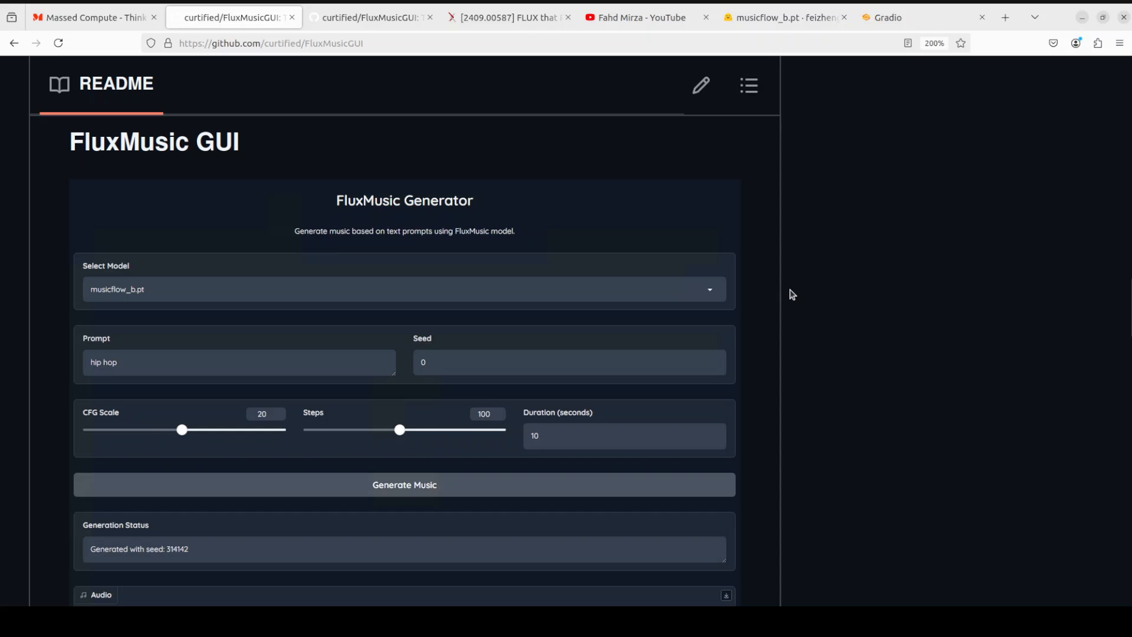
{"action": "mouse_move", "coordinate": [771, 291]}
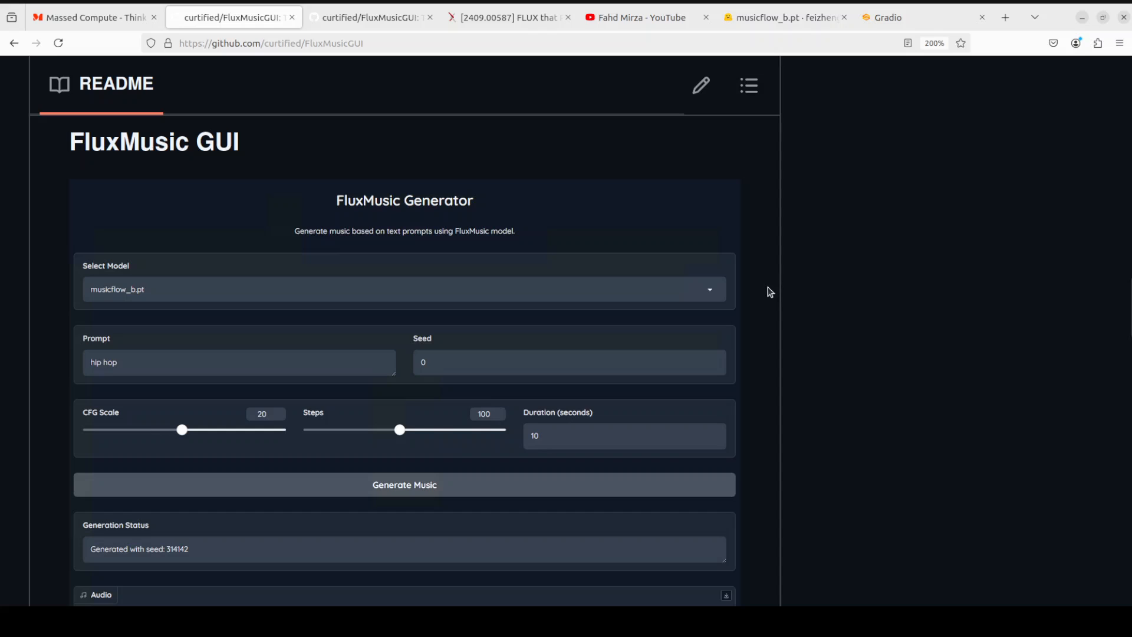
{"action": "mouse_move", "coordinate": [706, 372]}
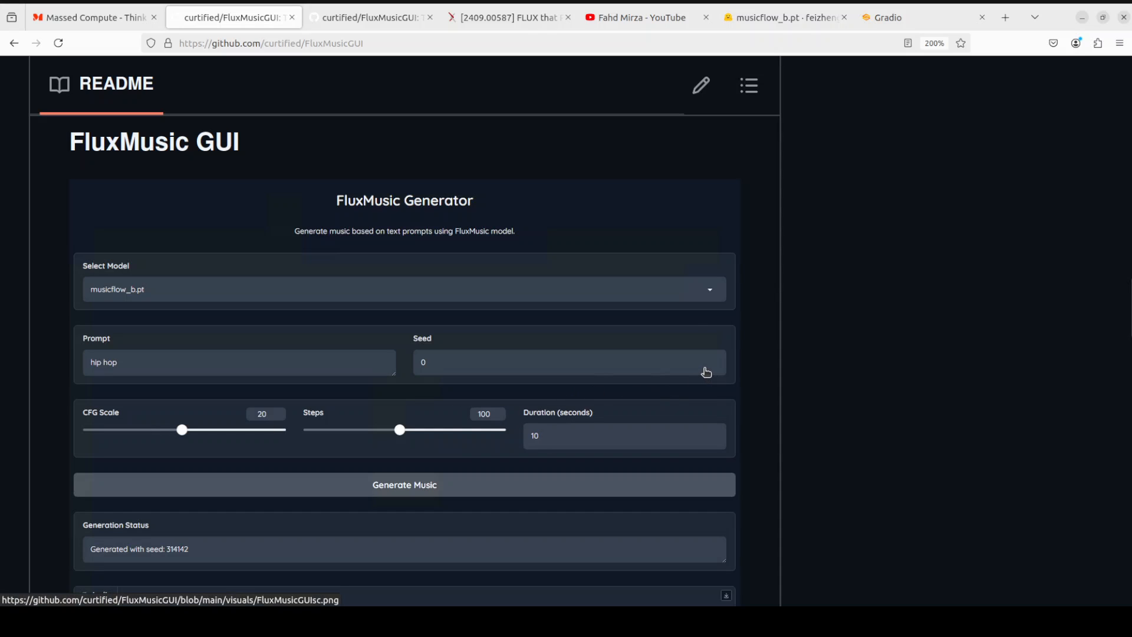
{"action": "mouse_move", "coordinate": [698, 366]}
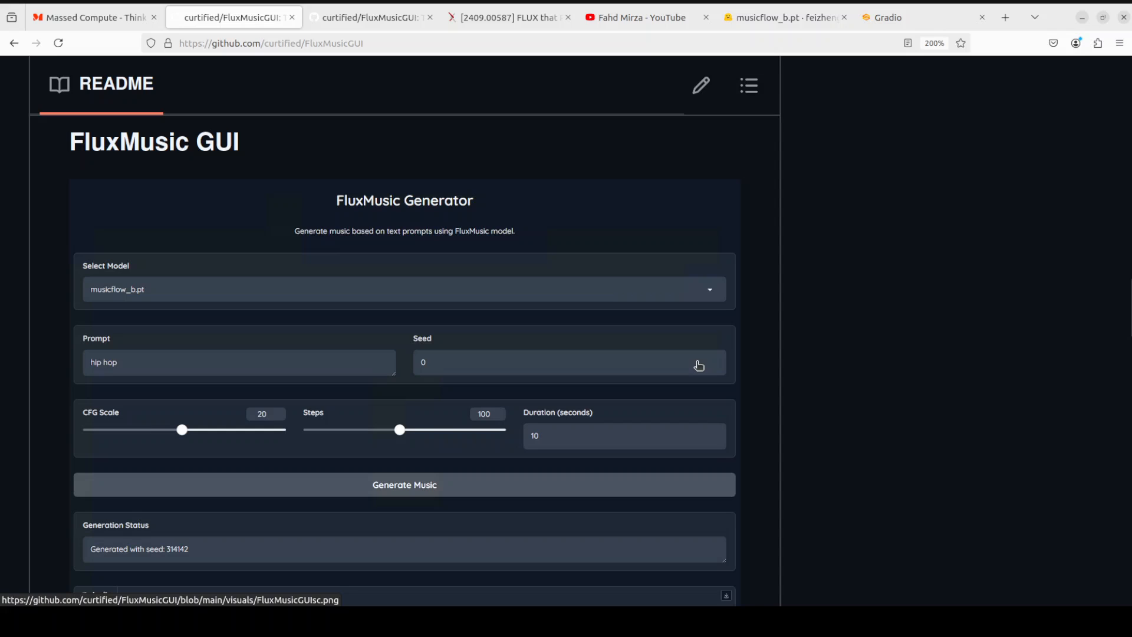
{"action": "mouse_move", "coordinate": [6, 517]}
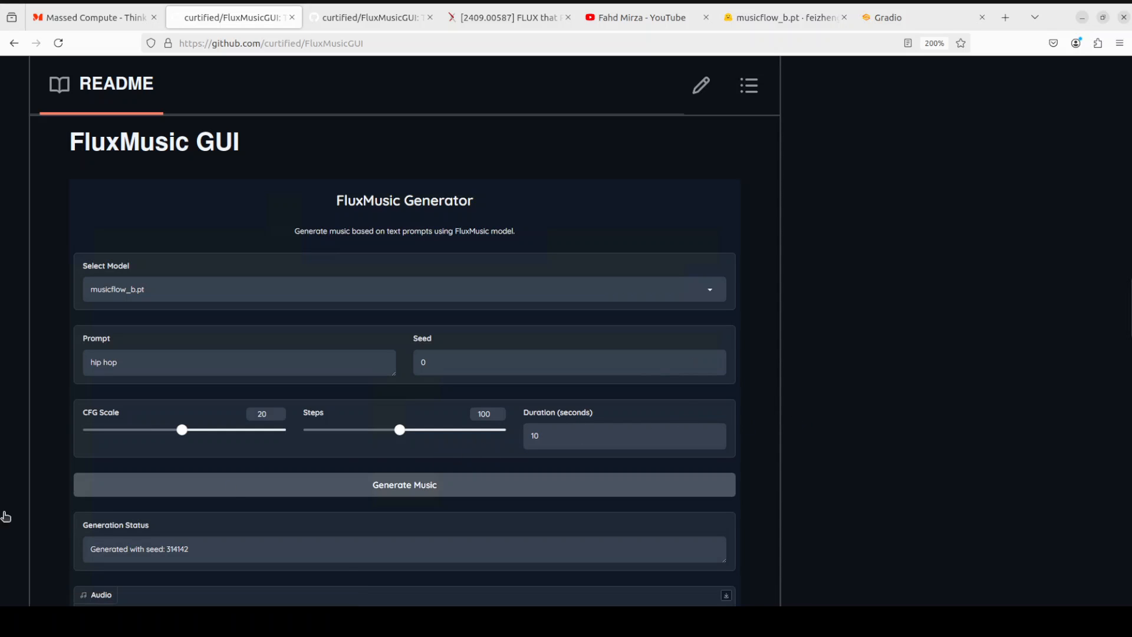